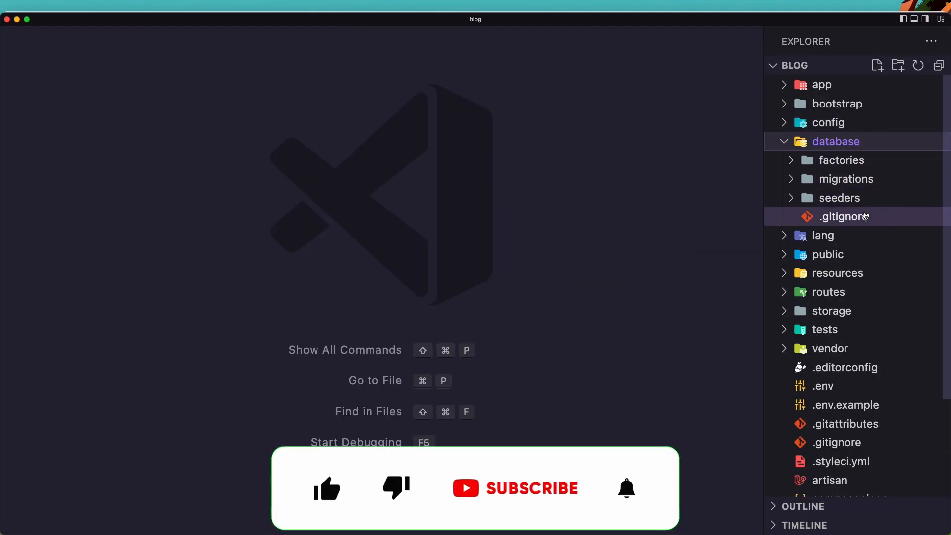
# In the create_categories_table migration, add a $table->string('name') column after id().
pyautogui.click(846, 179)
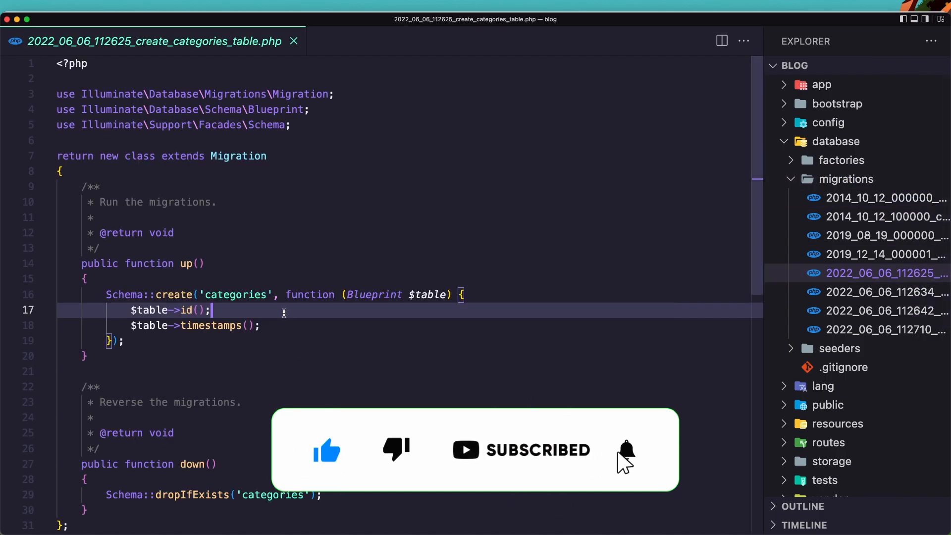
pyautogui.press('Return')
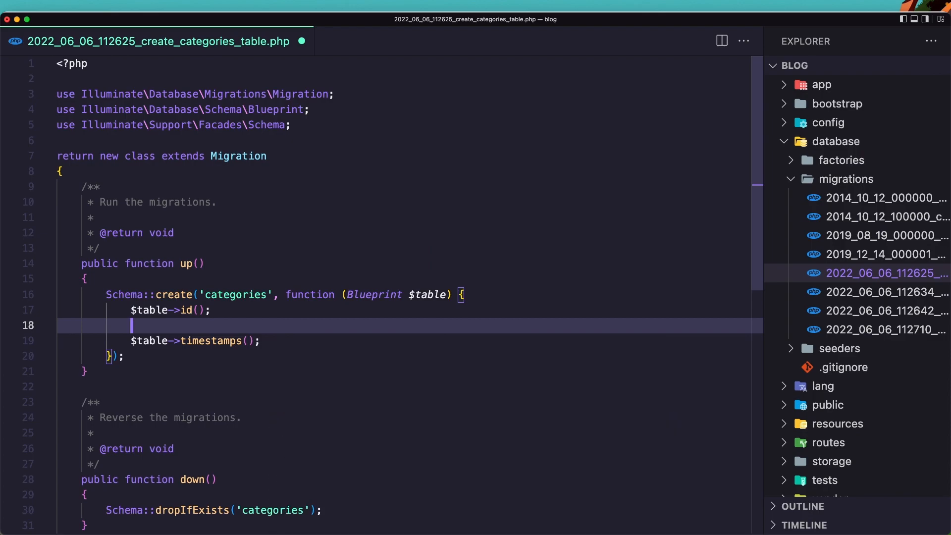
pyautogui.write('$table')
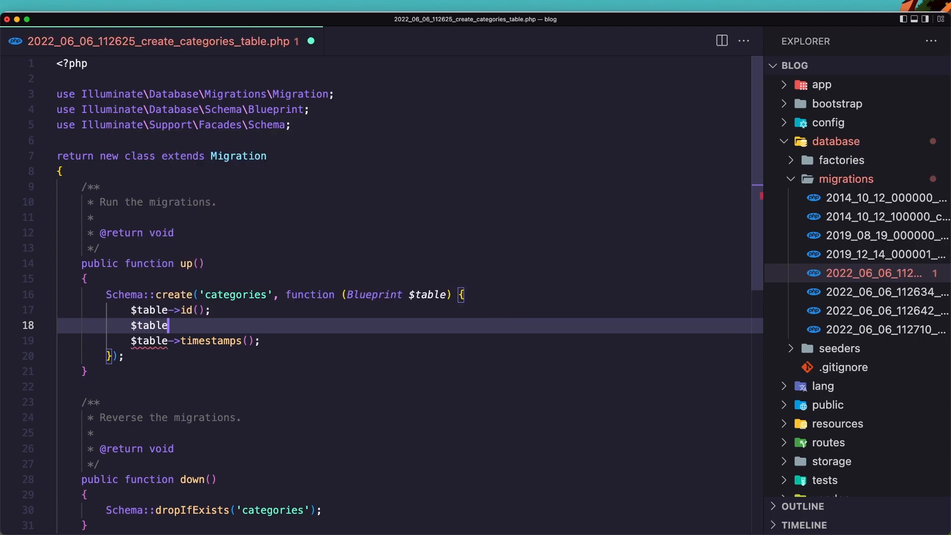
pyautogui.write('->')
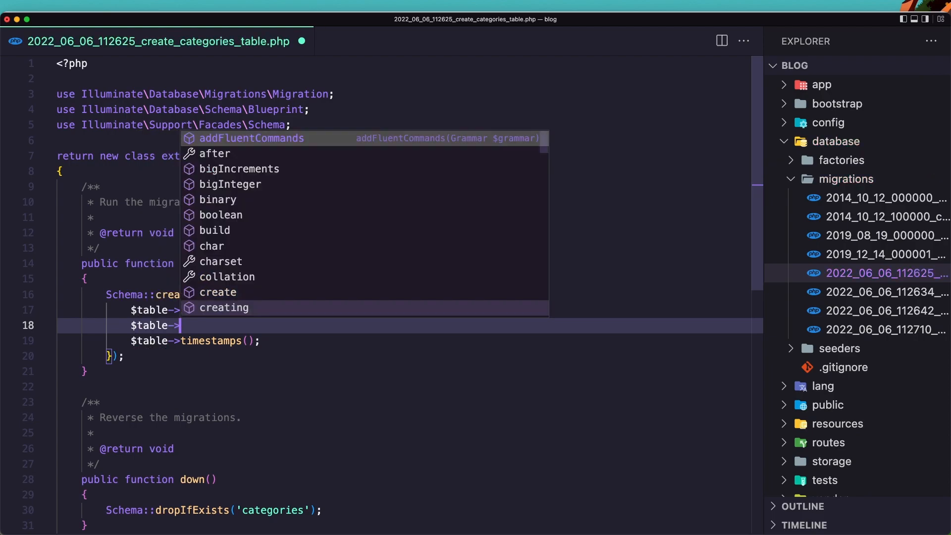
pyautogui.write("string('")
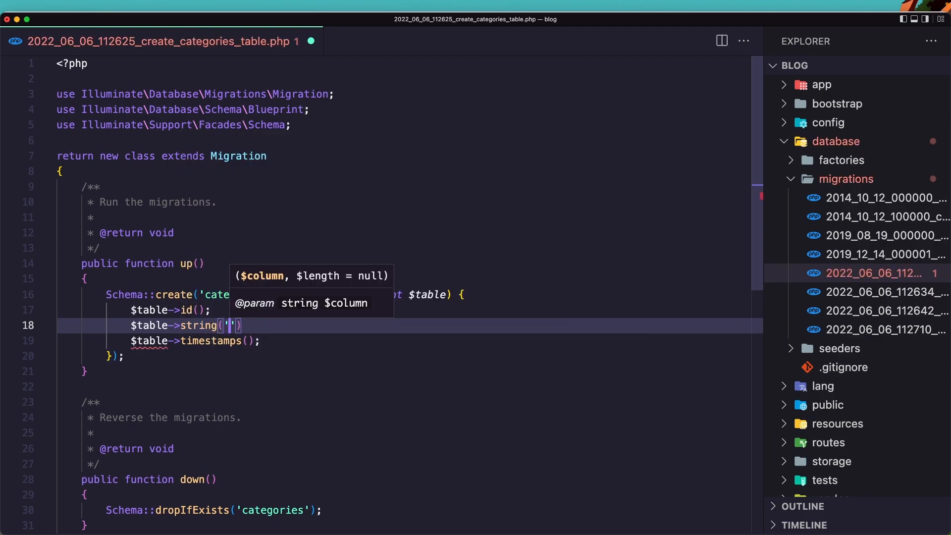
pyautogui.write('name')
pyautogui.write('$t')
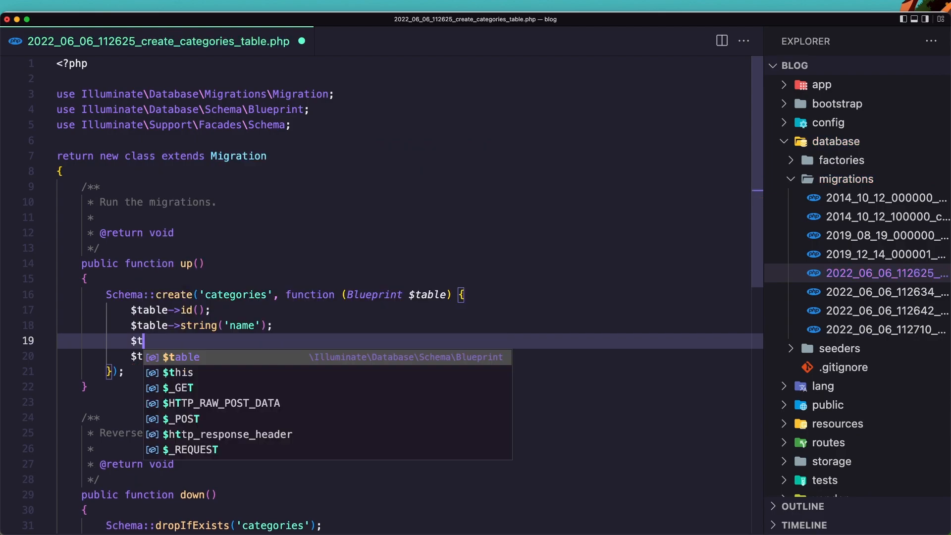
# Add a $table->string('slug')->unique() column to the categories table.
pyautogui.write('able->')
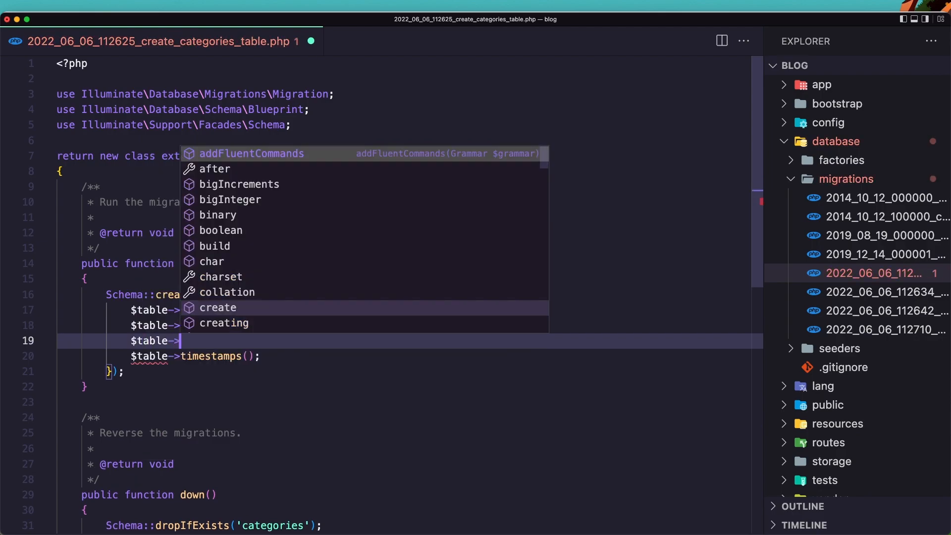
pyautogui.write('string(')
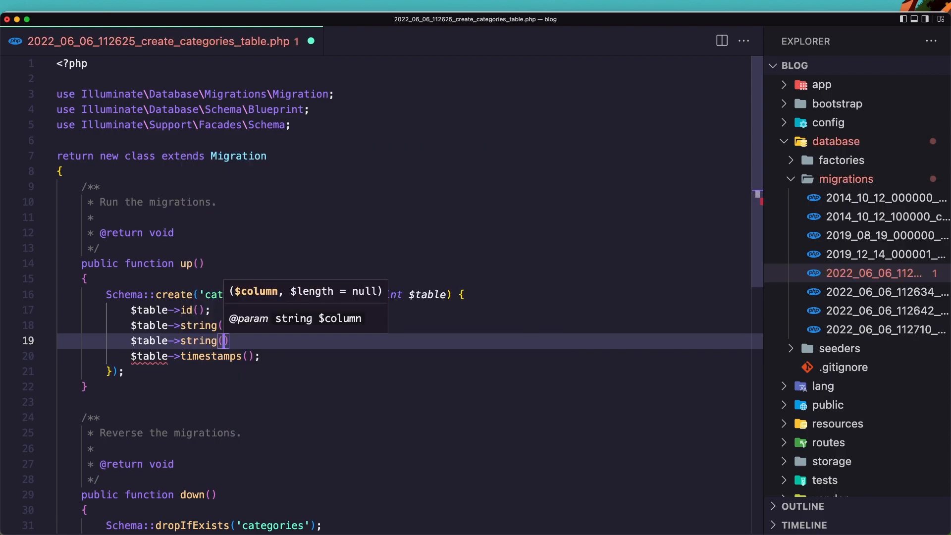
pyautogui.write("'slug'")
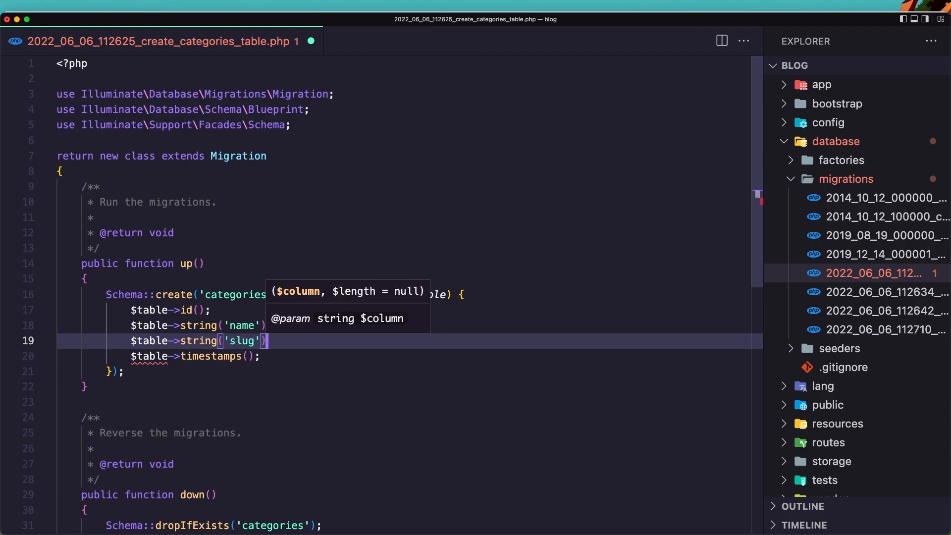
pyautogui.write('->uni')
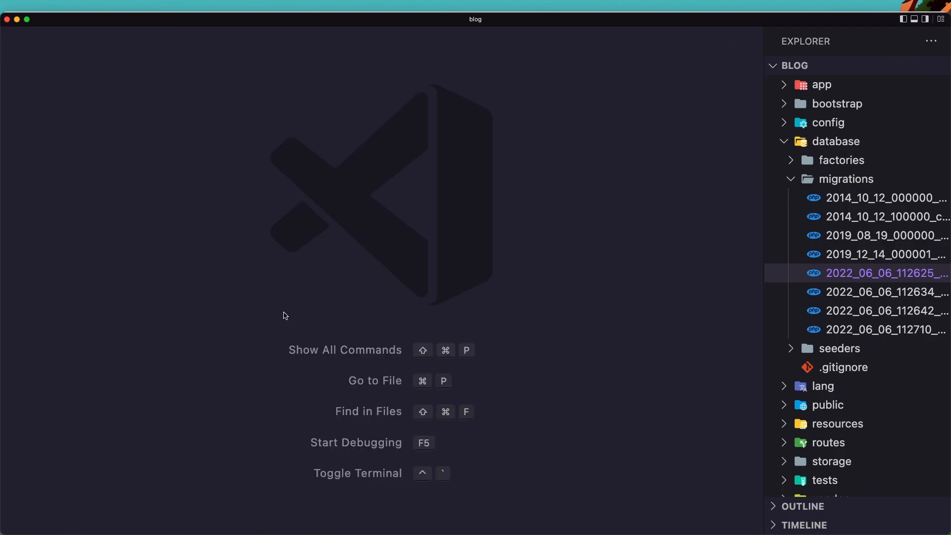
# In the posts migration, add a category_id foreign key with onDelete('cascade').
pyautogui.click(885, 291)
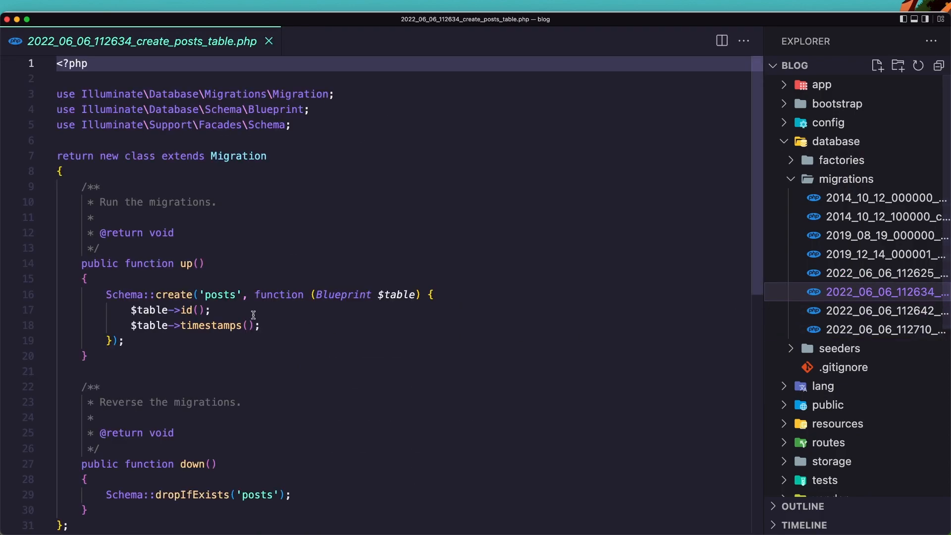
pyautogui.press('enter')
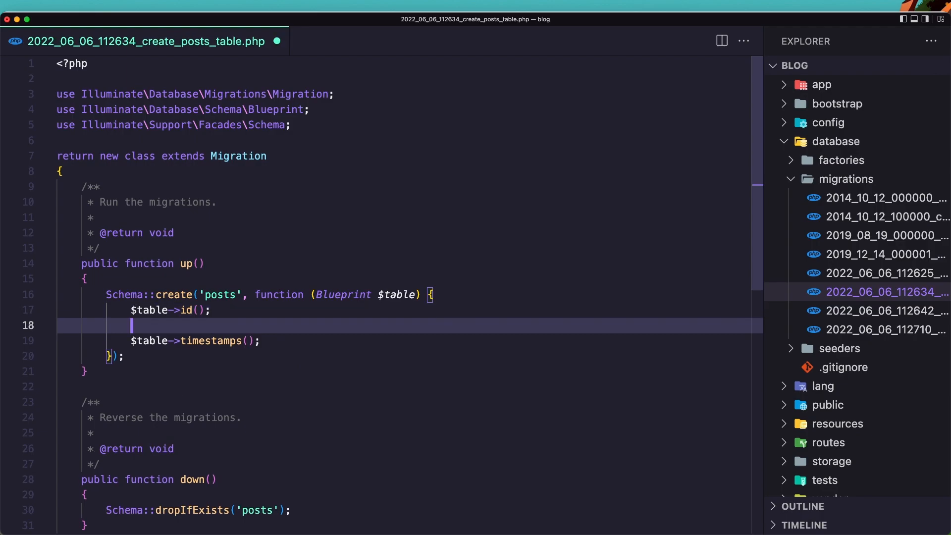
pyautogui.write('$table')
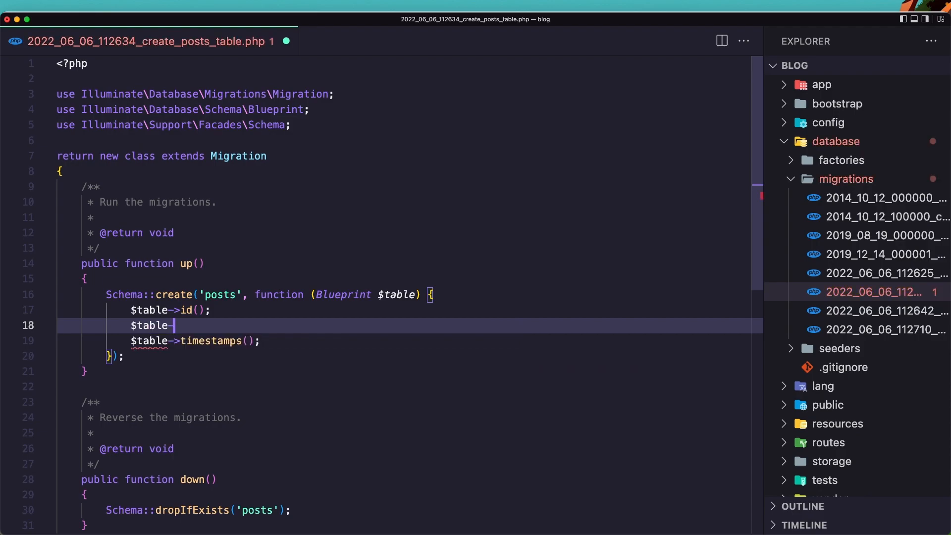
pyautogui.write('->')
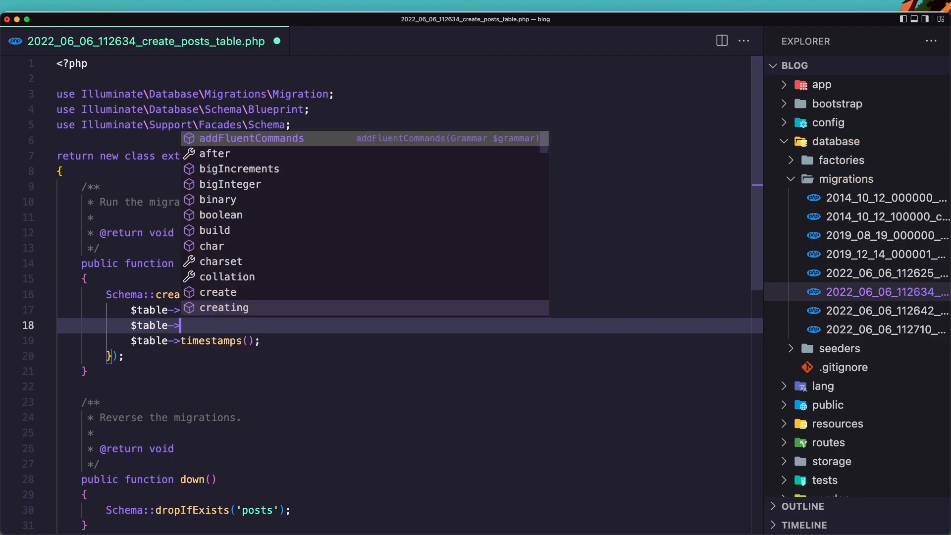
pyautogui.write('g')
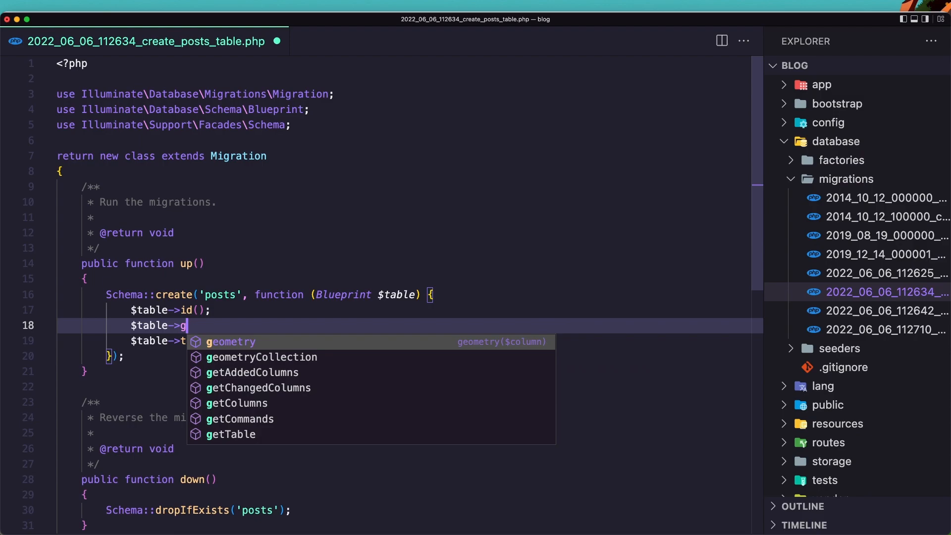
pyautogui.write("foreignId('")
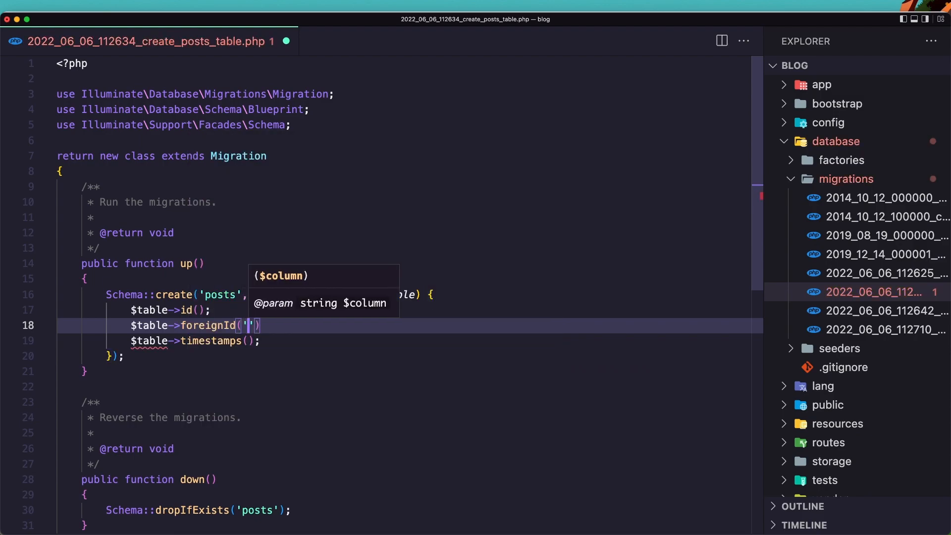
pyautogui.write('category_')
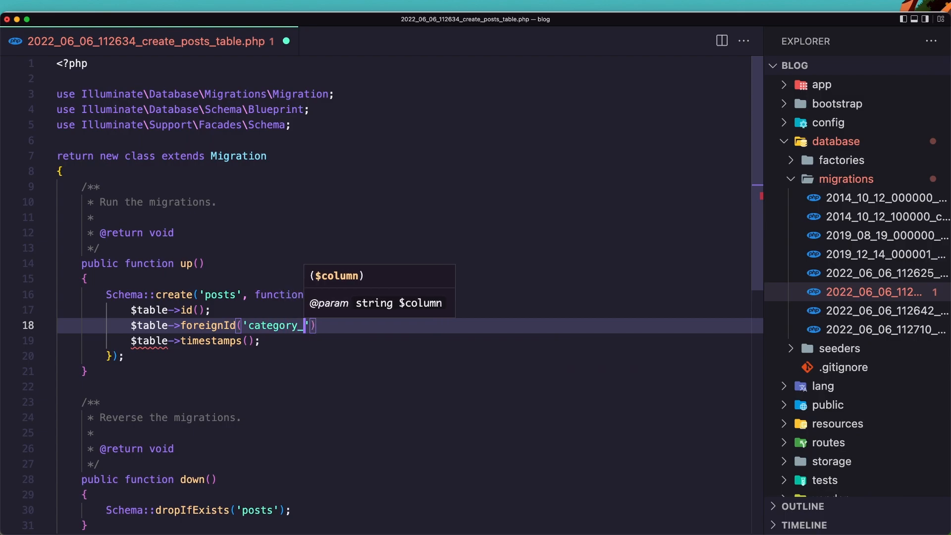
pyautogui.write("id')->constrained()")
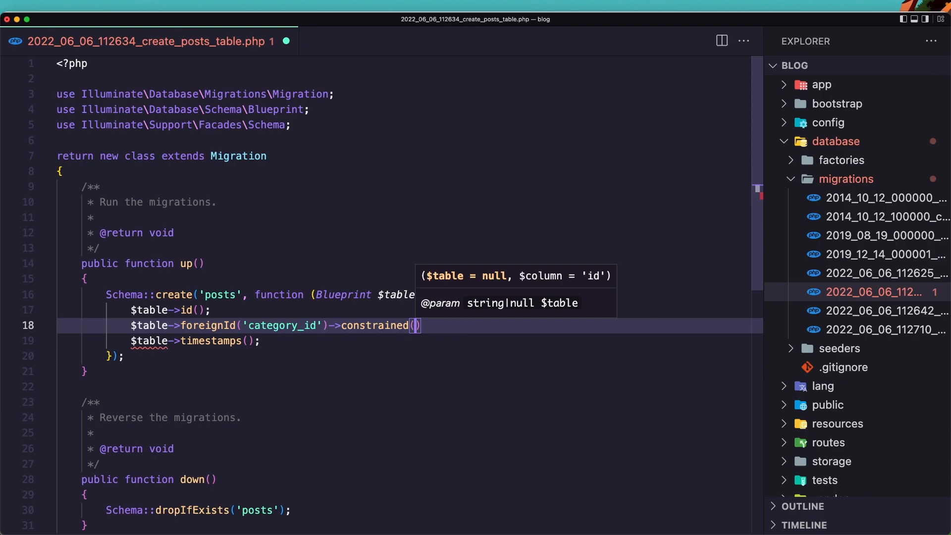
pyautogui.write('->')
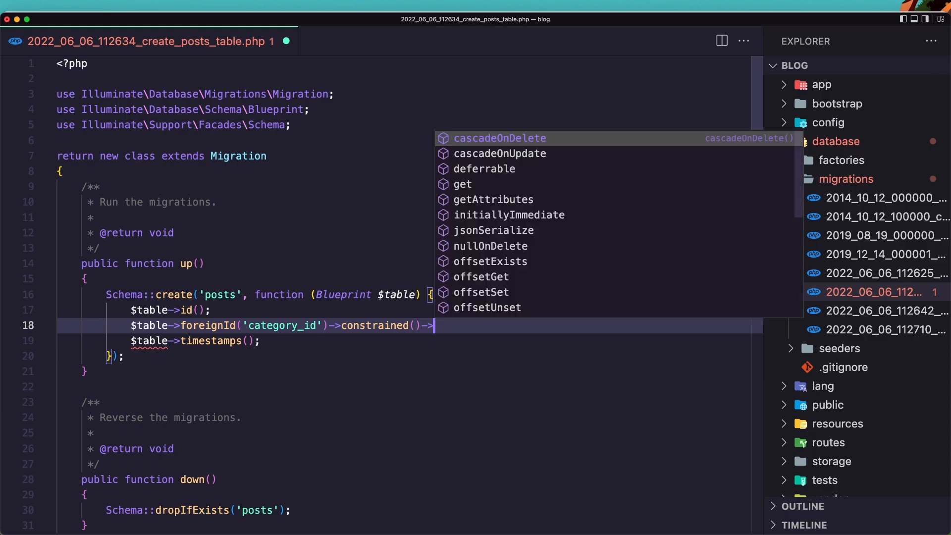
pyautogui.write('onDelete()')
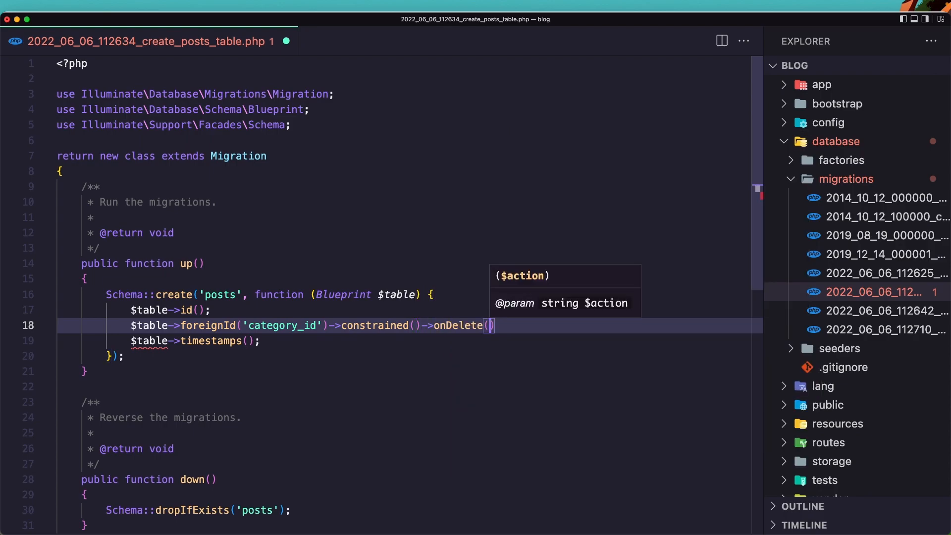
pyautogui.write("'cascade'")
pyautogui.write('$table')
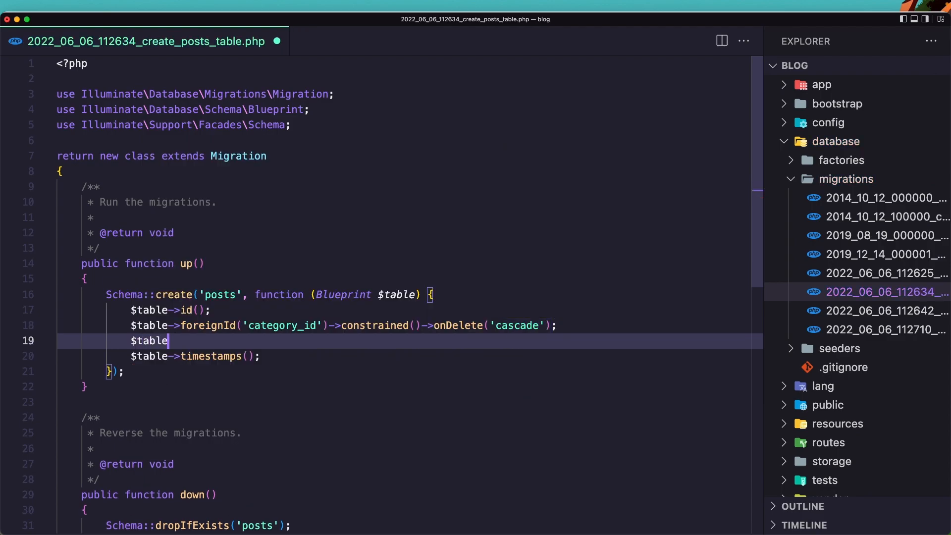
# Add string('title') and a unique string('slug') column to the posts table.
pyautogui.write('->')
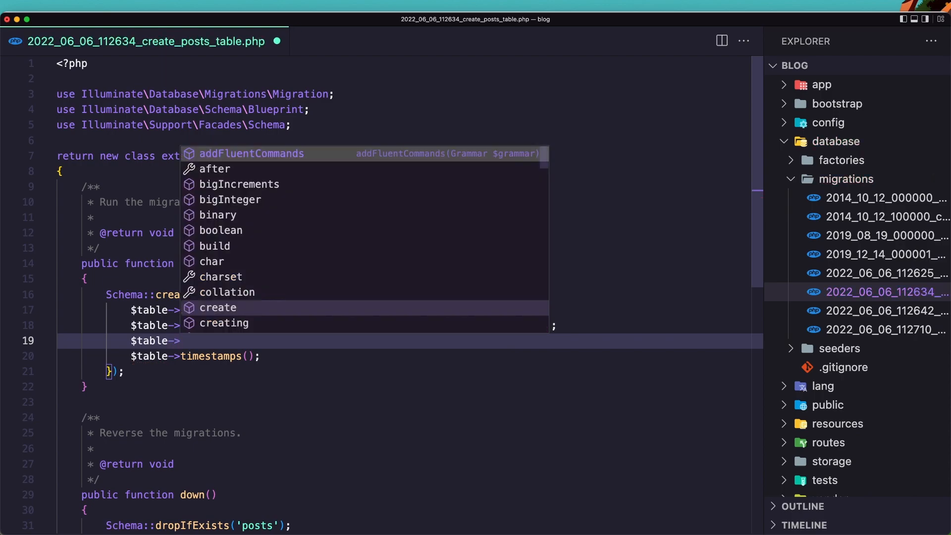
pyautogui.write('string(')
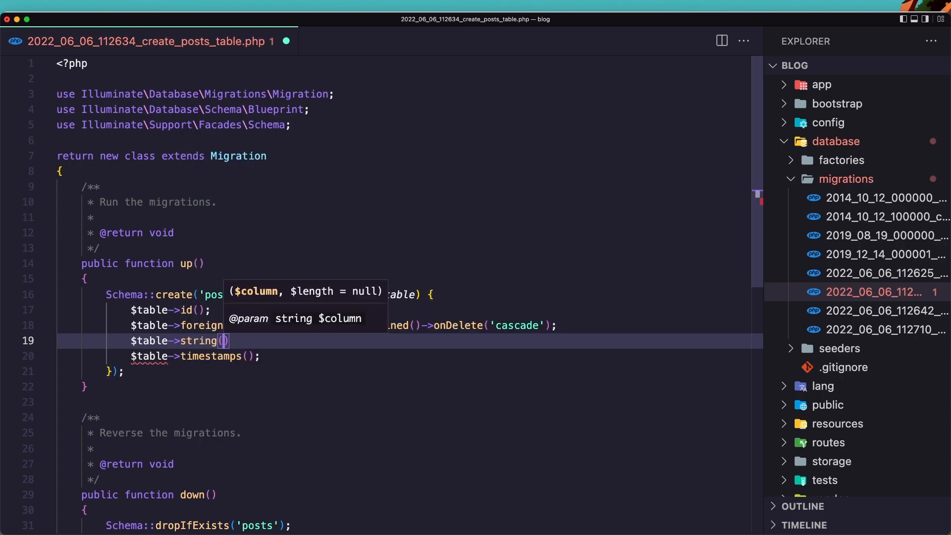
pyautogui.write("'title'")
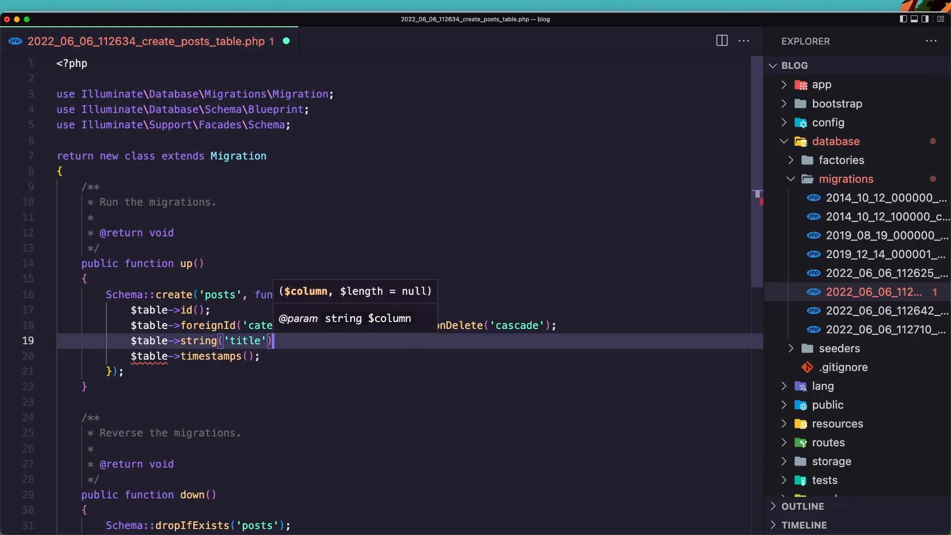
pyautogui.press('enter')
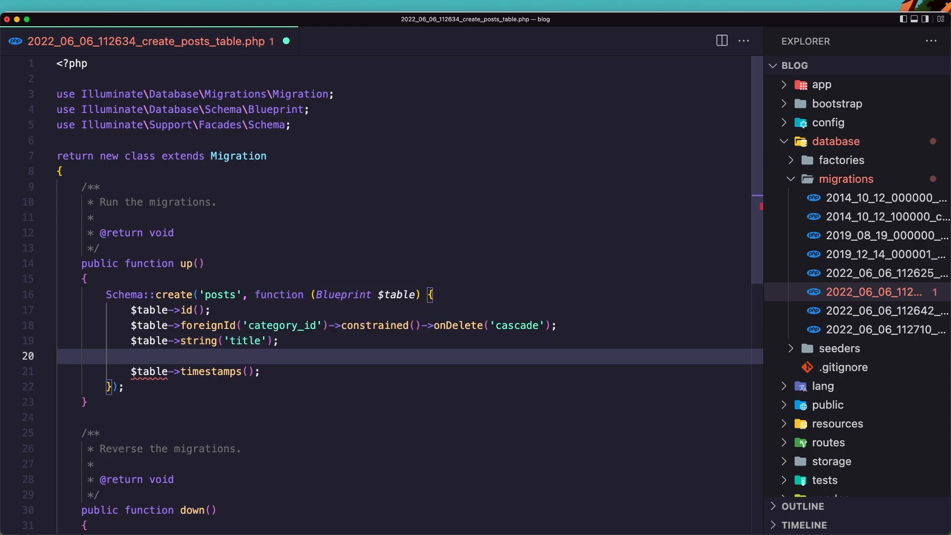
pyautogui.write('$table')
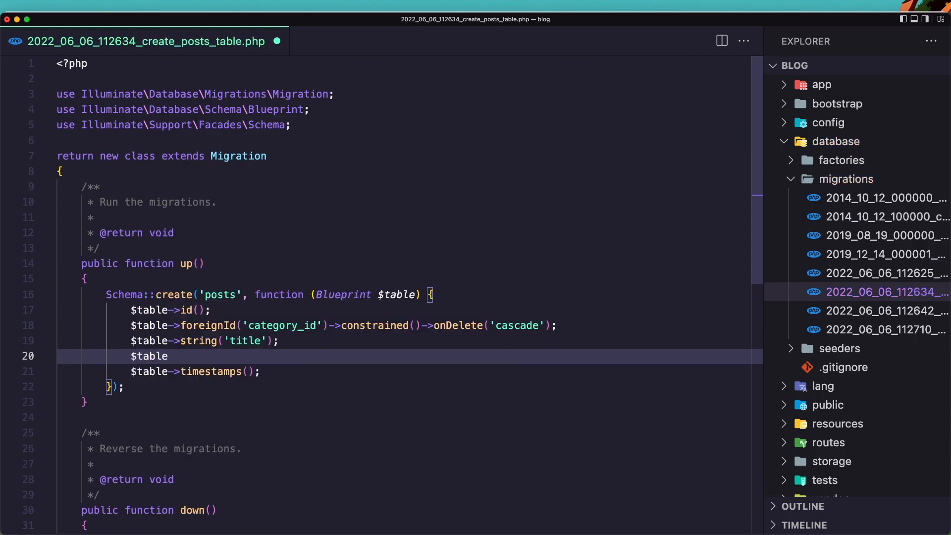
pyautogui.write('->string(')
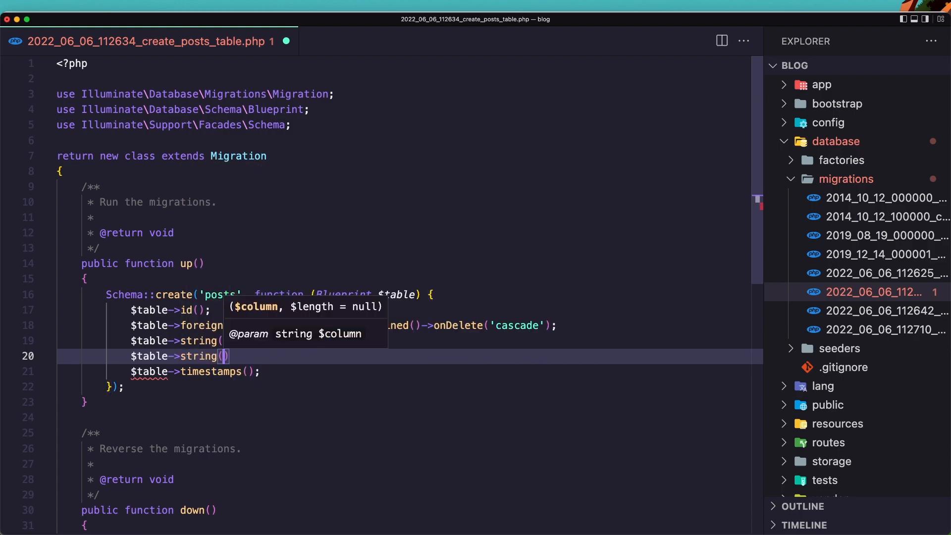
pyautogui.write("'slug")
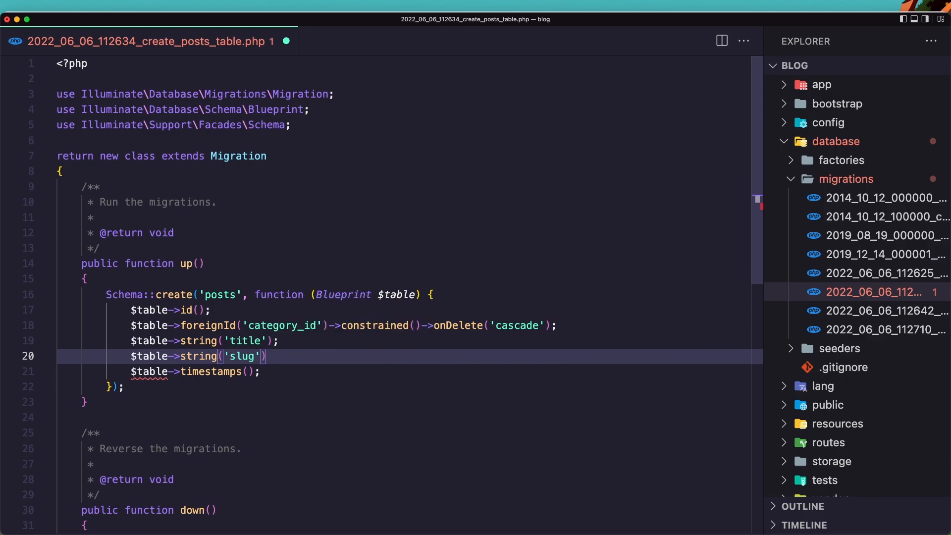
pyautogui.write('->unique();')
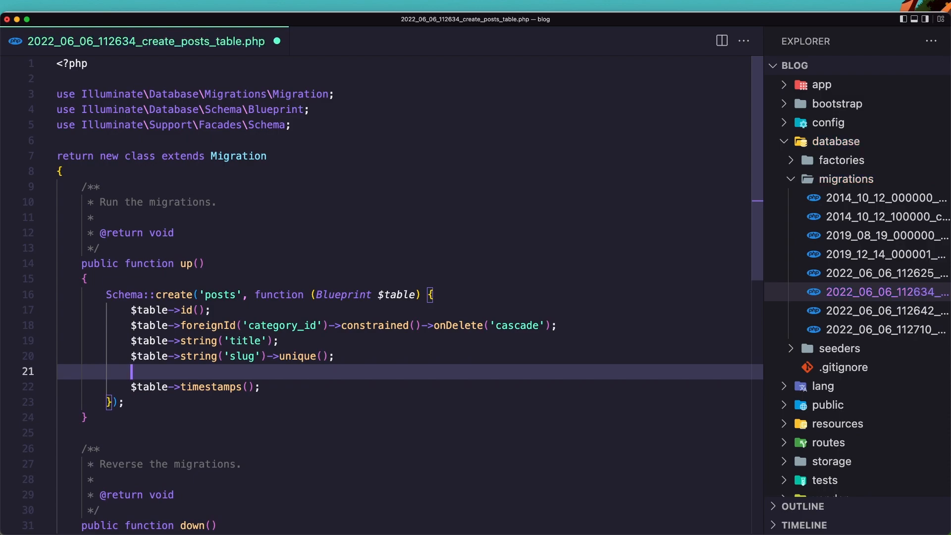
pyautogui.write("$table->text('content'")
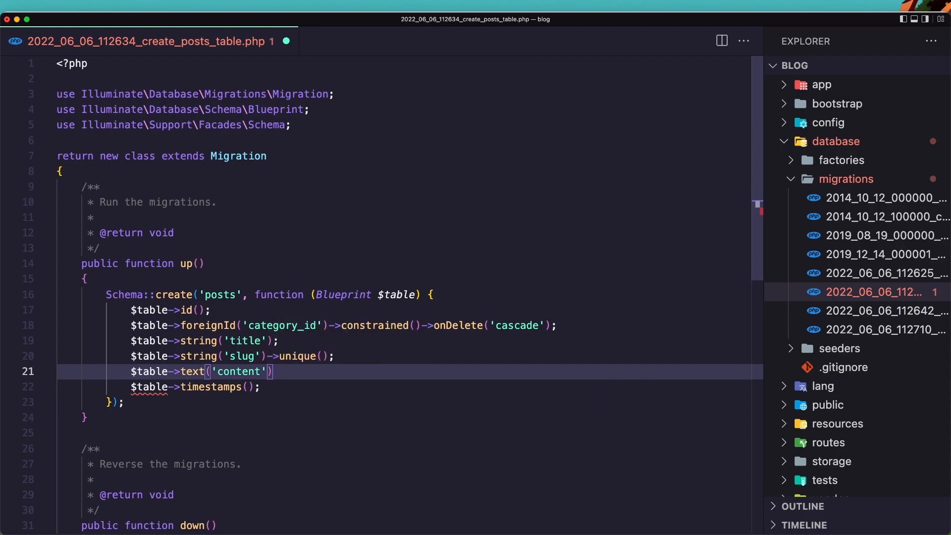
# Add a boolean('is_published') column defaulting to false, then move on to the tags migration.
pyautogui.press('enter')
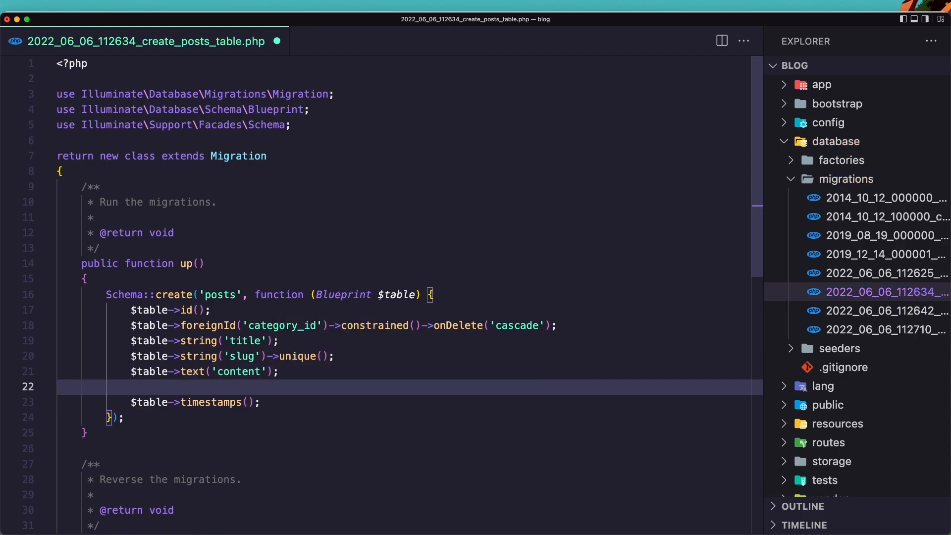
pyautogui.write('$table')
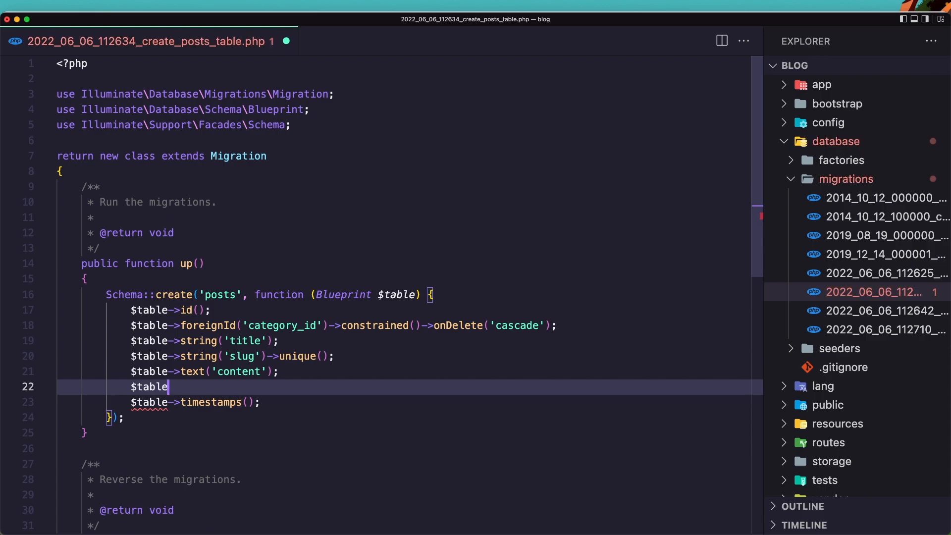
pyautogui.write('->')
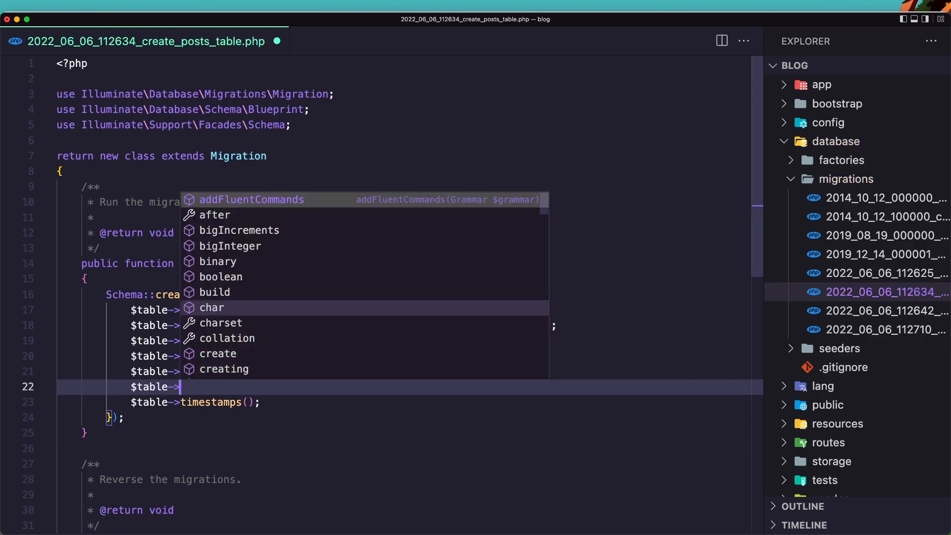
pyautogui.write("boolean('is_published")
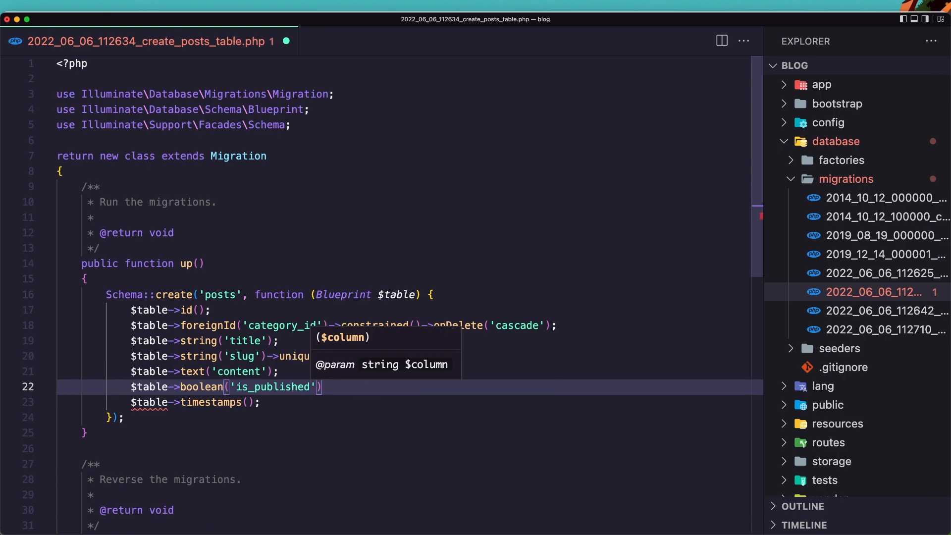
pyautogui.write('->')
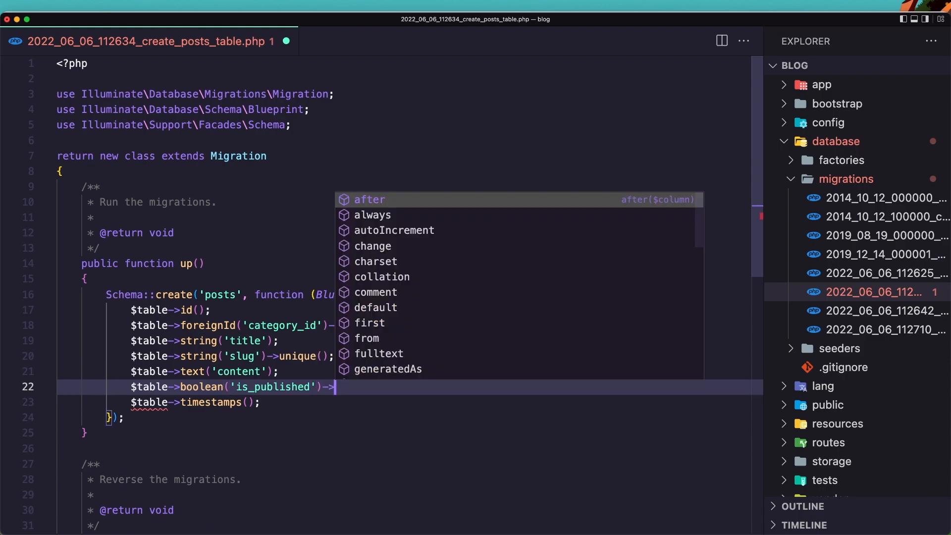
pyautogui.write('default(false);')
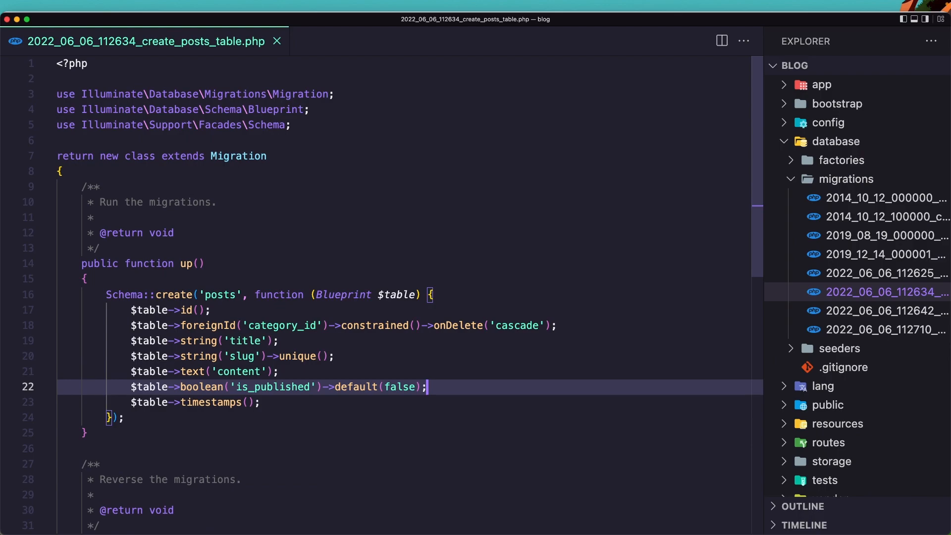
pyautogui.click(880, 310)
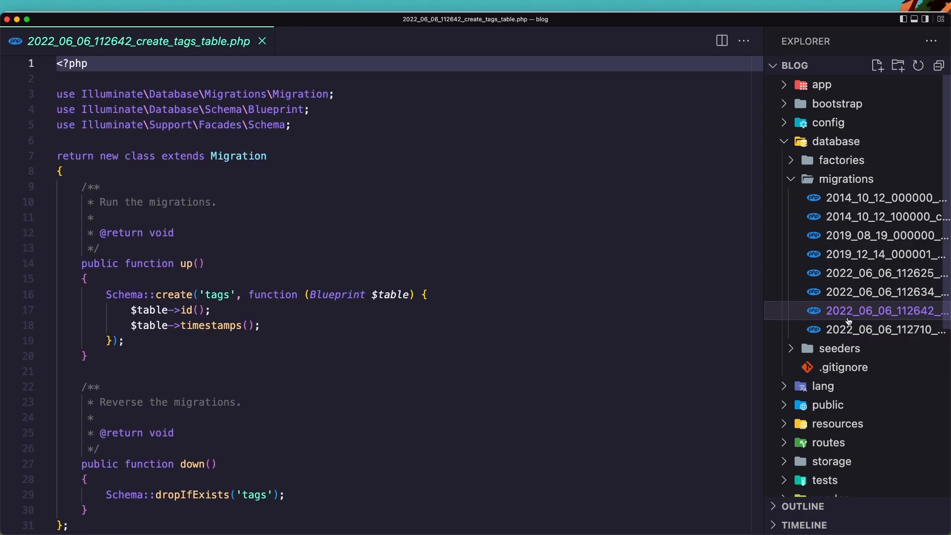
# Give the tags table $table->string('name') and $table->string('slug')->unique() columns.
pyautogui.click(218, 311)
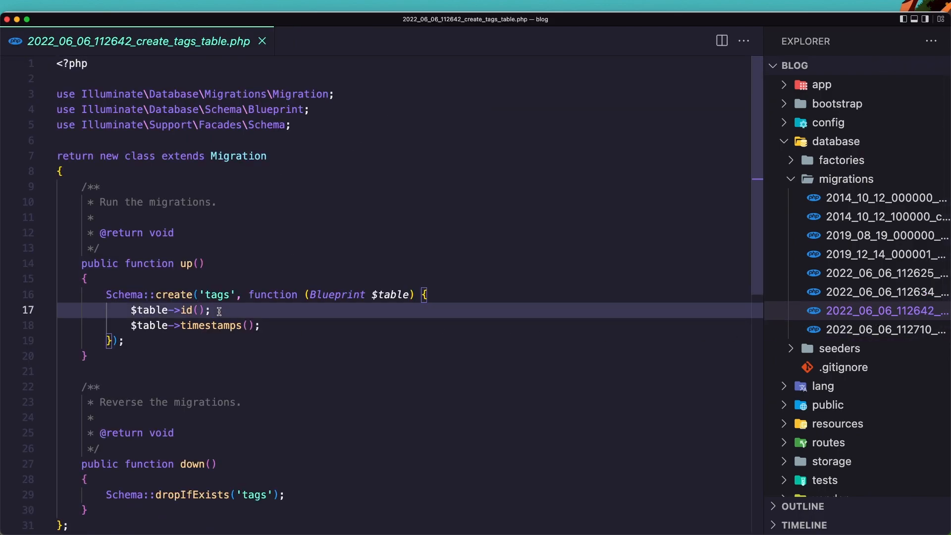
pyautogui.press('enter')
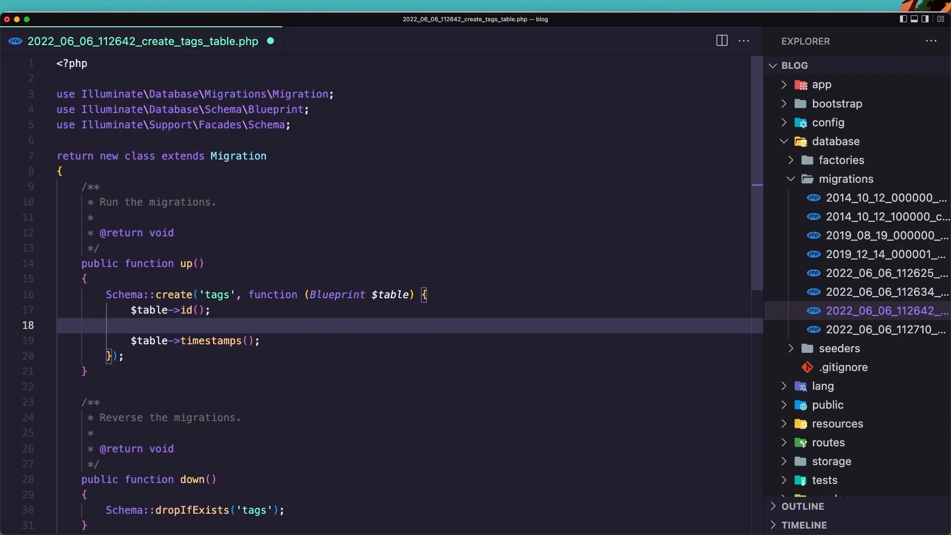
pyautogui.write("$table->string('")
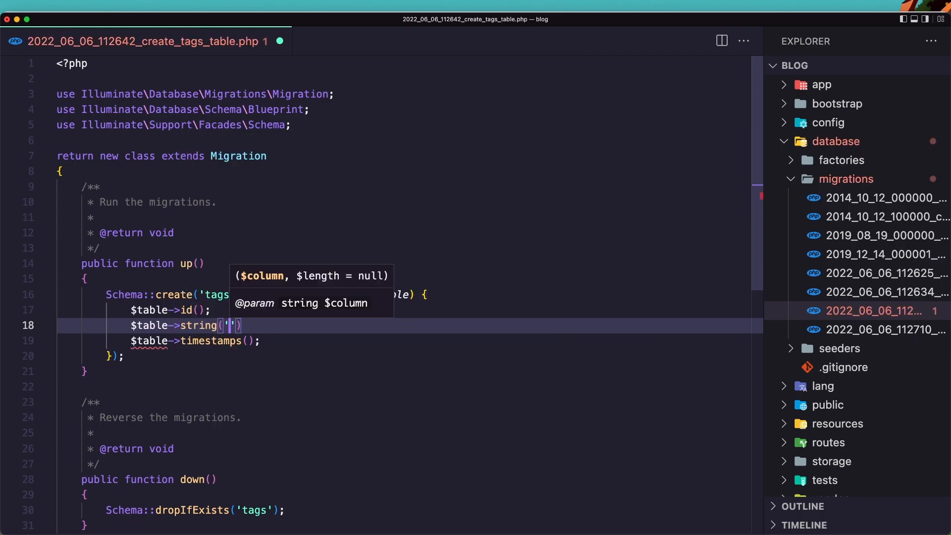
pyautogui.write('name')
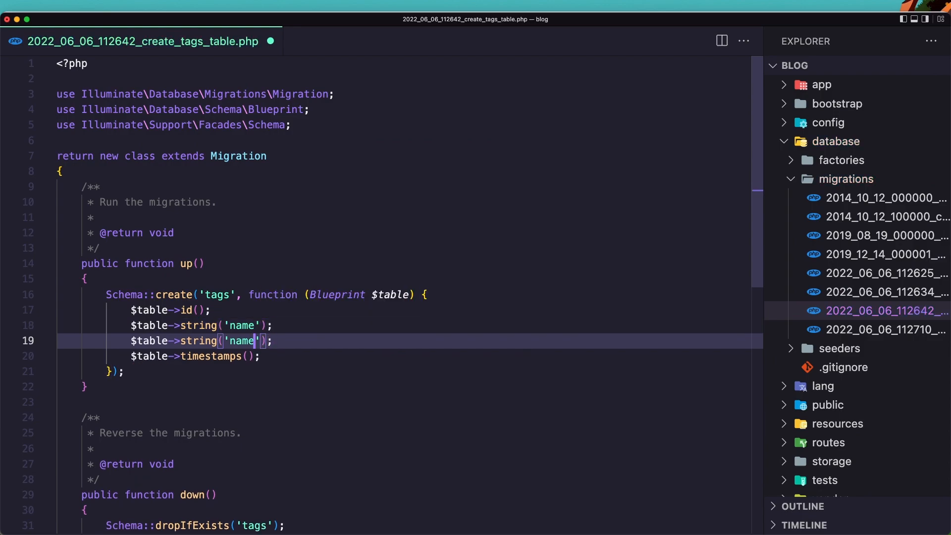
pyautogui.write('s')
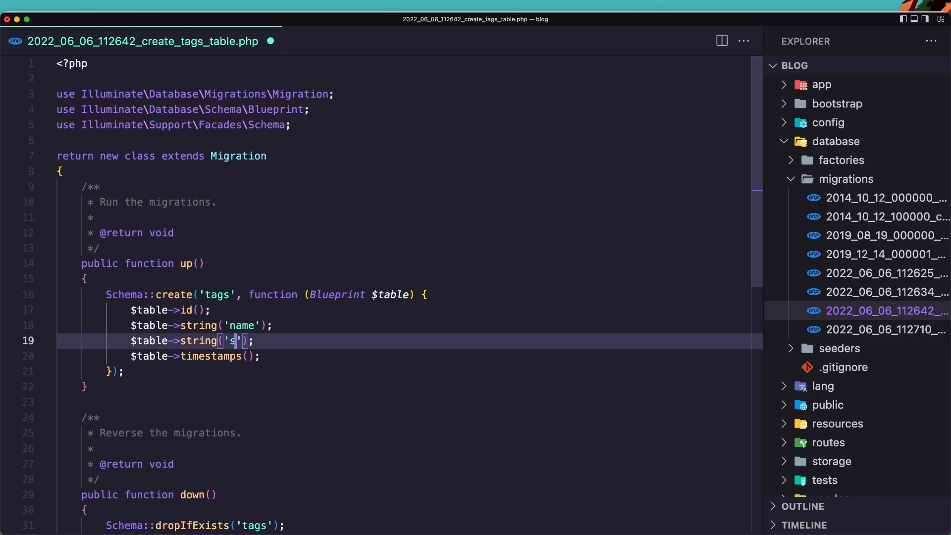
pyautogui.write('lug')
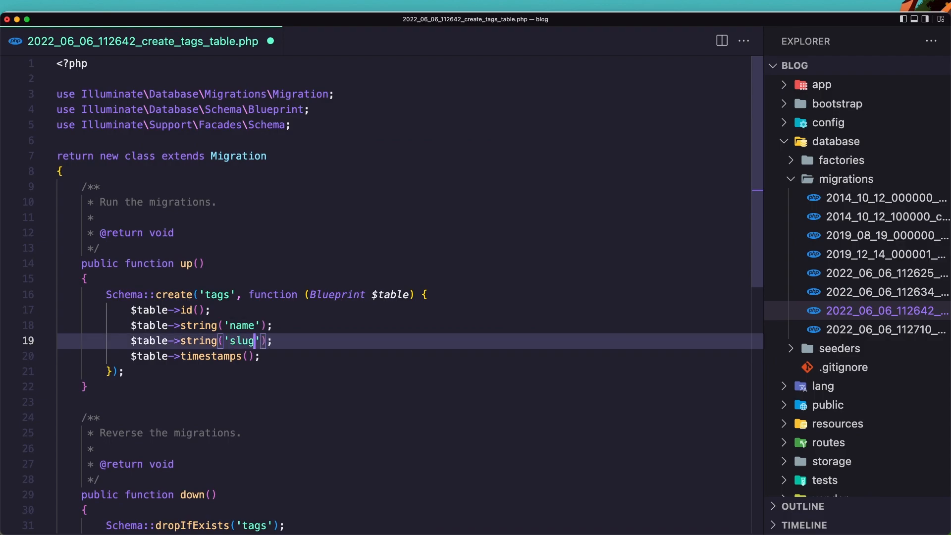
pyautogui.write('->')
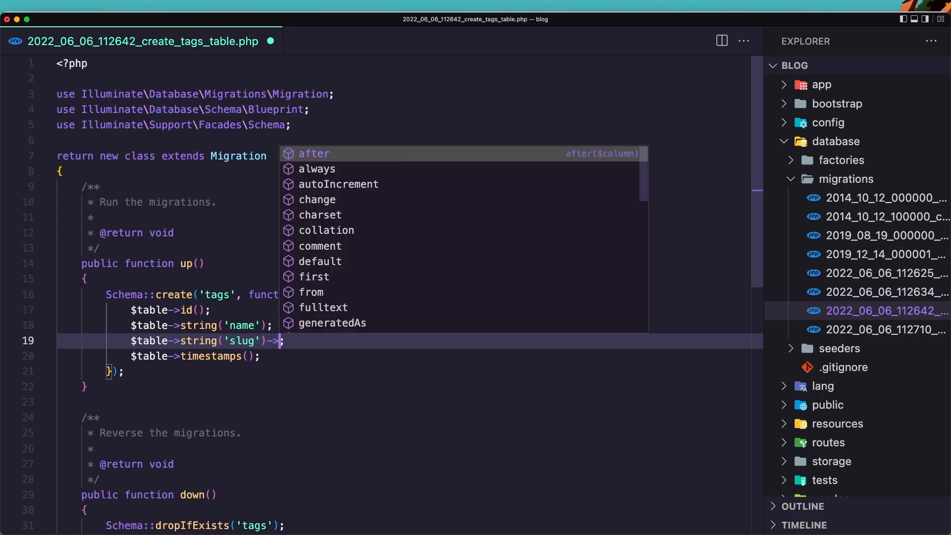
pyautogui.write('unique()')
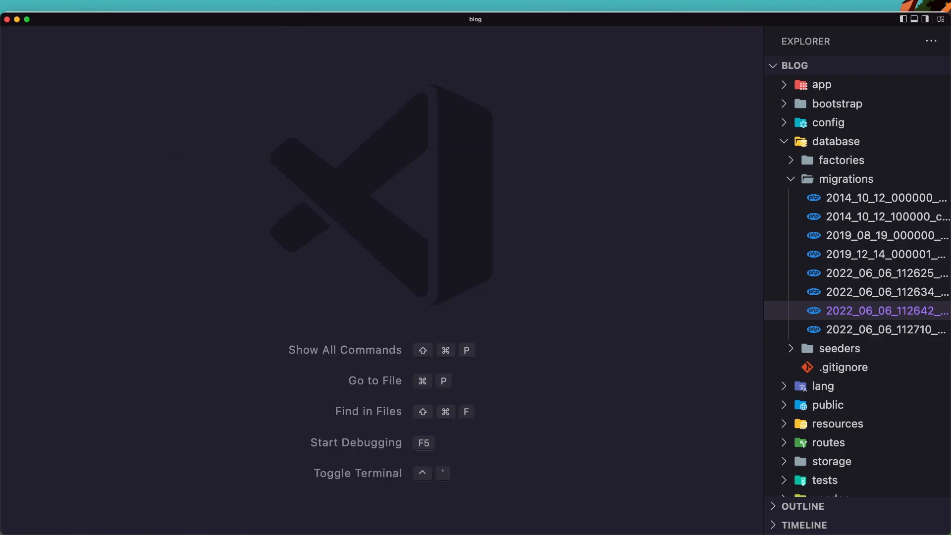
pyautogui.click(882, 329)
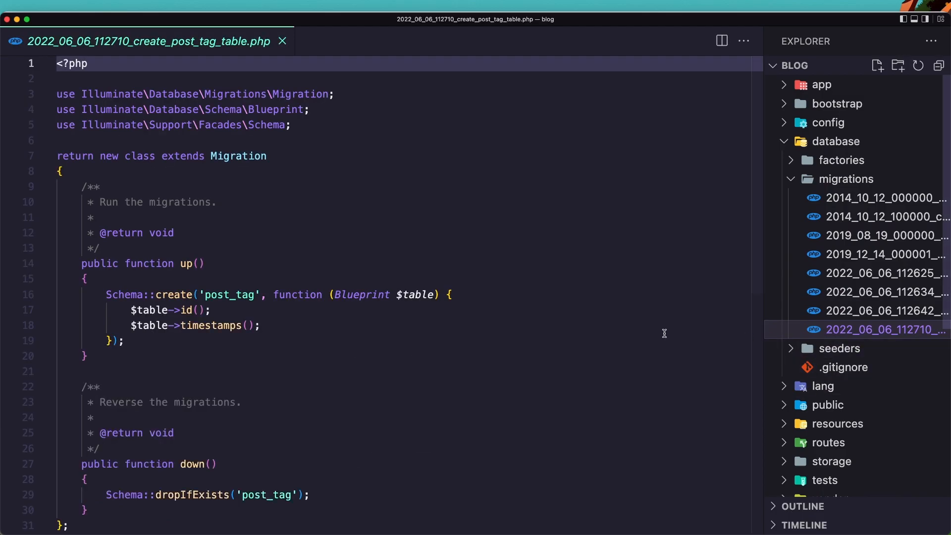
# Replace the post_tag body with $table->foreignId('post_id')->constrained().
pyautogui.click(253, 294)
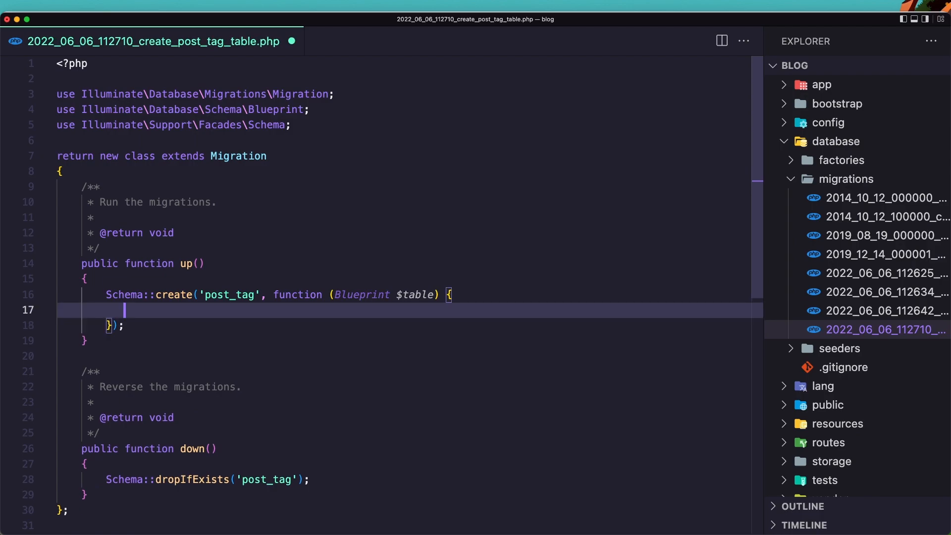
pyautogui.write('$table')
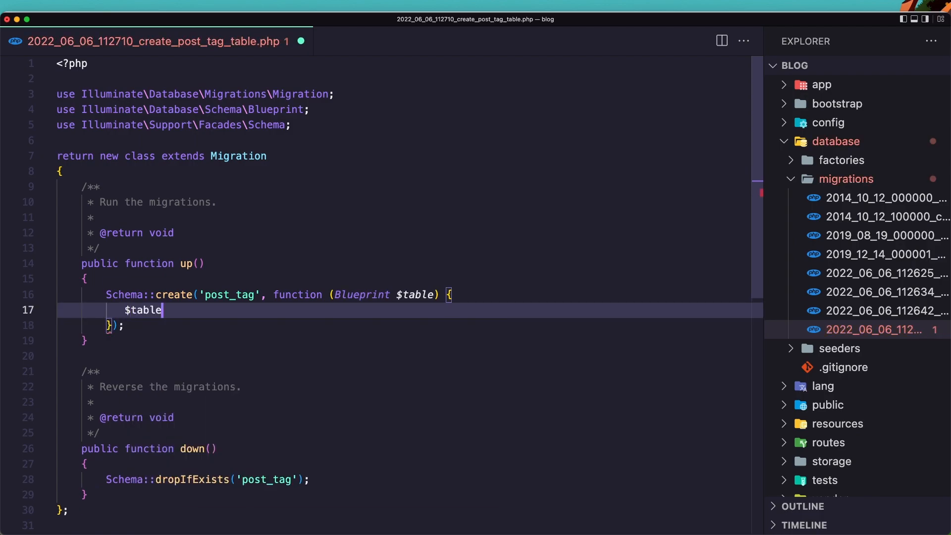
pyautogui.write('->foreignId(')
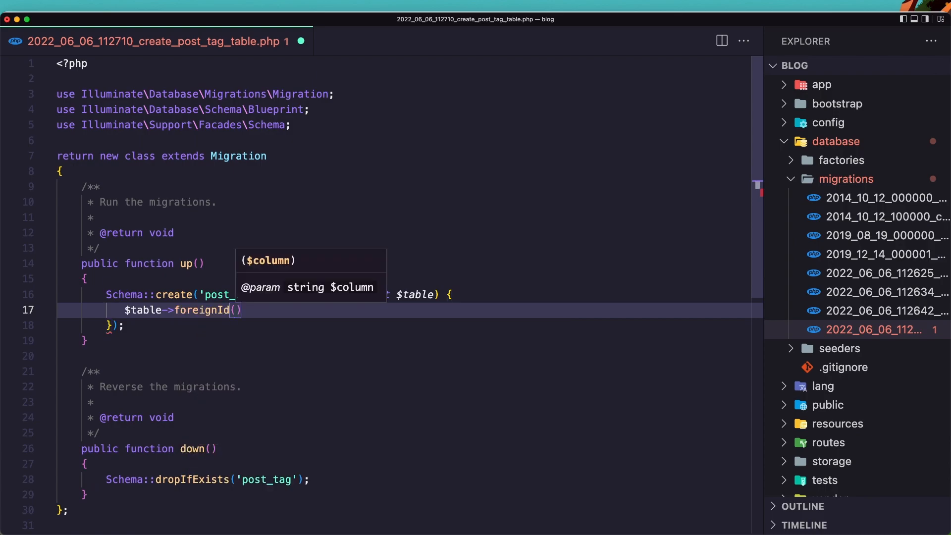
pyautogui.write("'post_id")
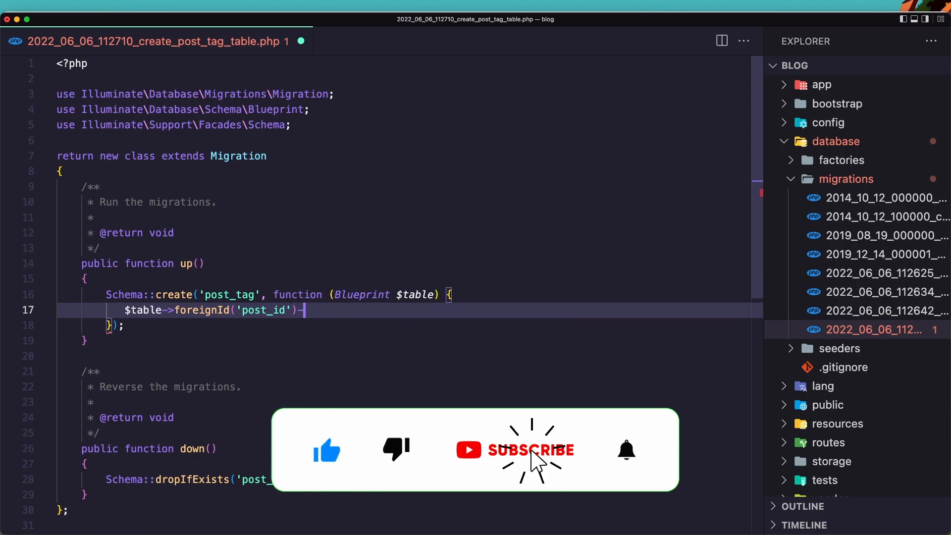
pyautogui.write('->constrained();')
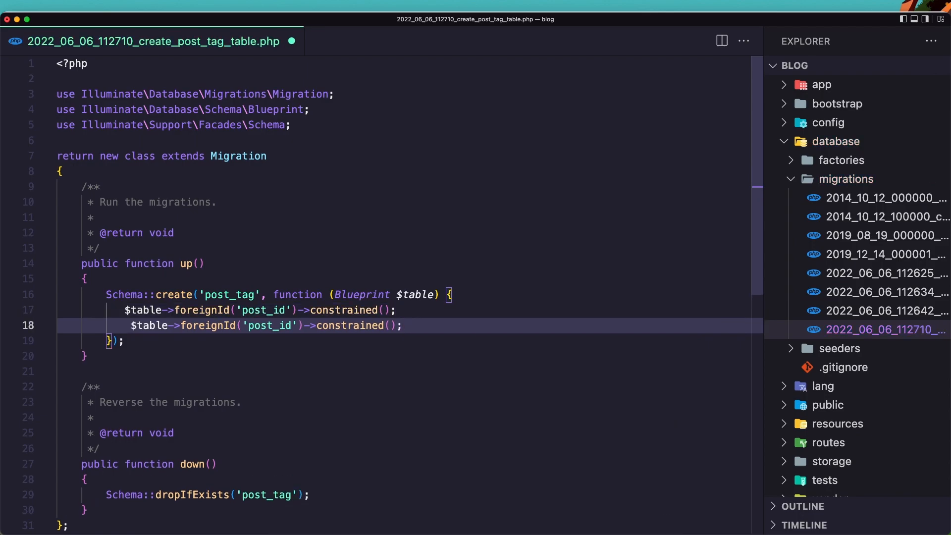
# Rename the duplicated foreign key line to tag_id, also constrained.
pyautogui.click(317, 325)
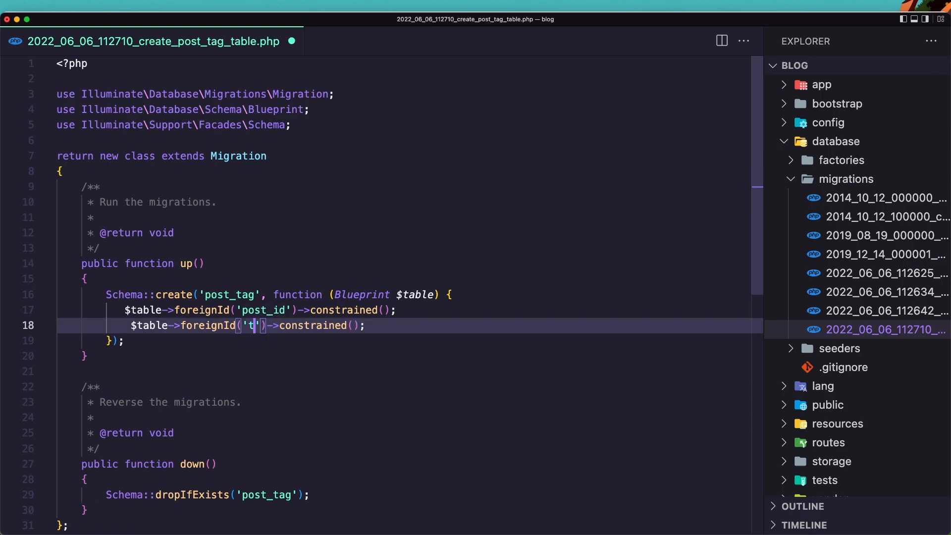
pyautogui.write('ag_id')
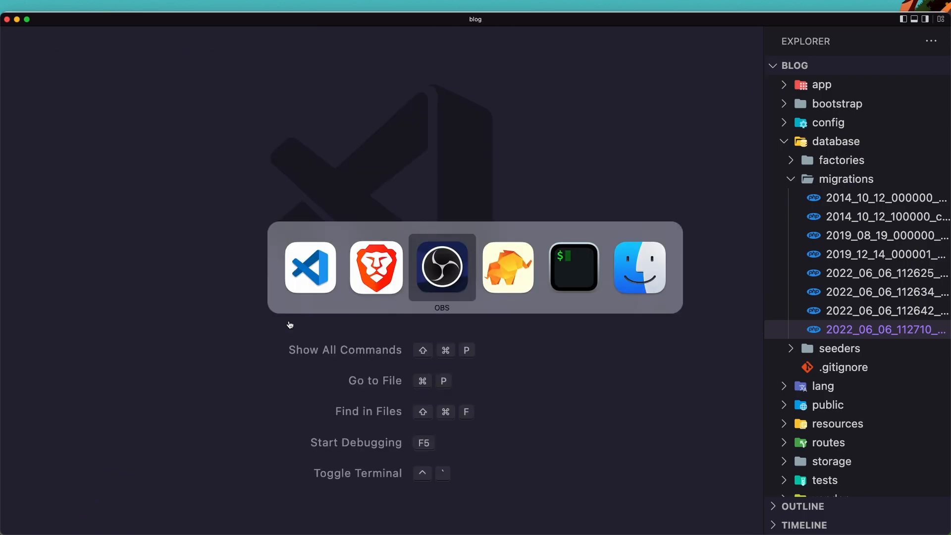
# Run the artisan migrate command in the terminal.
pyautogui.click(572, 267)
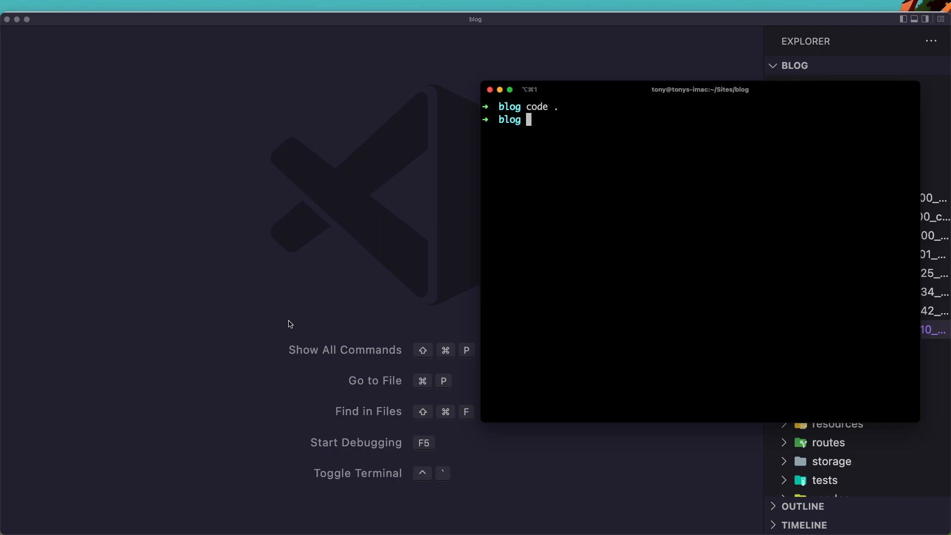
pyautogui.write('a mi')
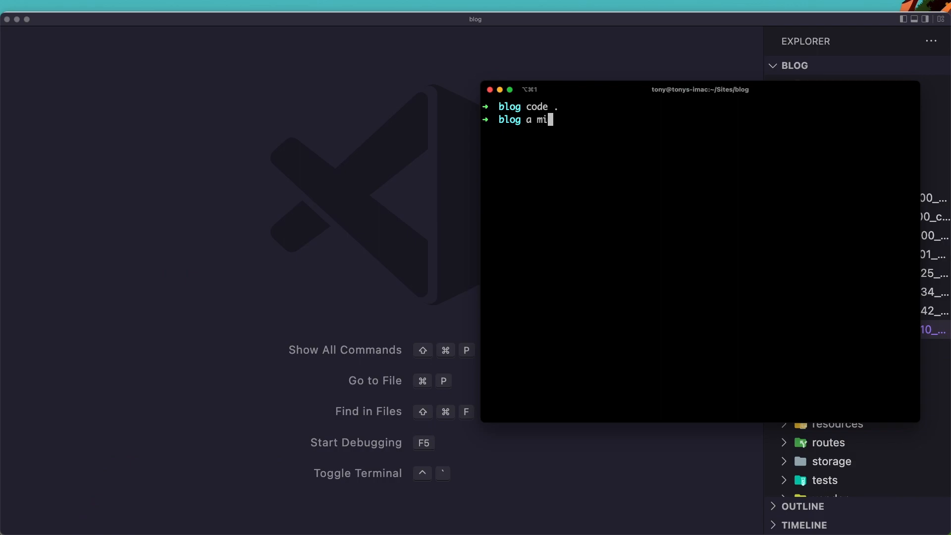
pyautogui.press('Return')
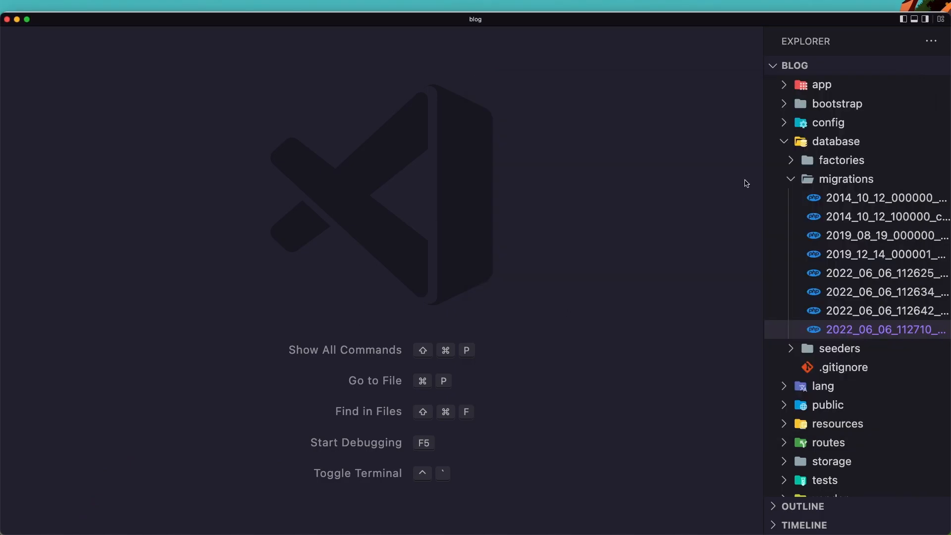
# Browse to app > Models in the Explorer and load Category.php.
pyautogui.click(822, 84)
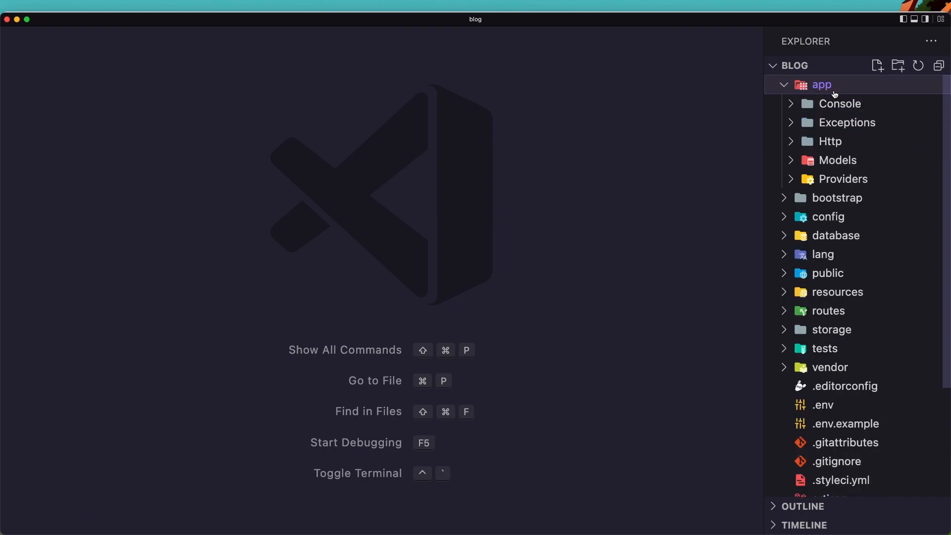
pyautogui.click(830, 142)
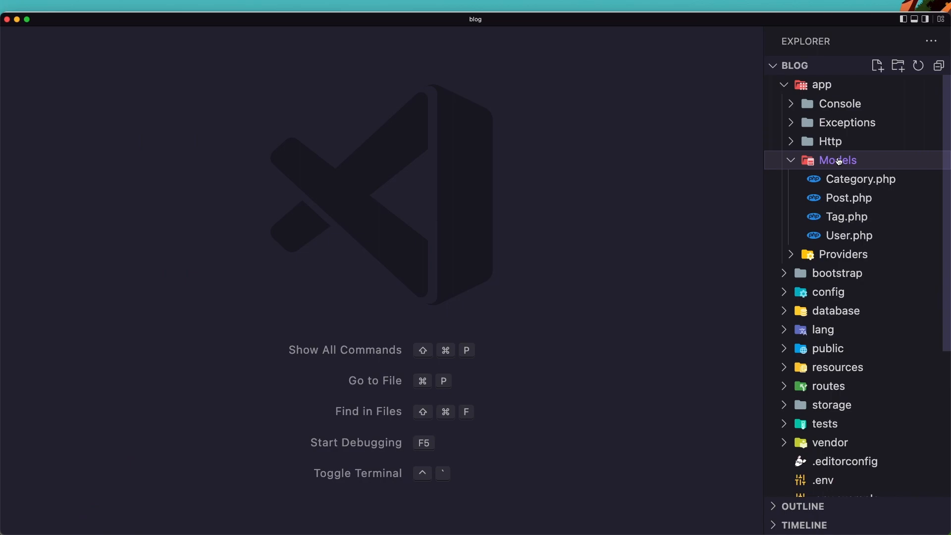
pyautogui.click(860, 179)
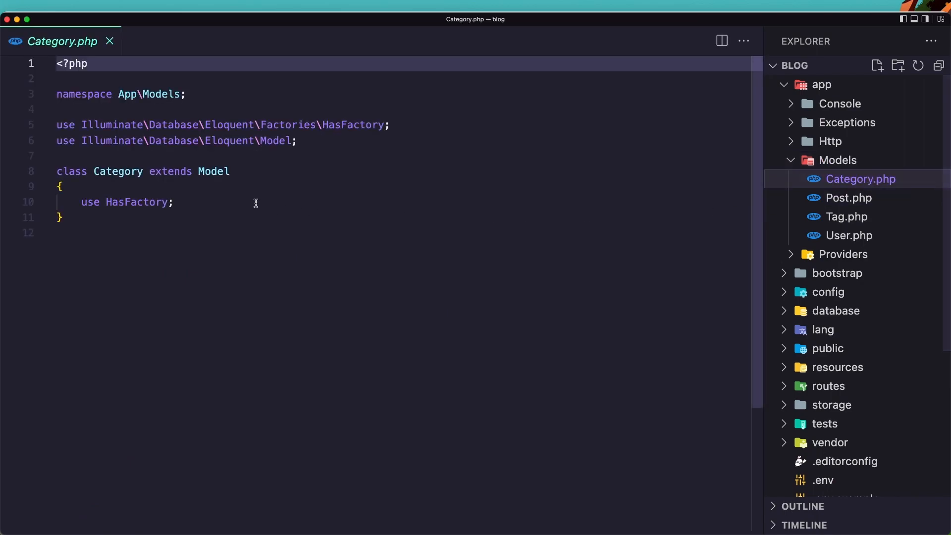
# Declare protected $fillable = ['name', 'slug'] on the Category model.
pyautogui.press('enter')
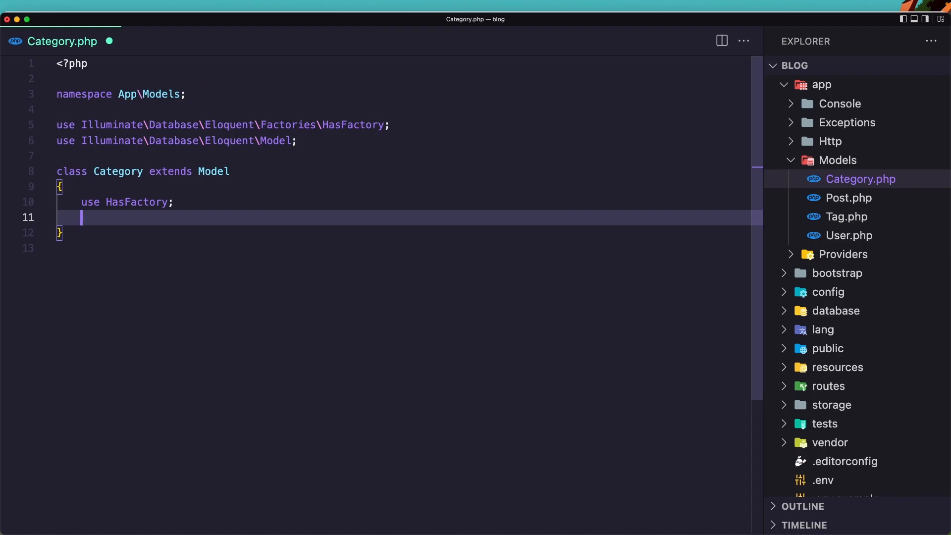
pyautogui.write('protected $f')
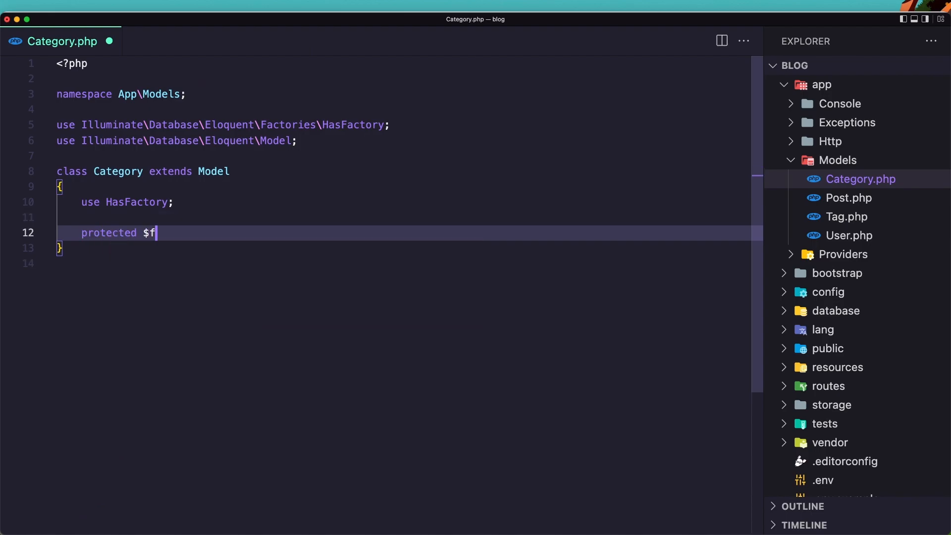
pyautogui.write('illable')
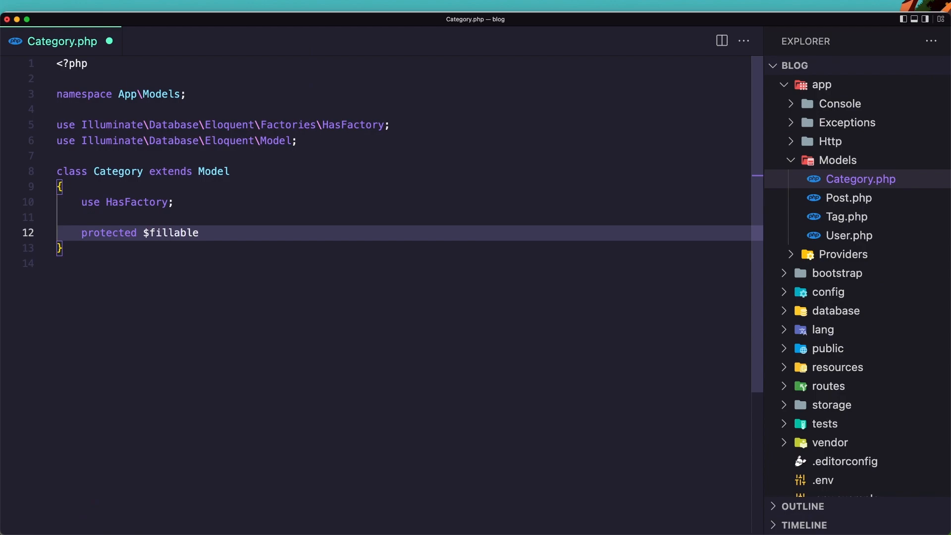
pyautogui.write("= [''];")
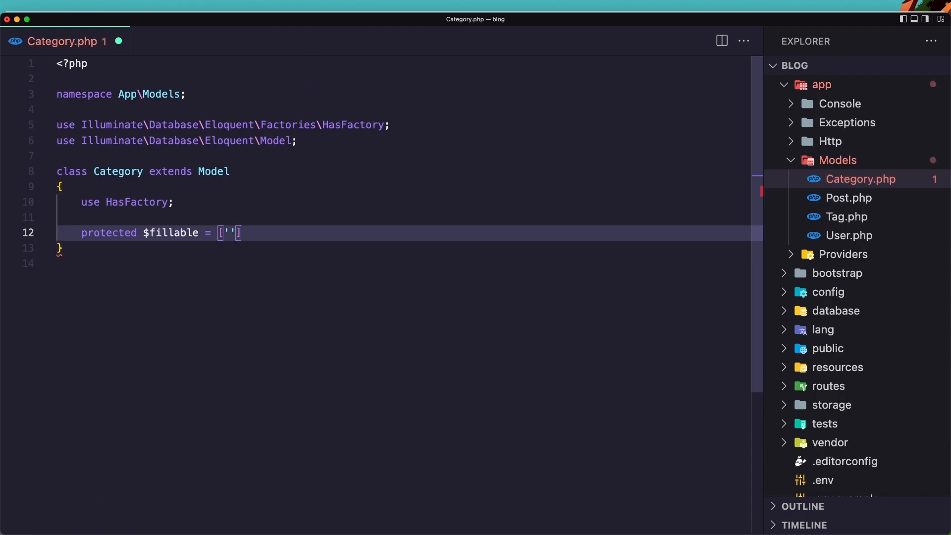
pyautogui.write('name')
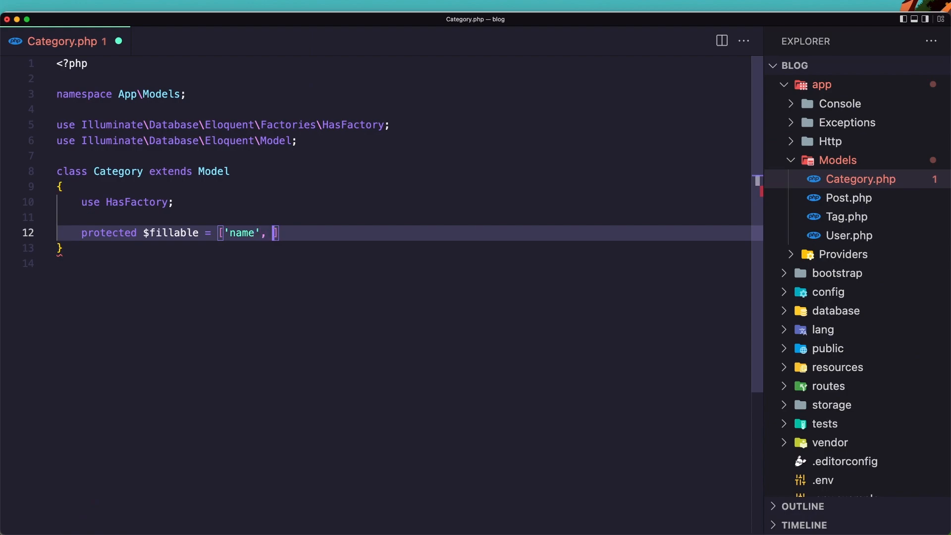
pyautogui.write("'slug'")
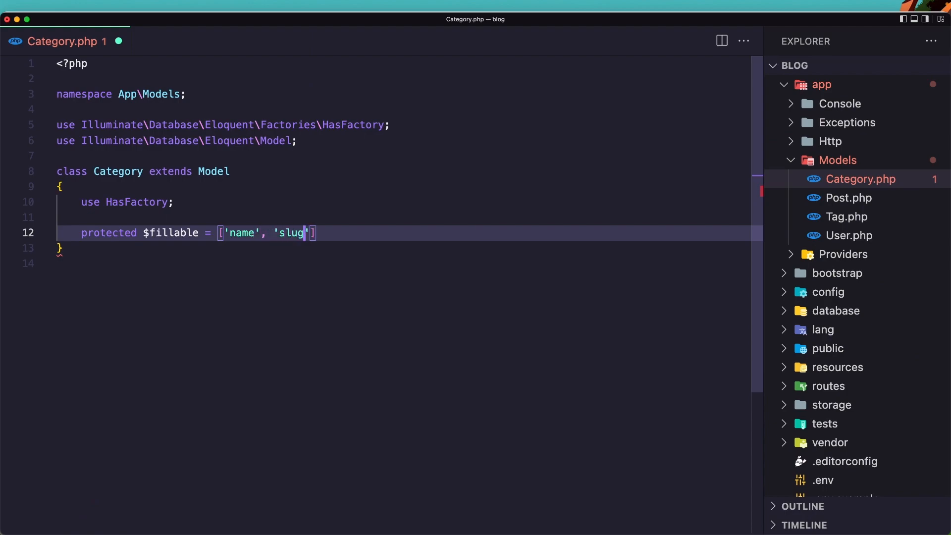
# Add a posts() method returning $this->hasMany(Post::class), then move to the Post model.
pyautogui.press('Enter')
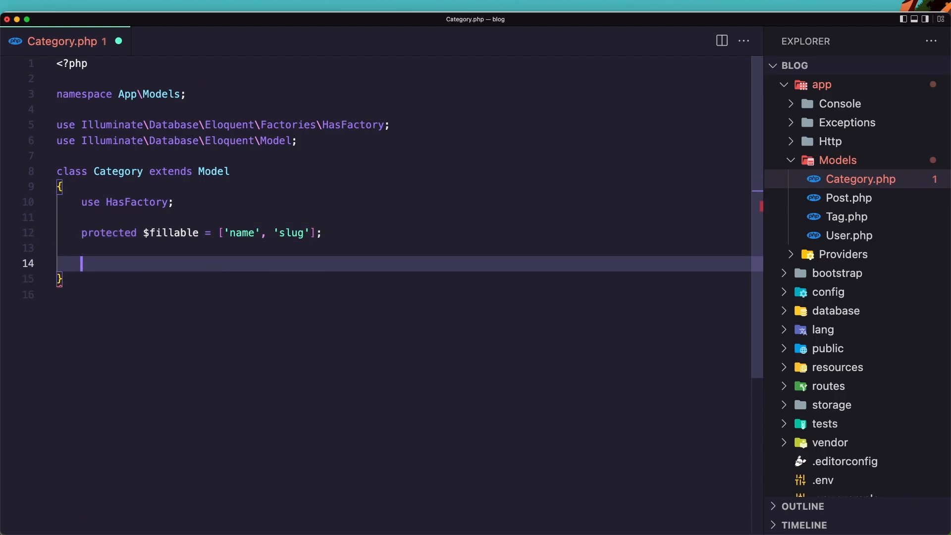
pyautogui.write('fu')
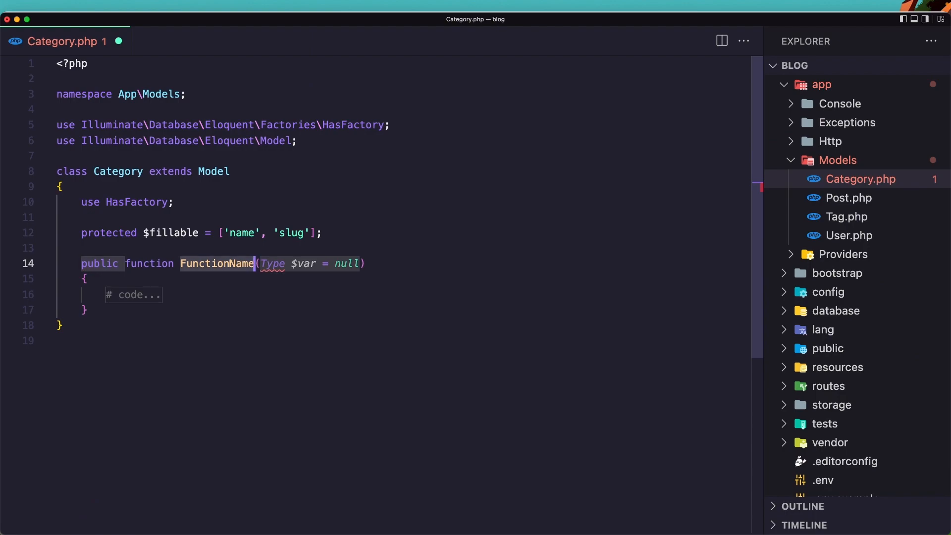
pyautogui.write('po')
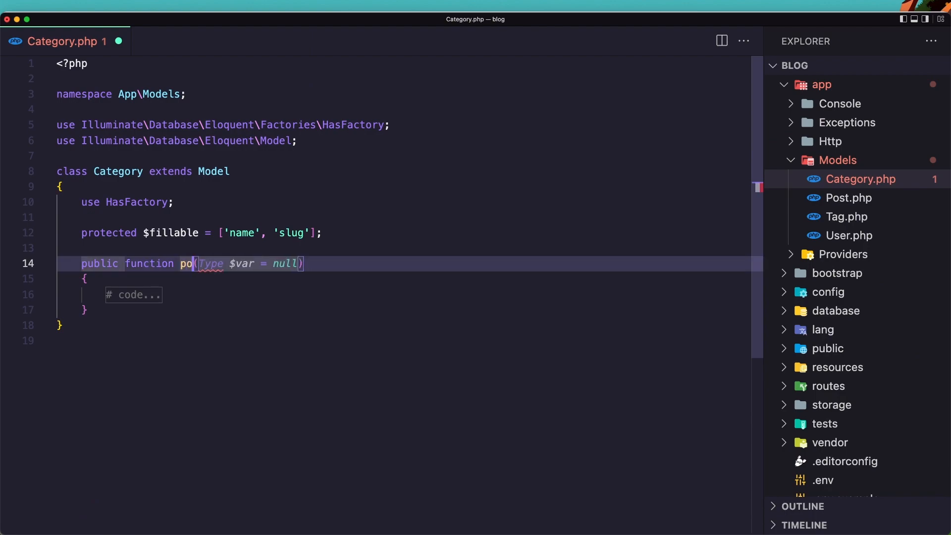
pyautogui.write('sts')
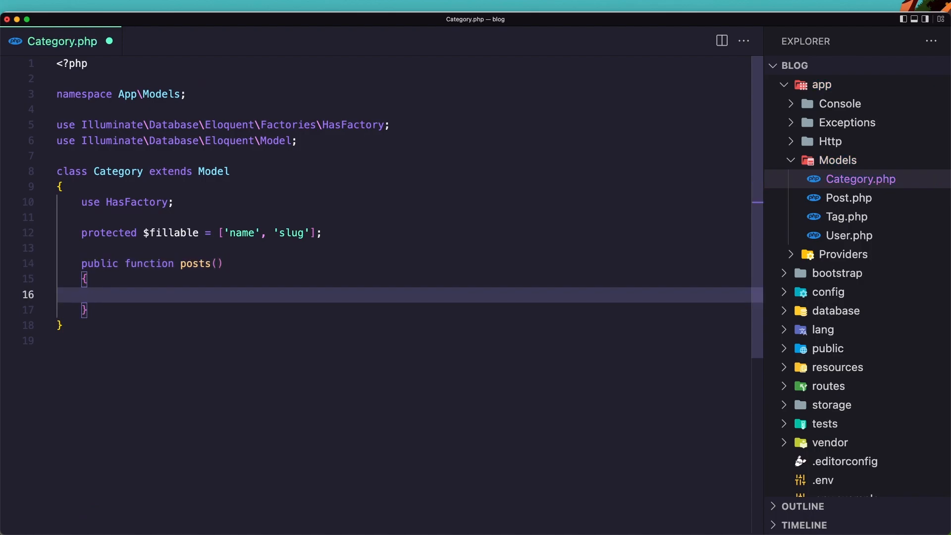
pyautogui.write('return')
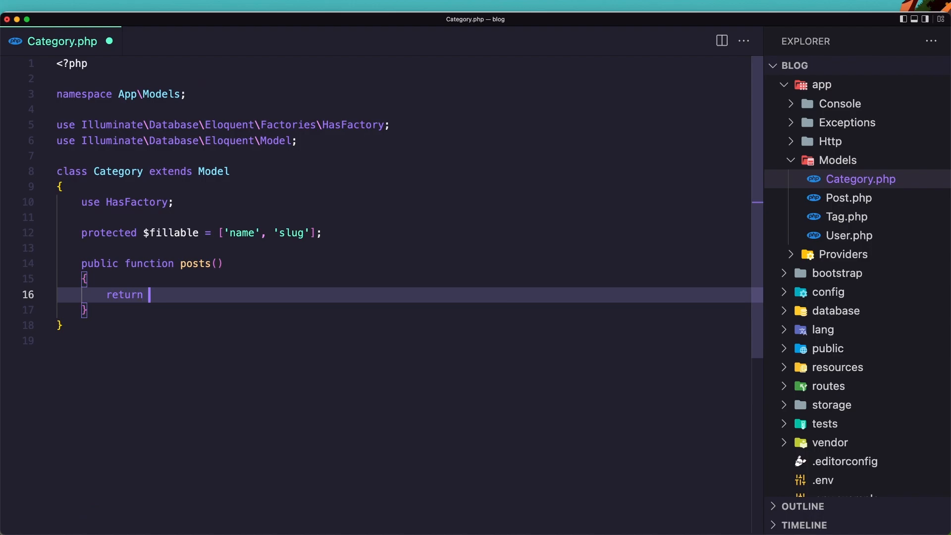
pyautogui.write('$this->hasMany(')
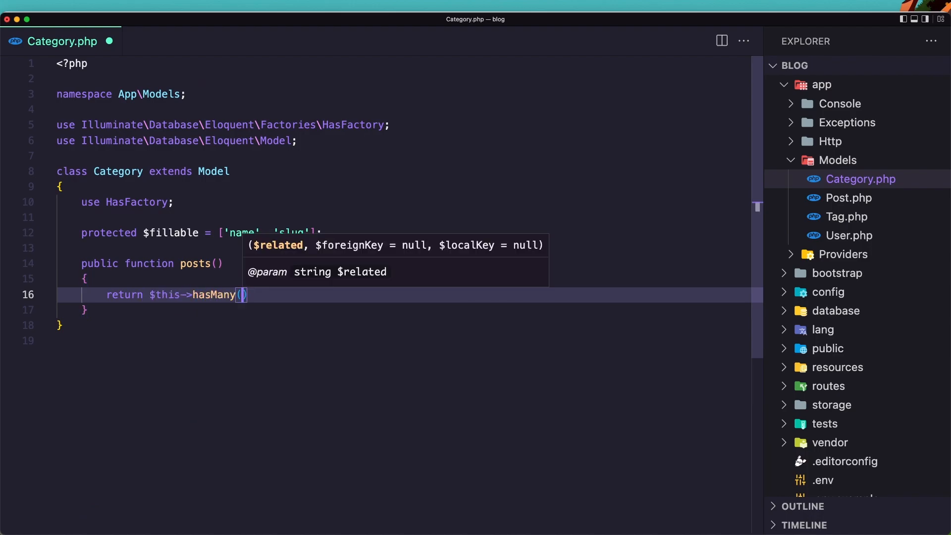
pyautogui.write('Post')
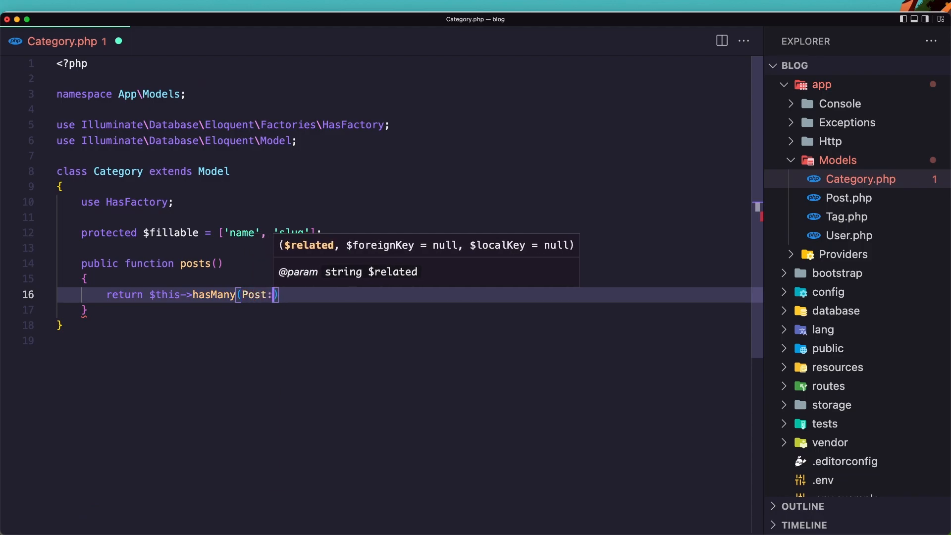
pyautogui.write(':class')
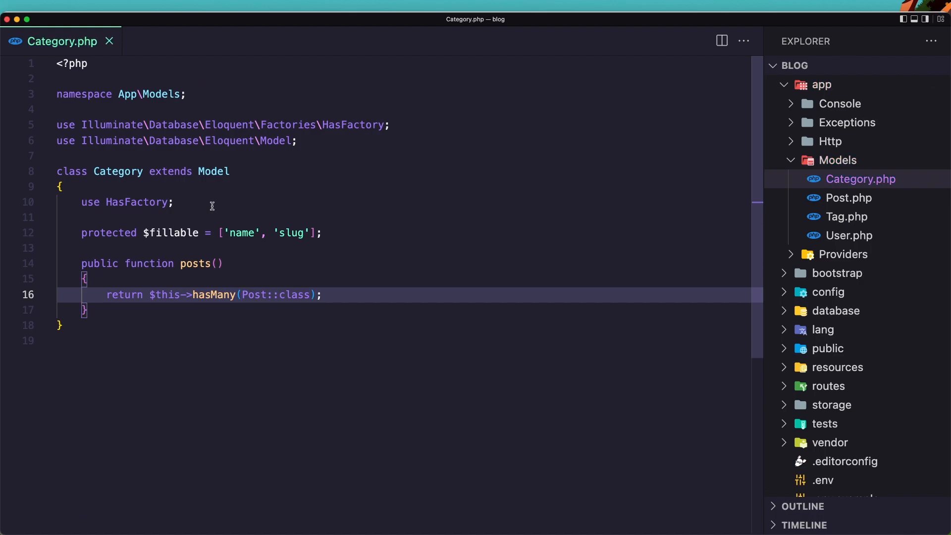
pyautogui.click(848, 198)
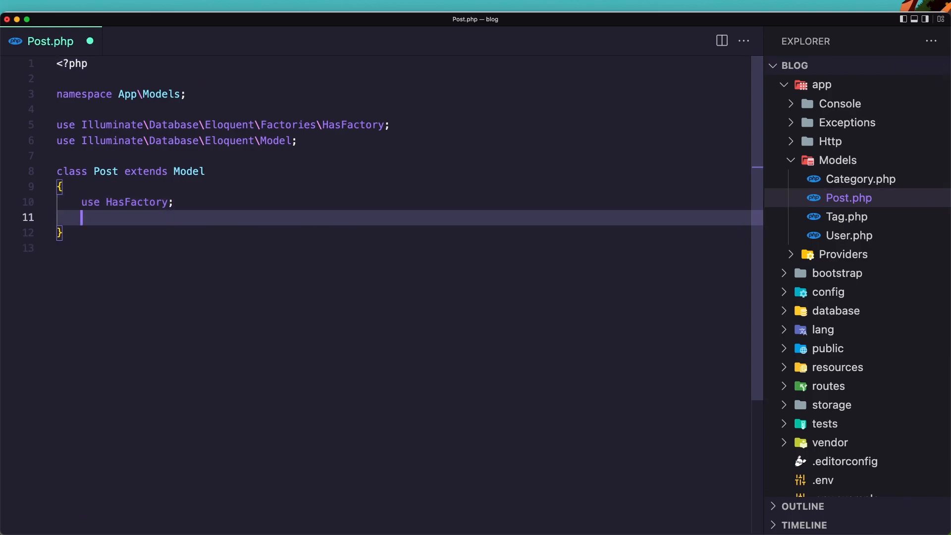
# Declare Post's $fillable as category_id, title, slug, content and is_published.
pyautogui.write('protected')
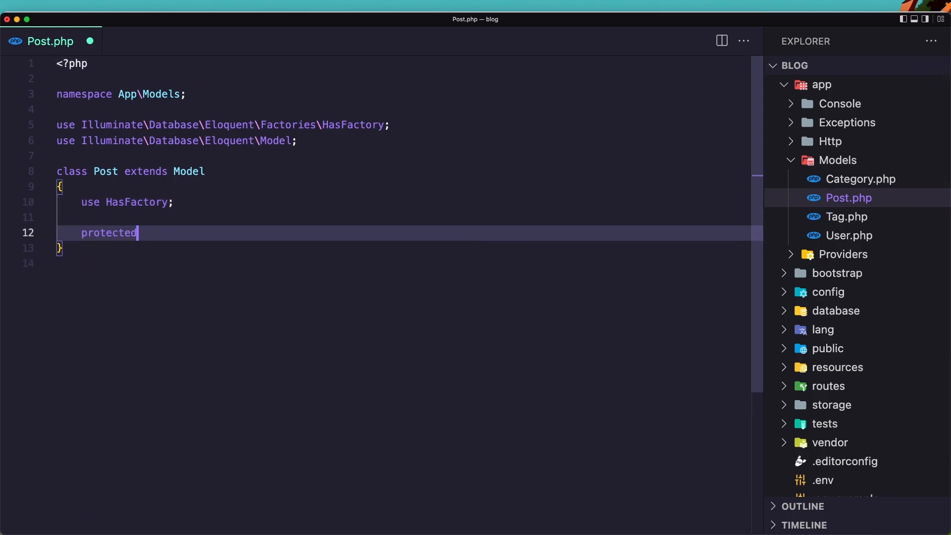
pyautogui.write('$fil')
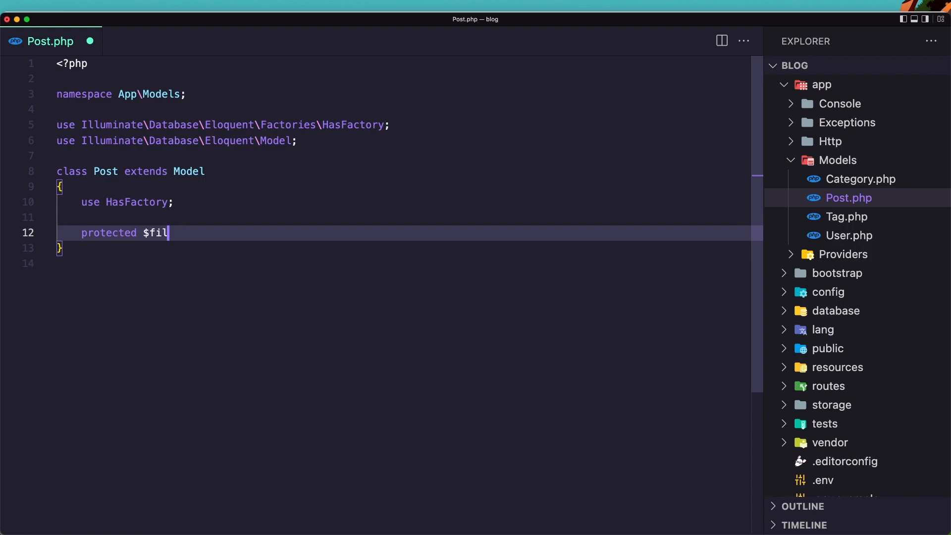
pyautogui.write('lable')
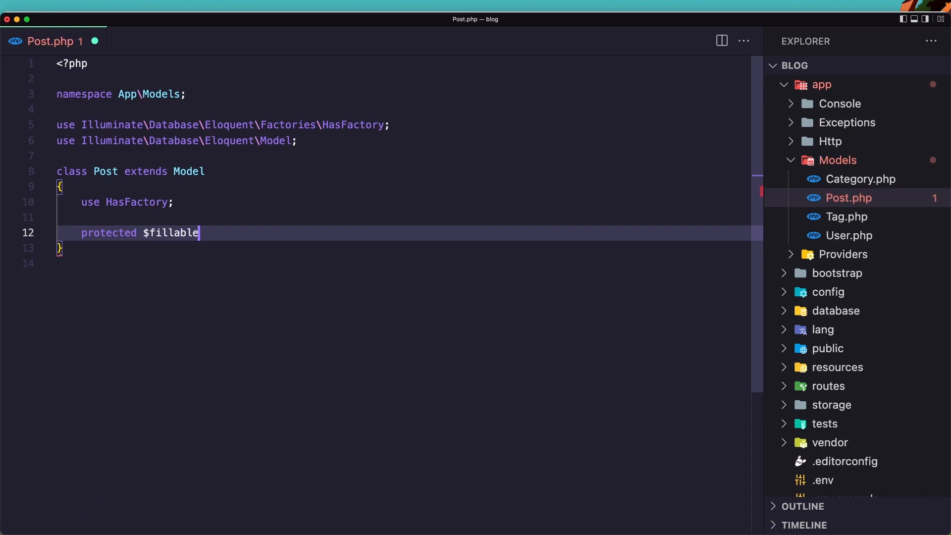
pyautogui.write("= ['']")
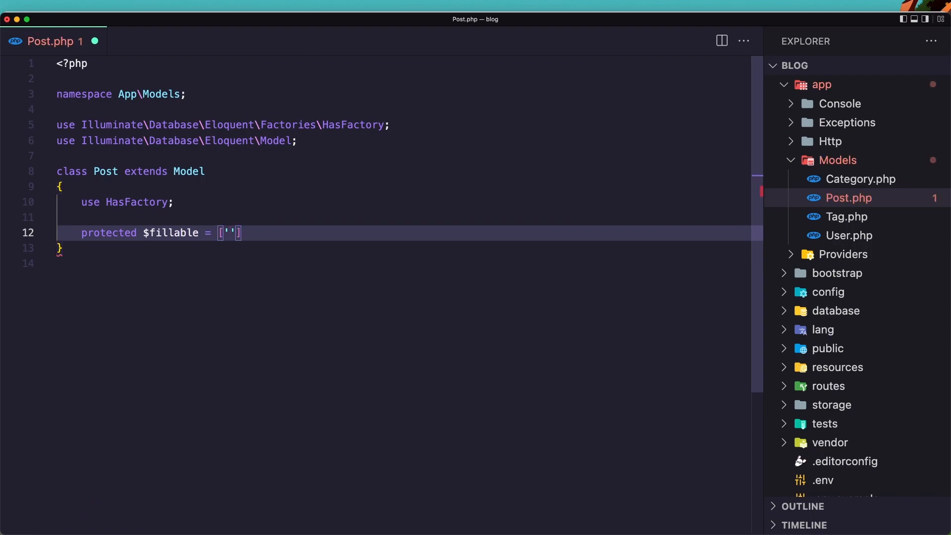
pyautogui.write('category')
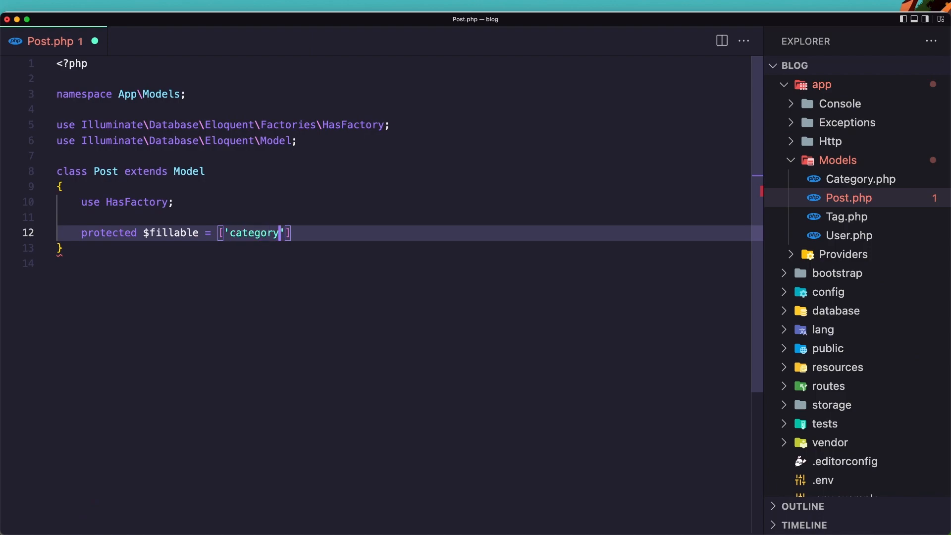
pyautogui.write('_id')
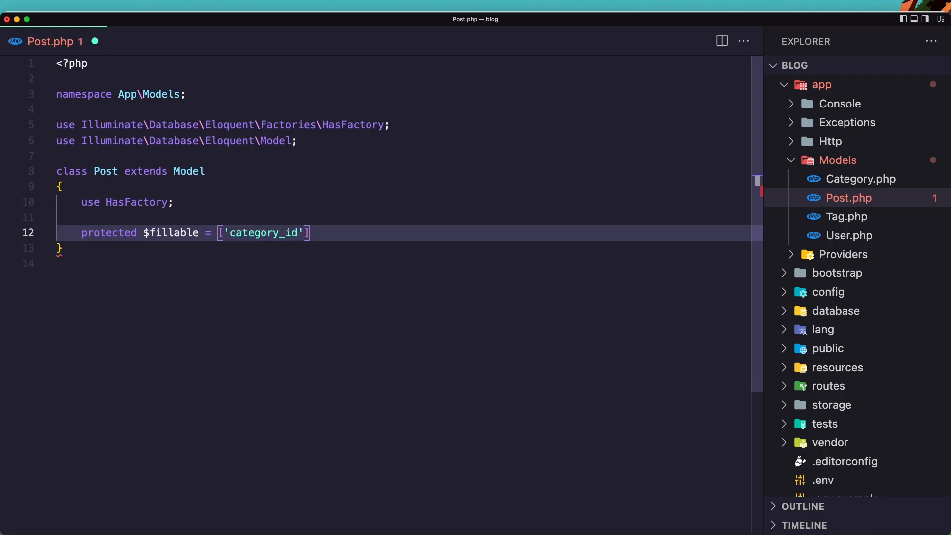
pyautogui.write(", ''")
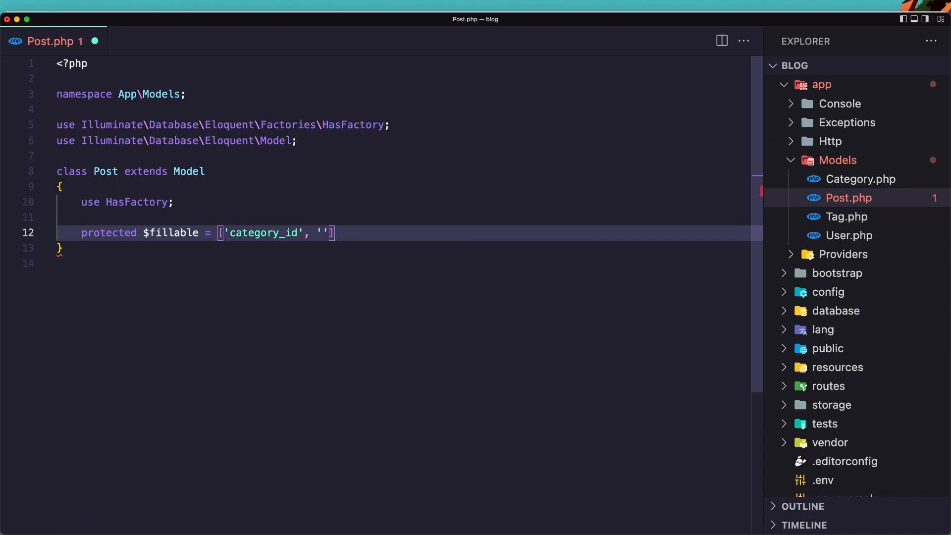
pyautogui.write('title')
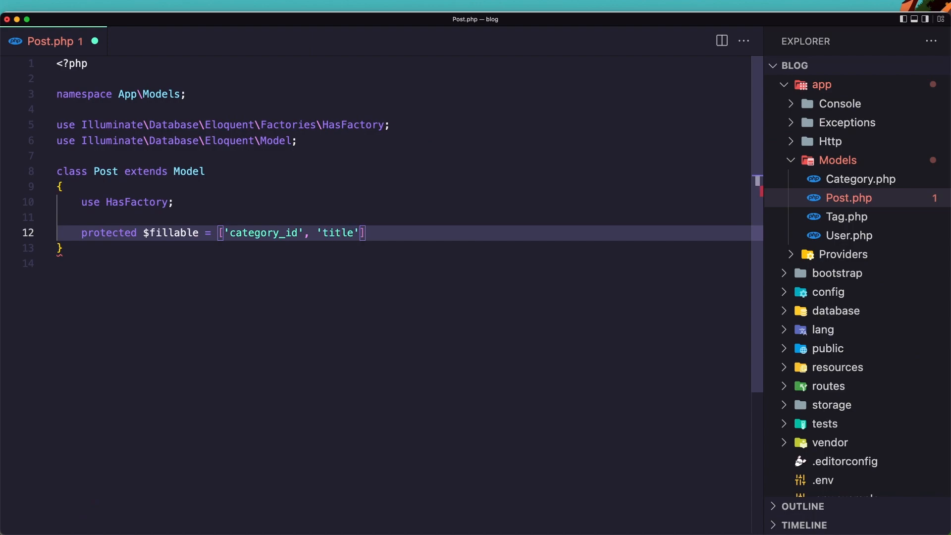
pyautogui.write(", 'slu")
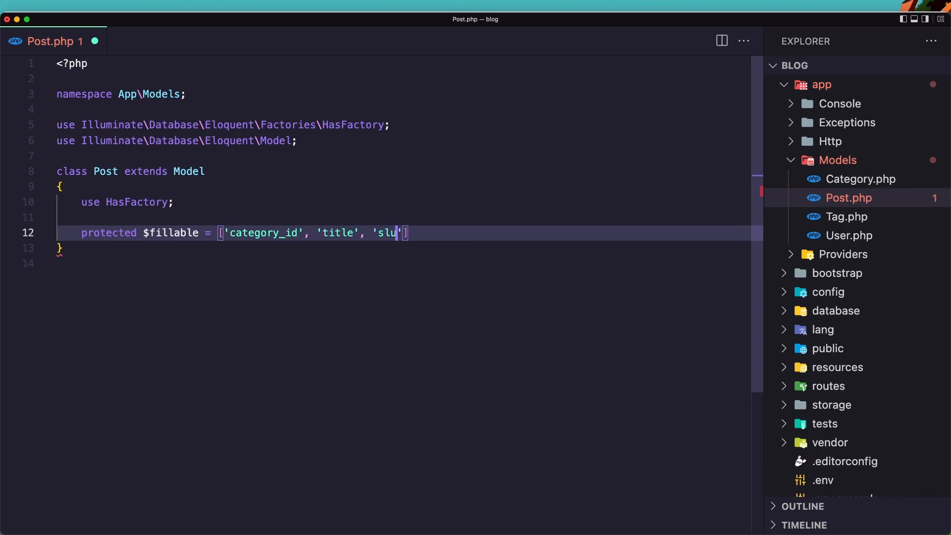
pyautogui.write("g',")
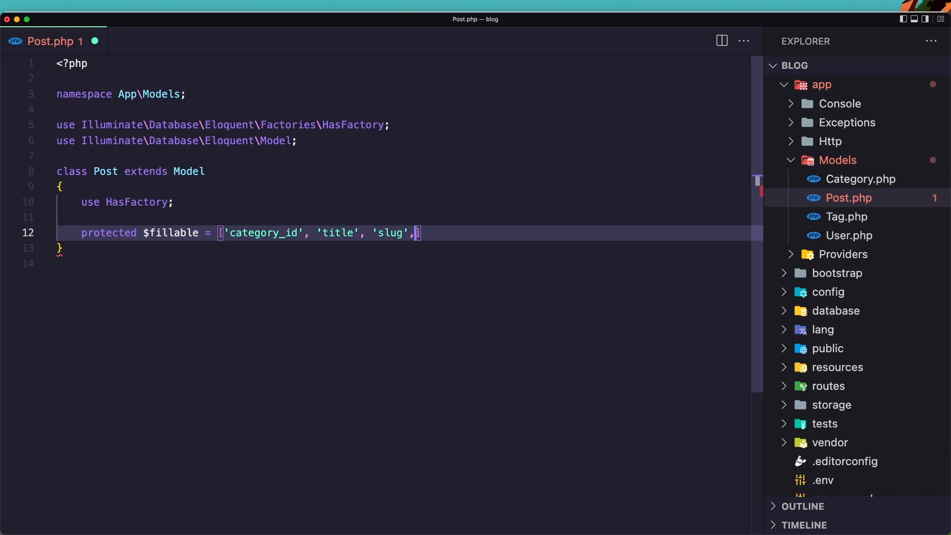
pyautogui.write("''")
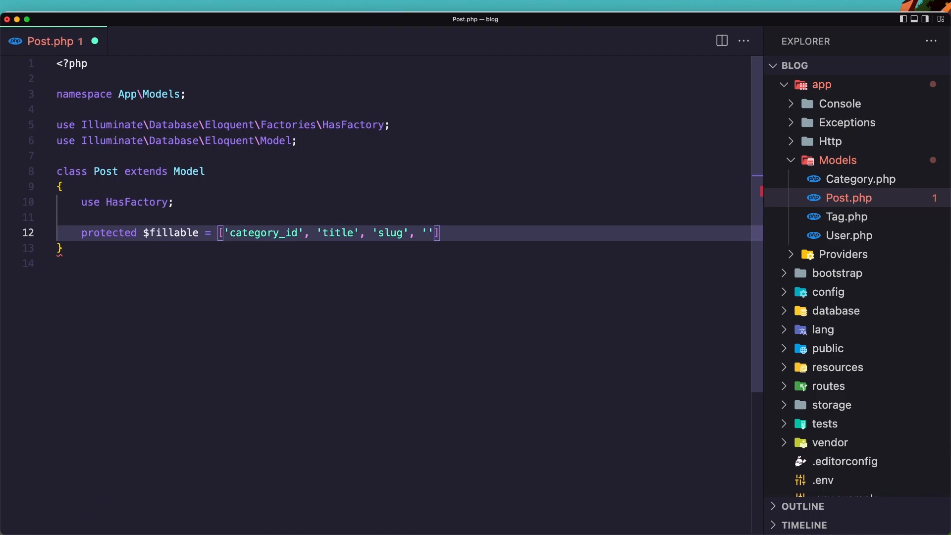
pyautogui.write('content')
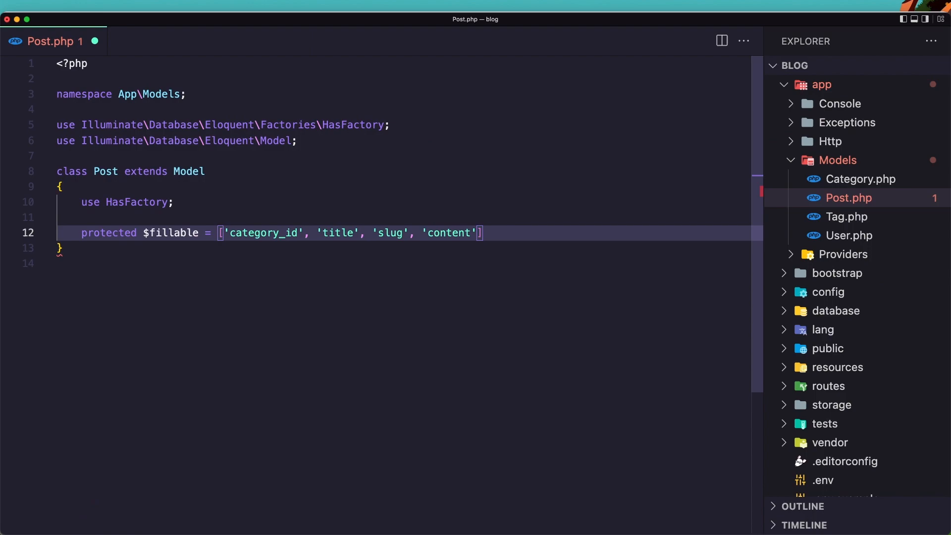
pyautogui.write(", 'i")
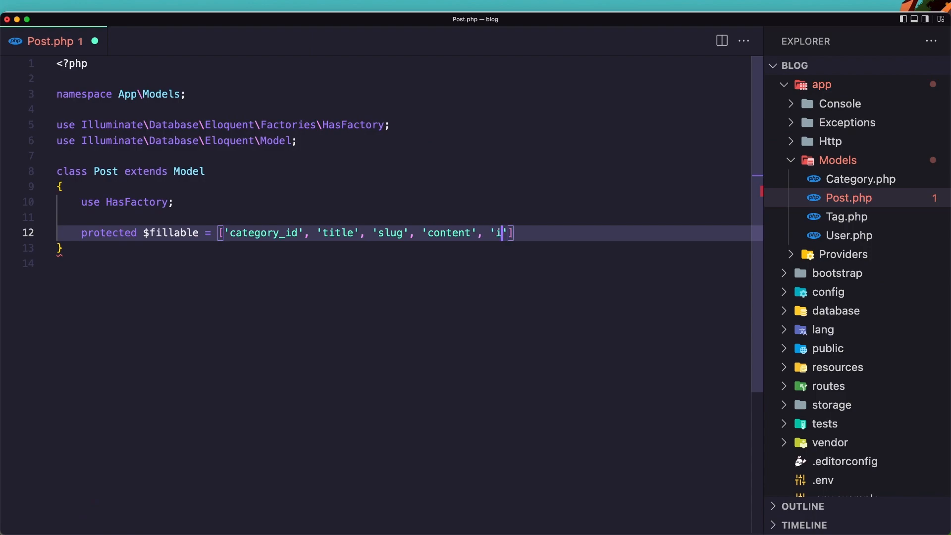
pyautogui.write('s_publ')
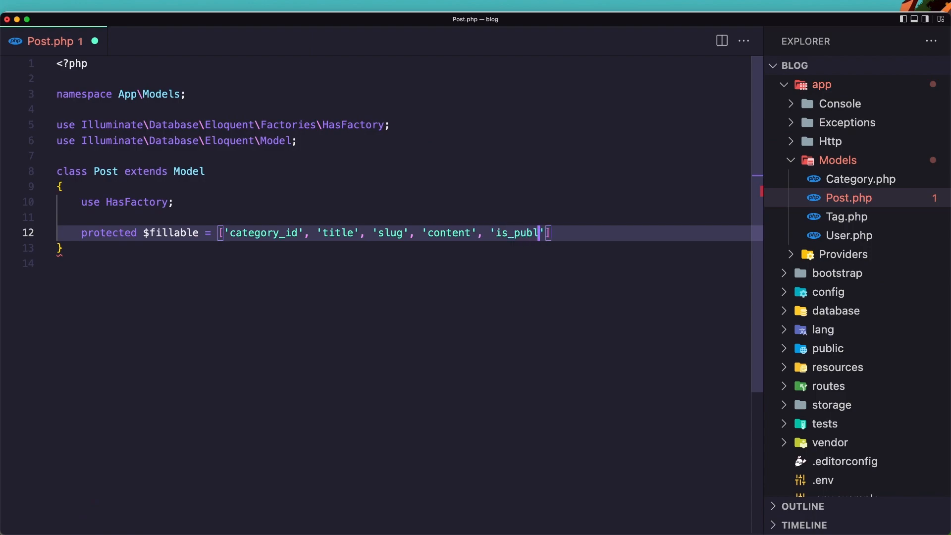
pyautogui.write('ished')
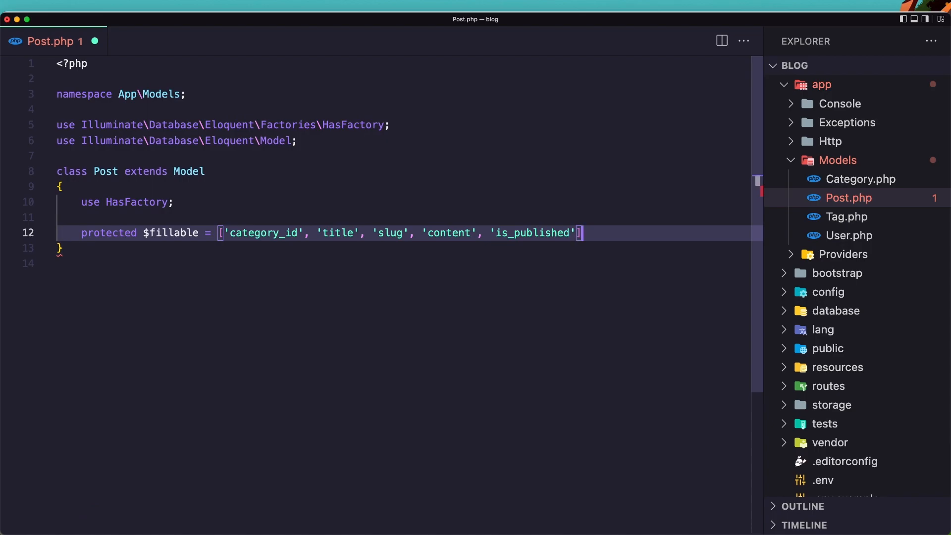
# Add a category() method returning $this->belongsTo(Category::class).
pyautogui.press('Enter')
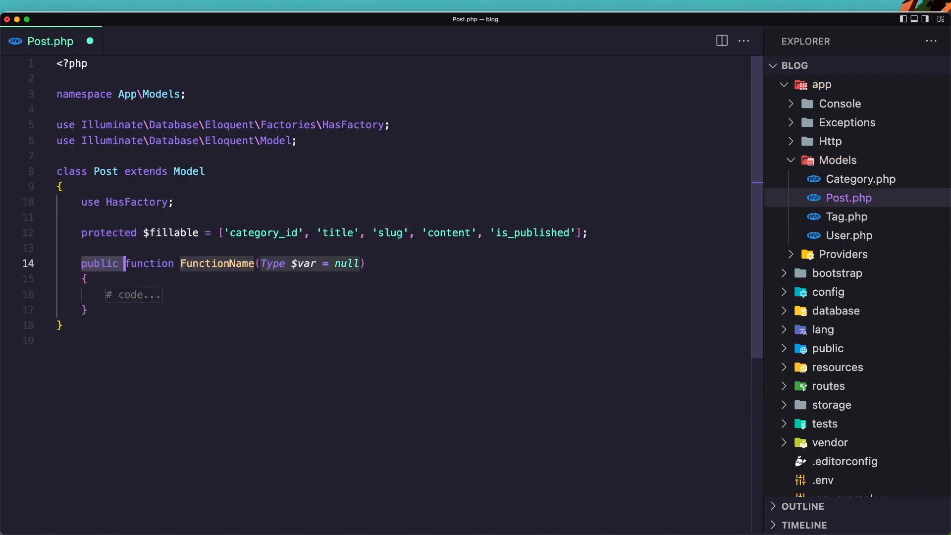
pyautogui.write('c')
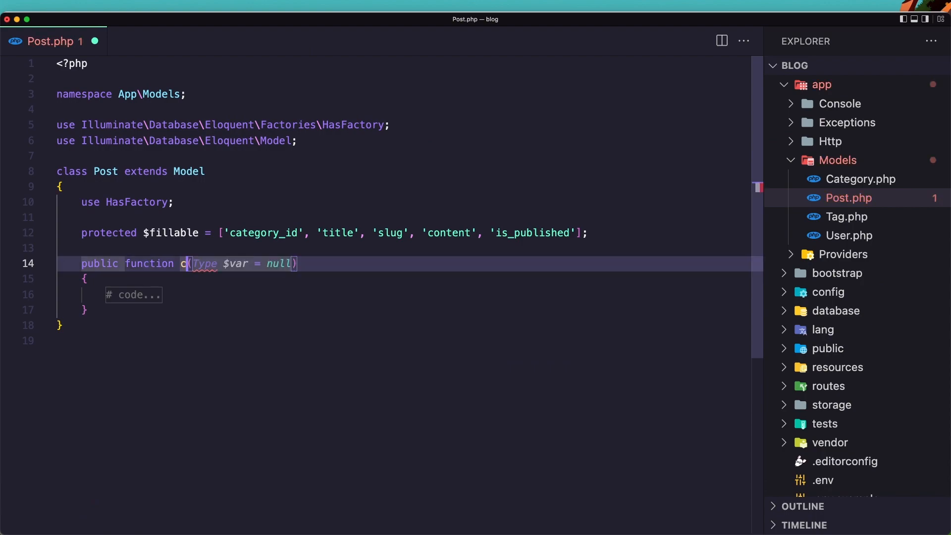
pyautogui.write('ategory')
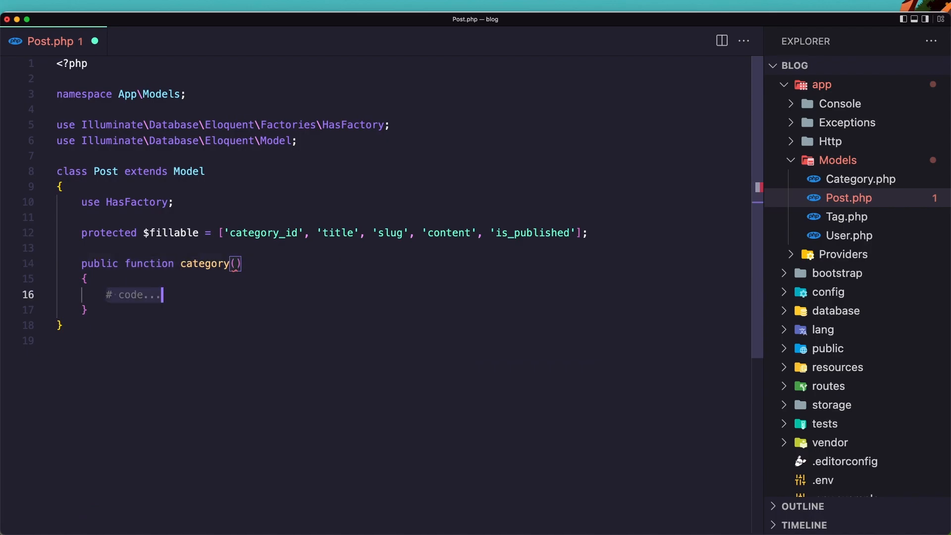
pyautogui.write('return $this->')
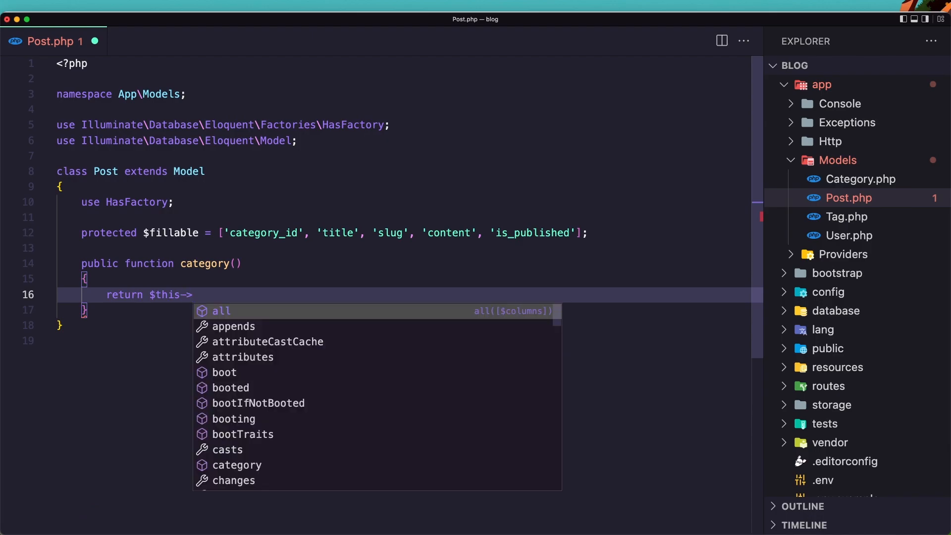
pyautogui.write('belongsTo(')
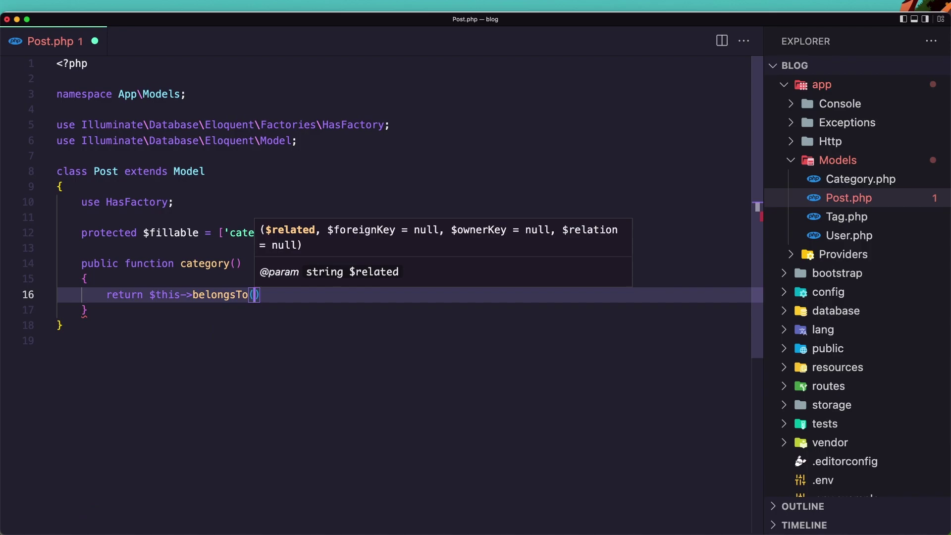
pyautogui.write('Category::class')
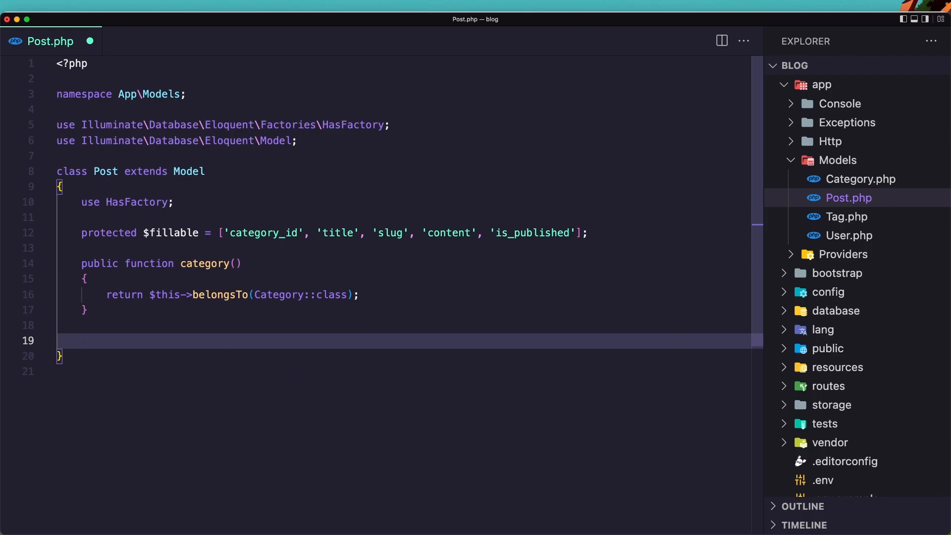
# Add a tags() method returning $this->belongsToMany(Tag::class).
pyautogui.write('function tags(')
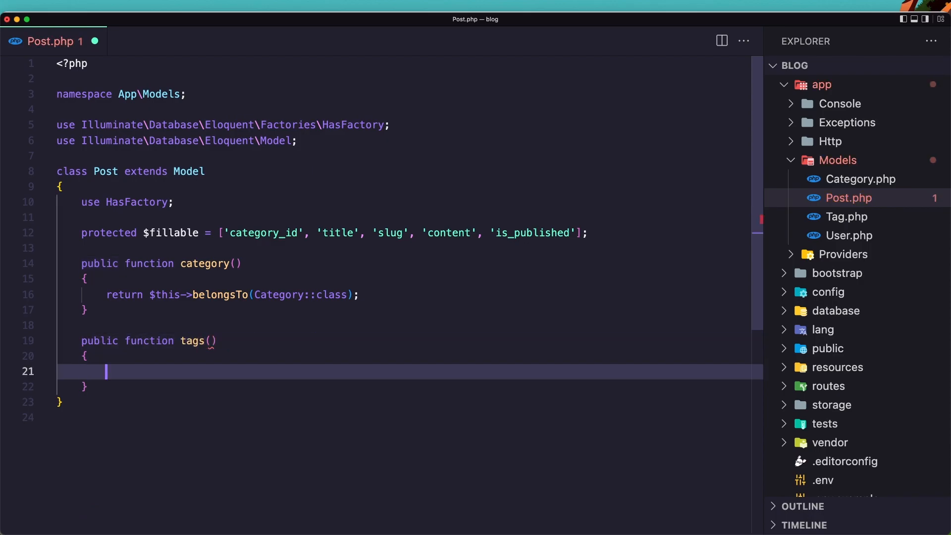
pyautogui.write('return $this')
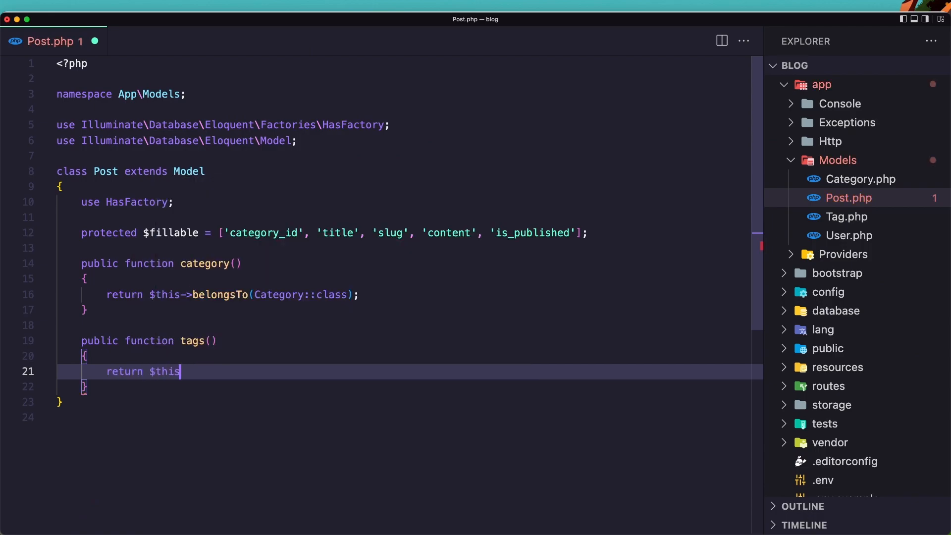
pyautogui.write('->')
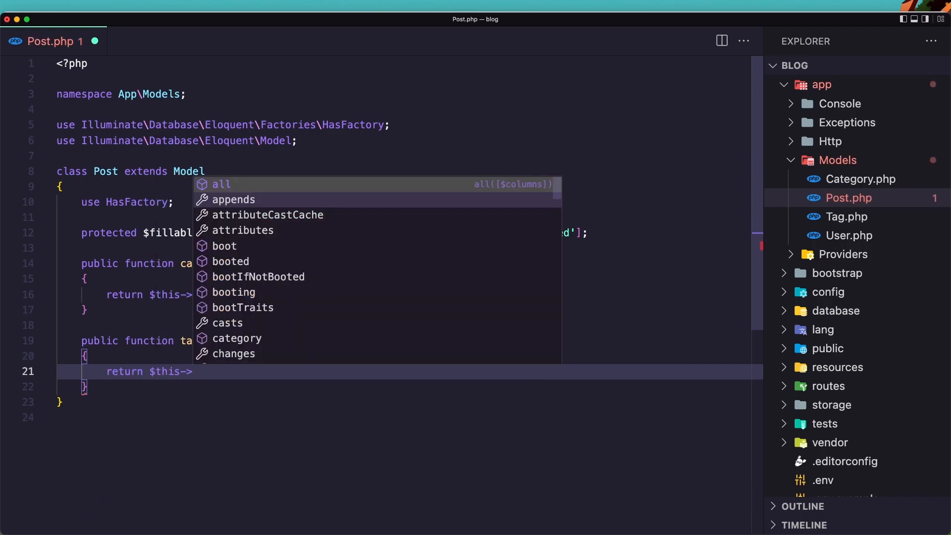
pyautogui.write('be')
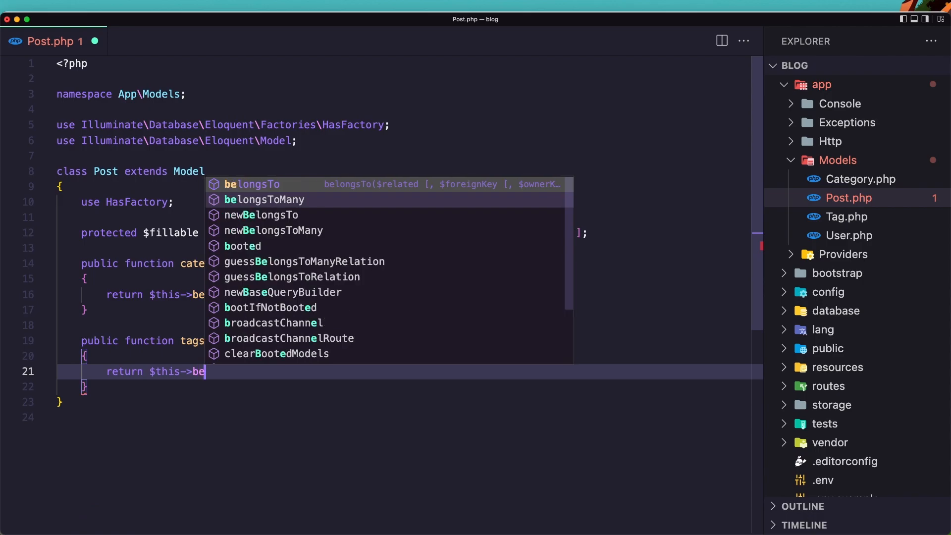
pyautogui.click(263, 200)
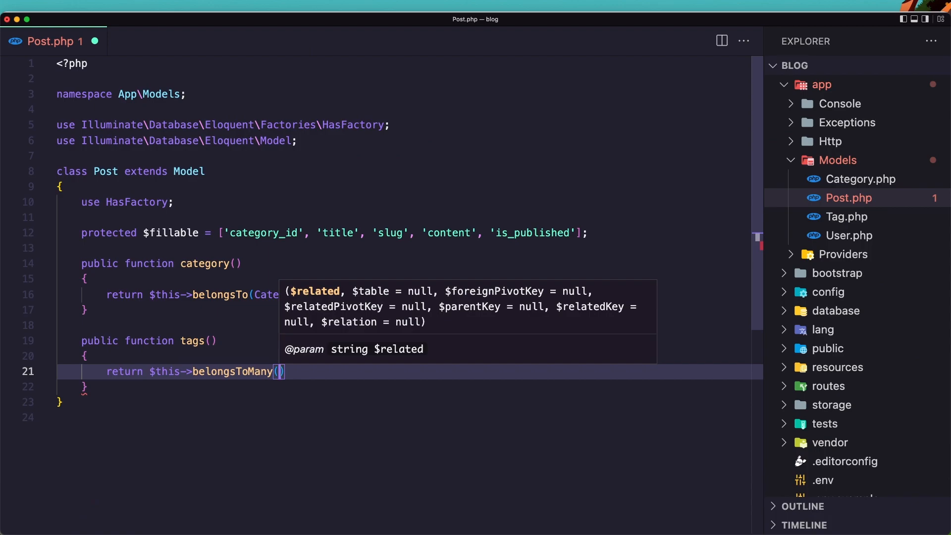
pyautogui.write('Tag')
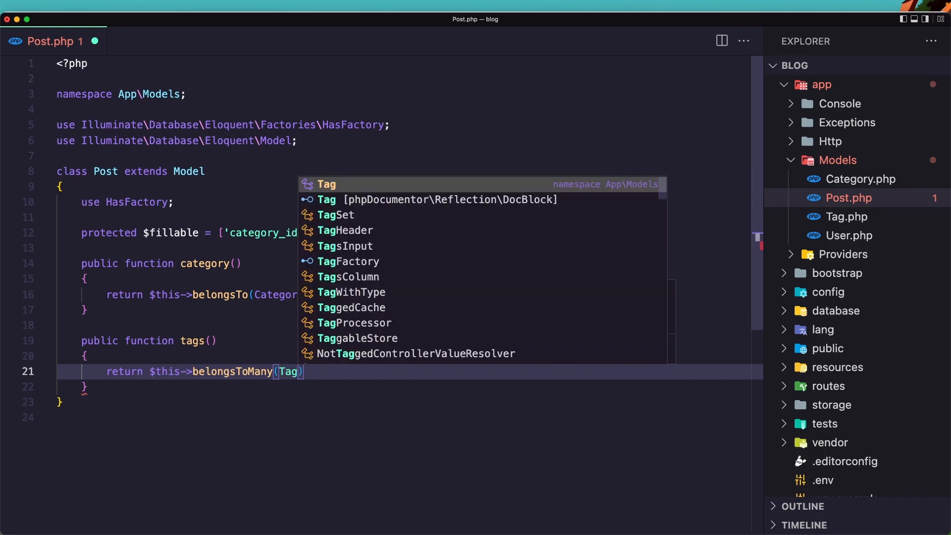
pyautogui.write('::c')
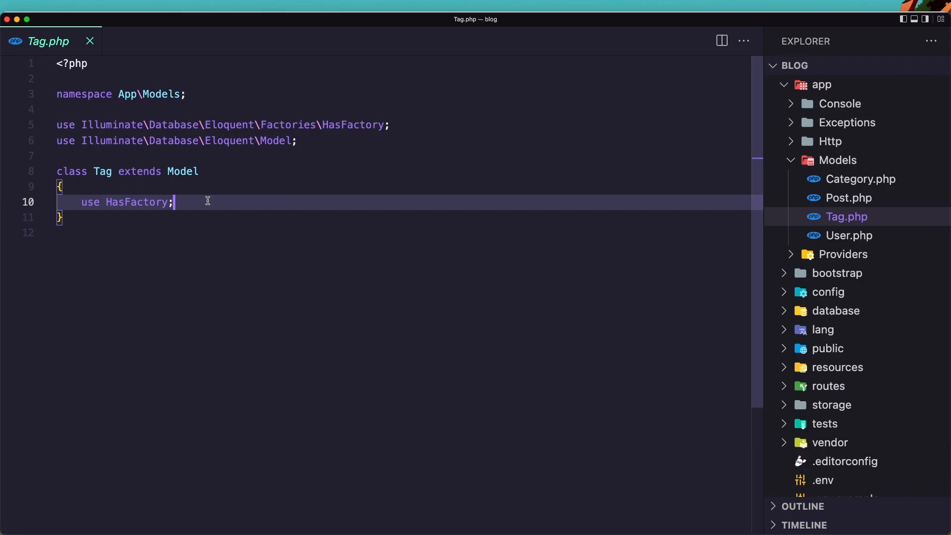
# Declare protected $fillable = ['name', 'slug'] on the Tag model.
pyautogui.write('protected $f')
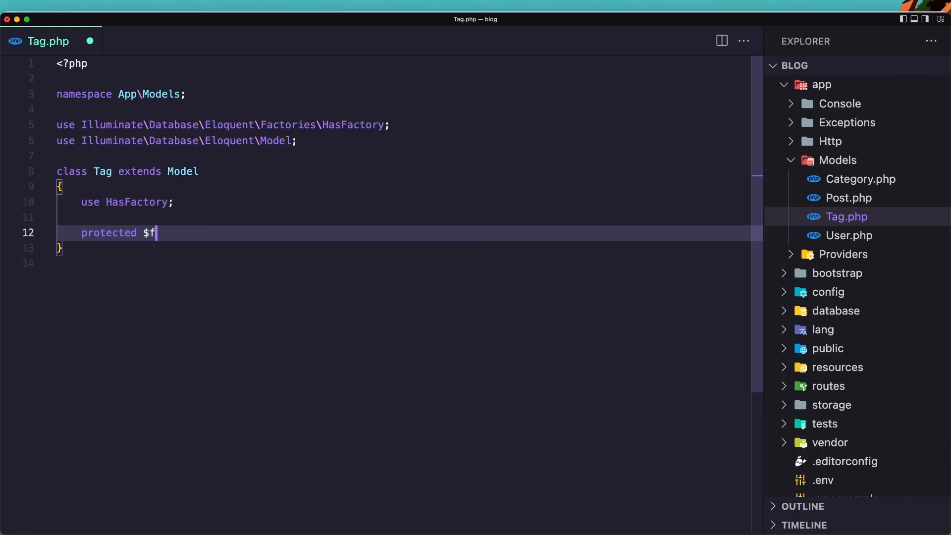
pyautogui.write('illable')
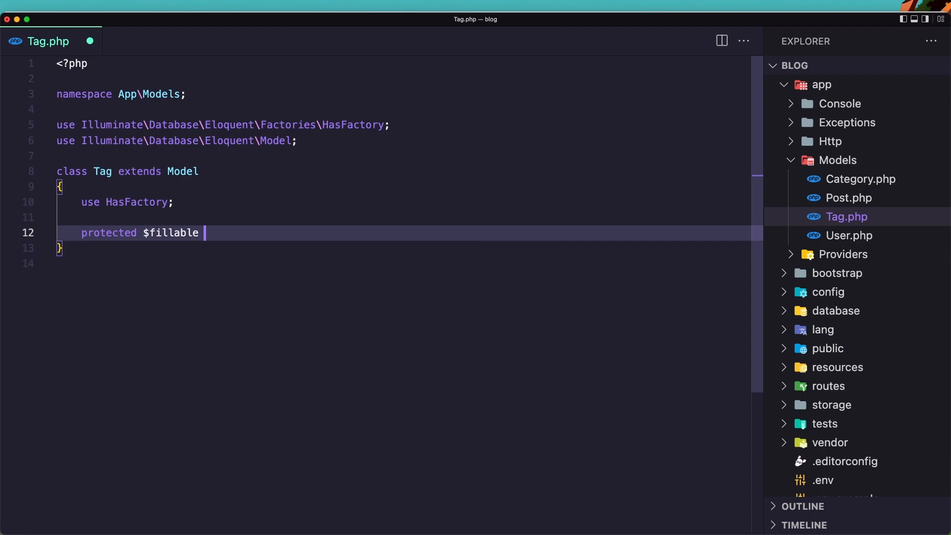
pyautogui.write("= ['']")
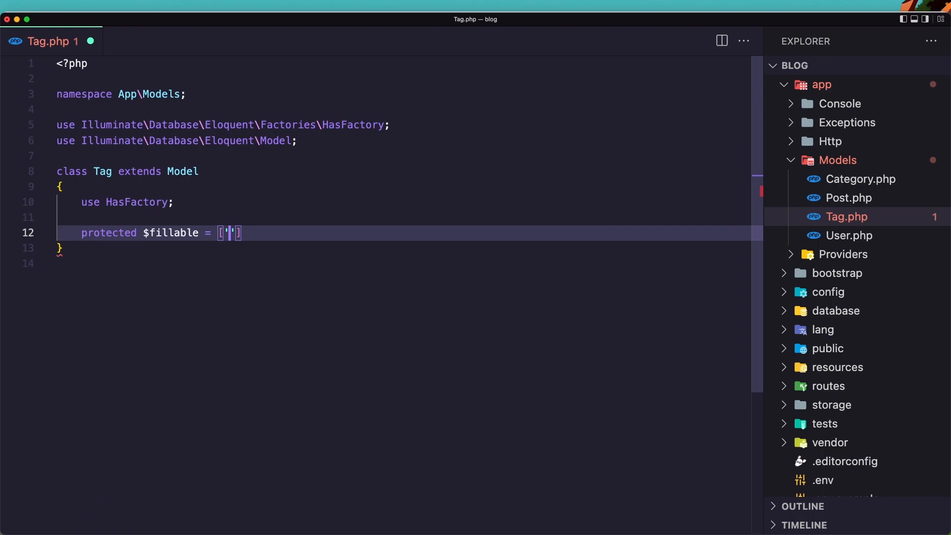
pyautogui.write('name')
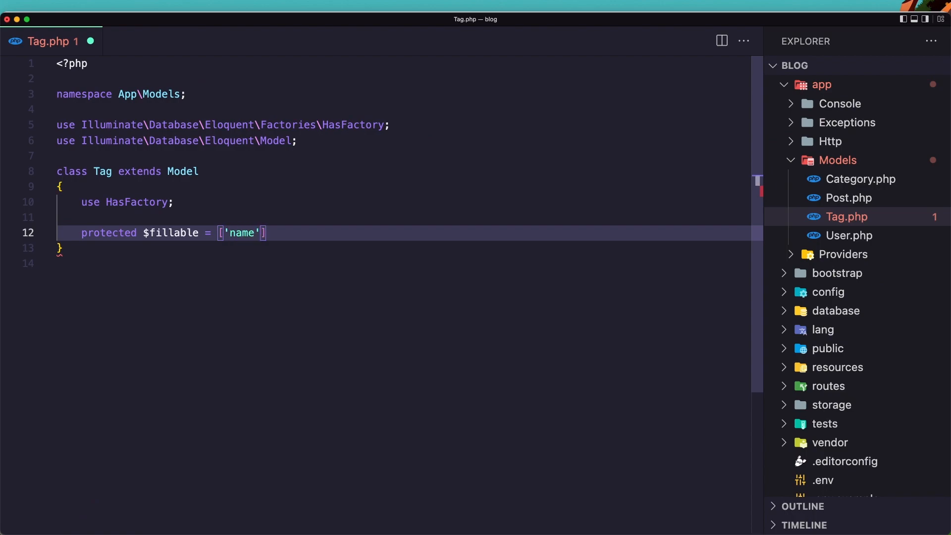
pyautogui.write(", 'slug")
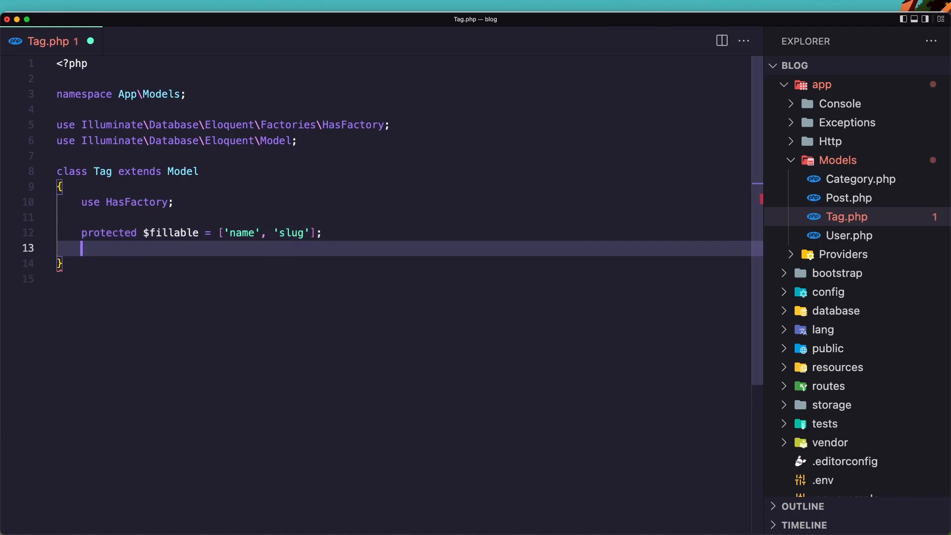
# Add a posts() method returning $this->belongsToMany(Post::class).
pyautogui.write('function posts(')
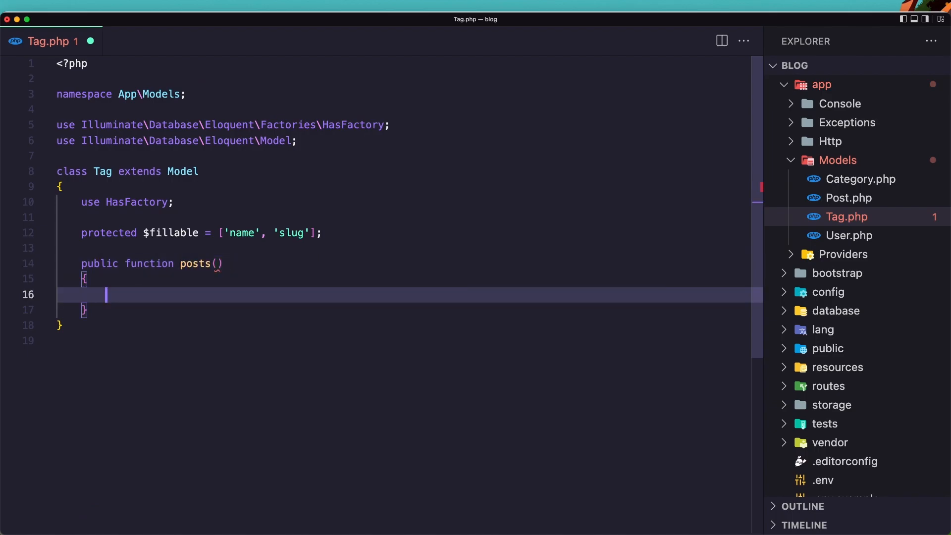
pyautogui.write('return')
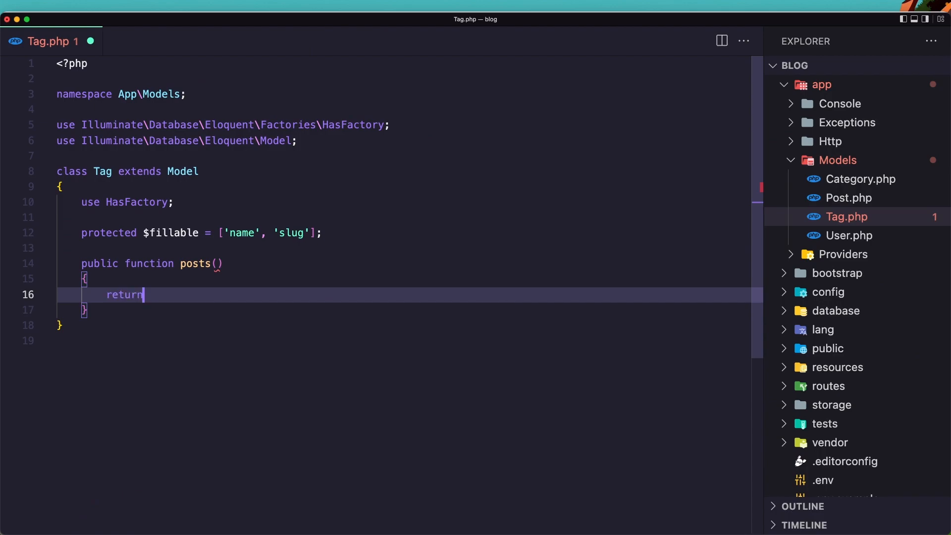
pyautogui.write('$this')
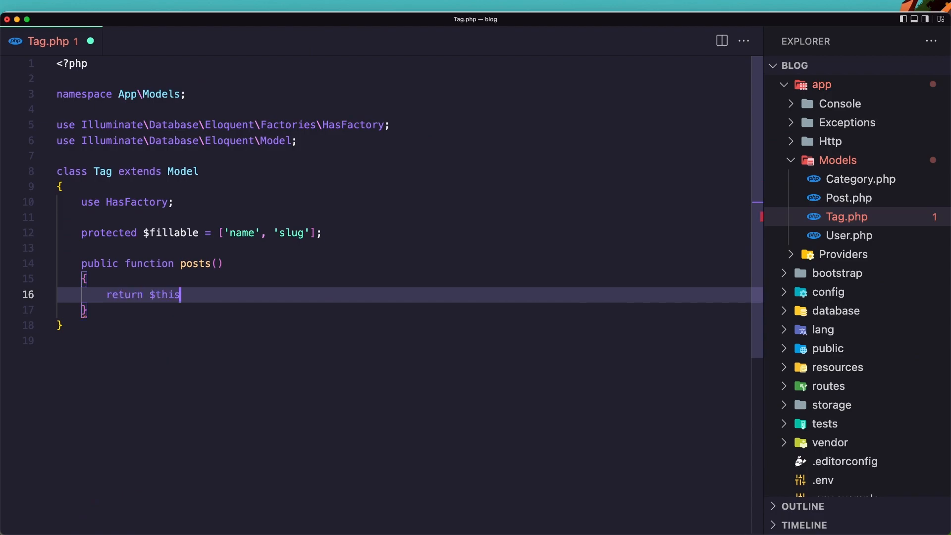
pyautogui.write('->belongsToMany(')
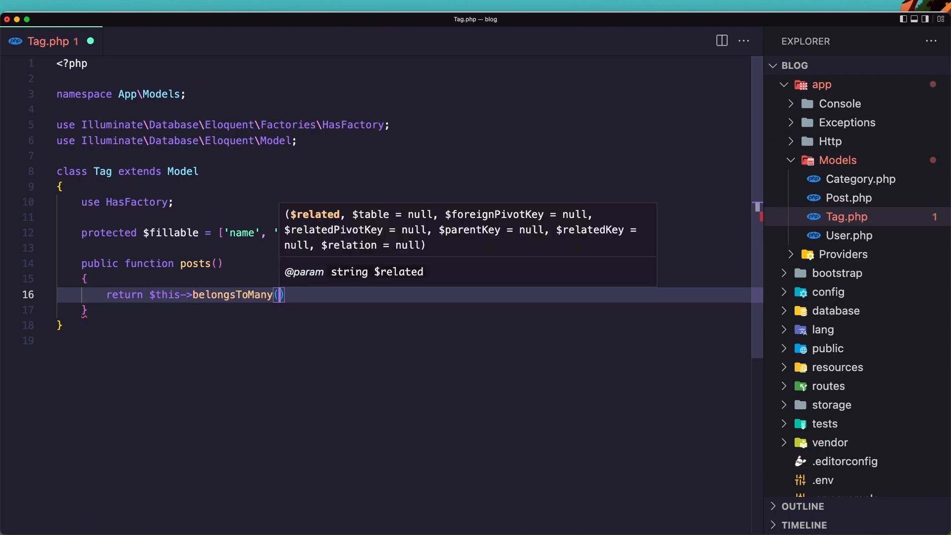
pyautogui.write('Post')
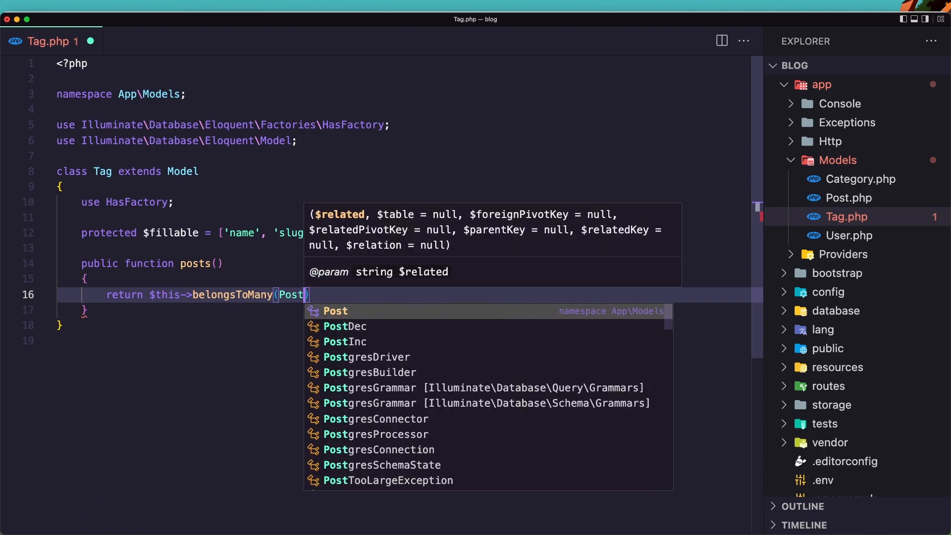
pyautogui.write('::clas')
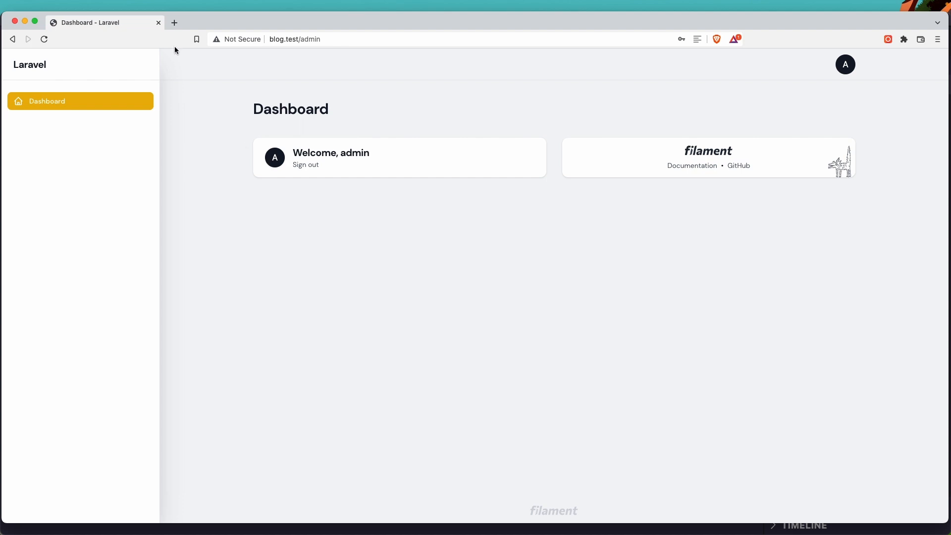
# In a new browser tab, navigate filamentphp.com docs to Resources > Getting Started.
pyautogui.click(175, 22)
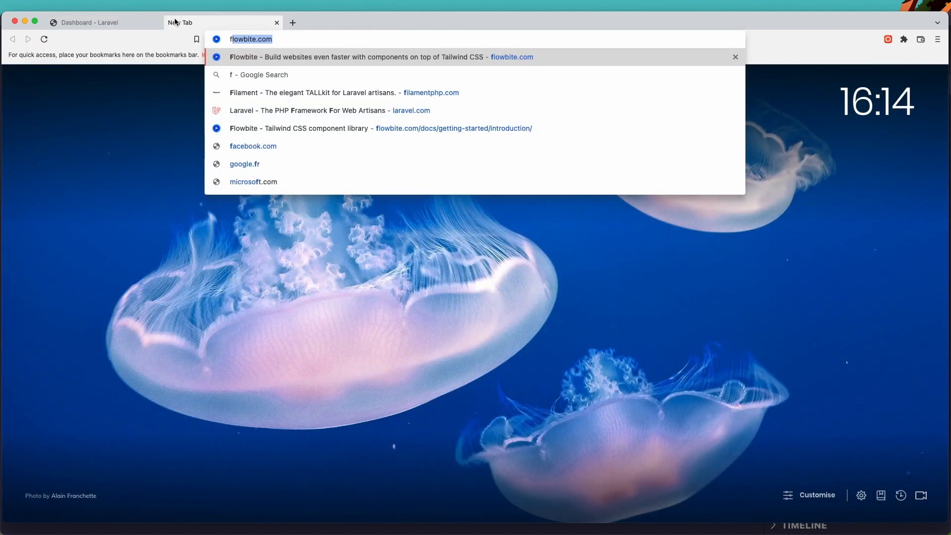
pyautogui.click(314, 92)
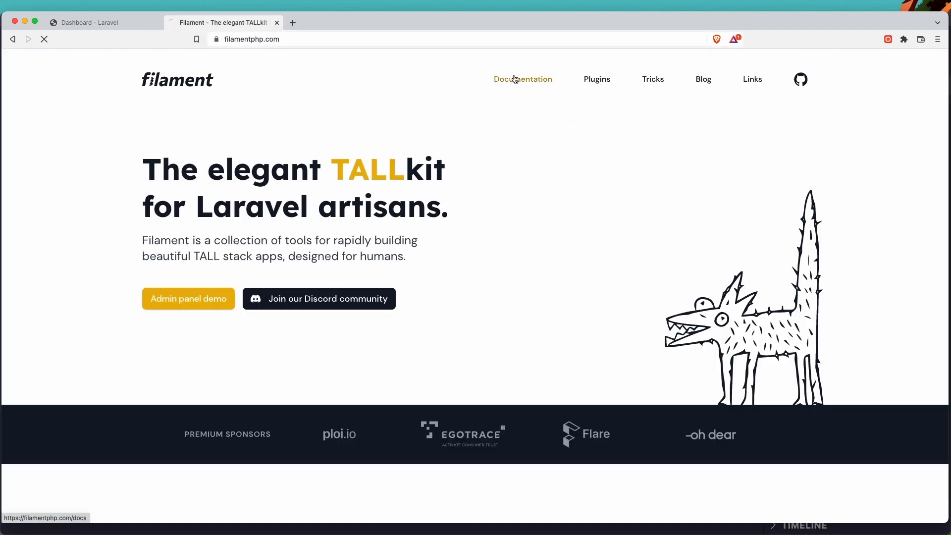
pyautogui.click(522, 79)
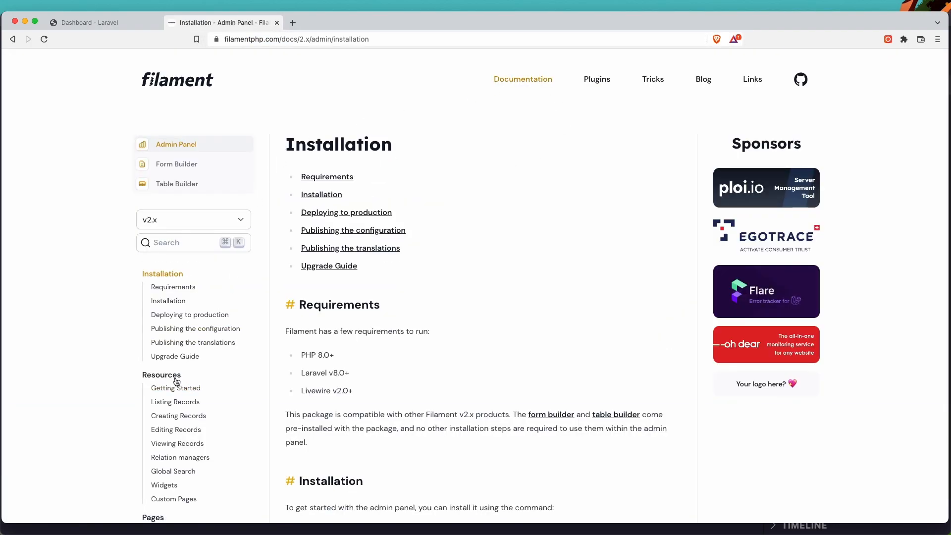
pyautogui.click(175, 387)
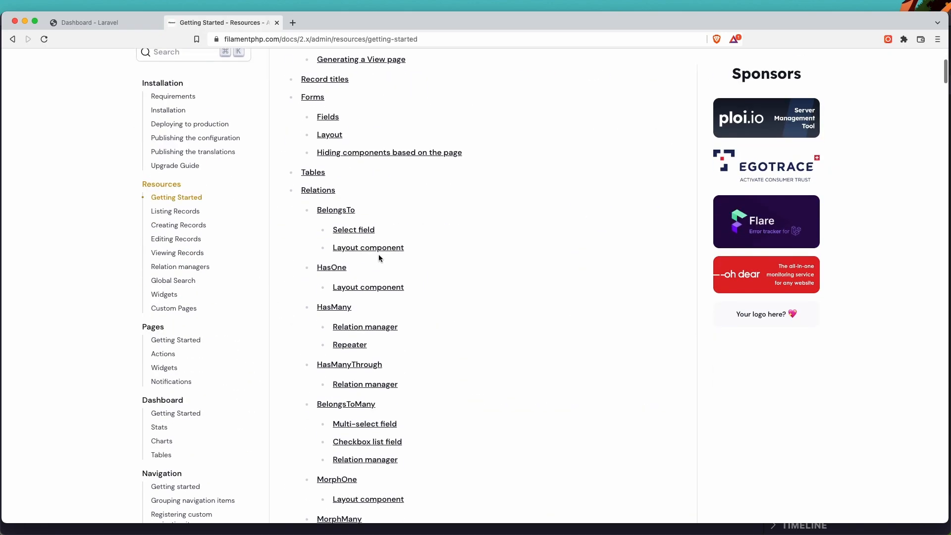
# Scroll to Creating a resource and select the make:filament-resource artisan command.
pyautogui.scroll(-3)
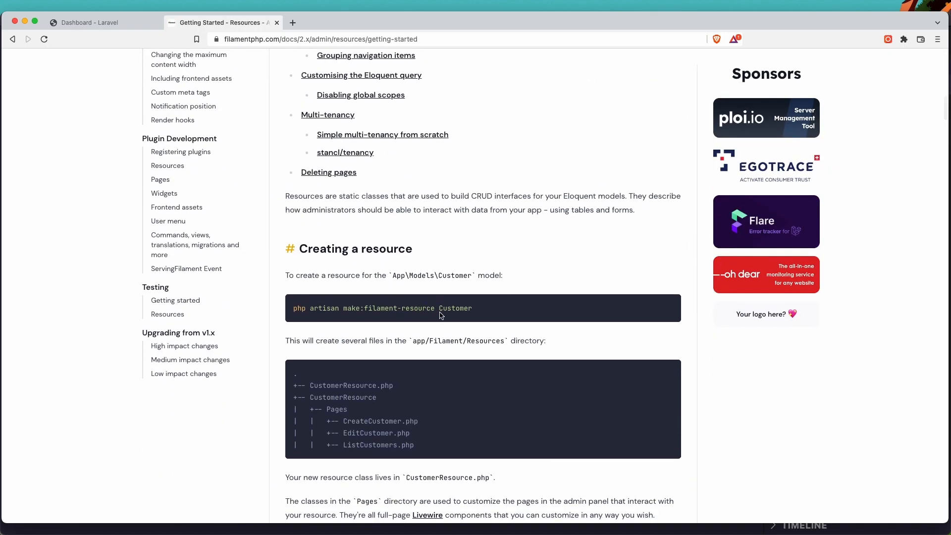
pyautogui.scroll(-3)
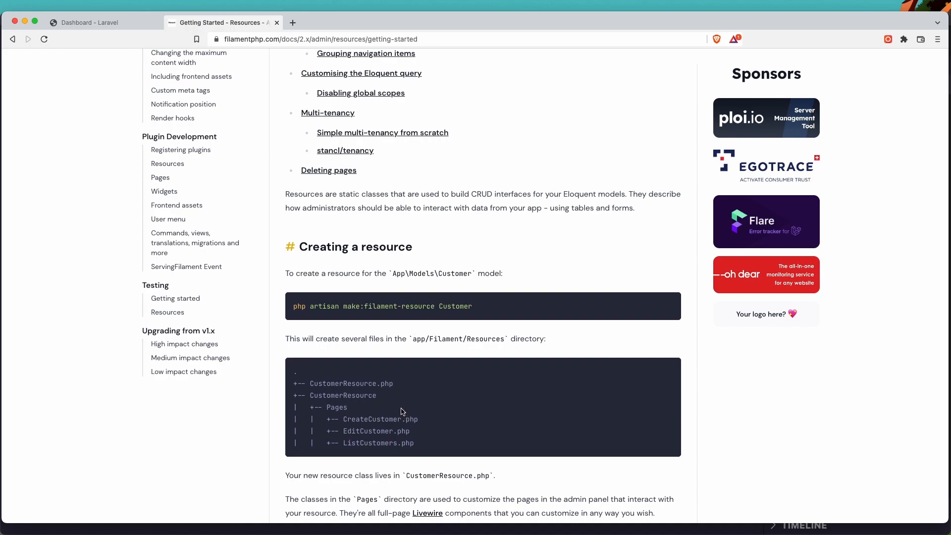
pyautogui.moveTo(432, 306)
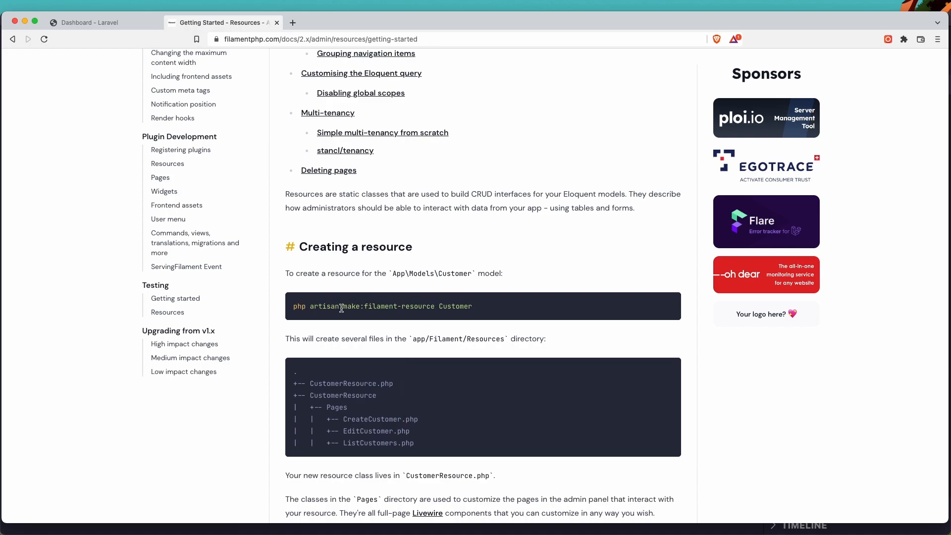
pyautogui.doubleClick(398, 307)
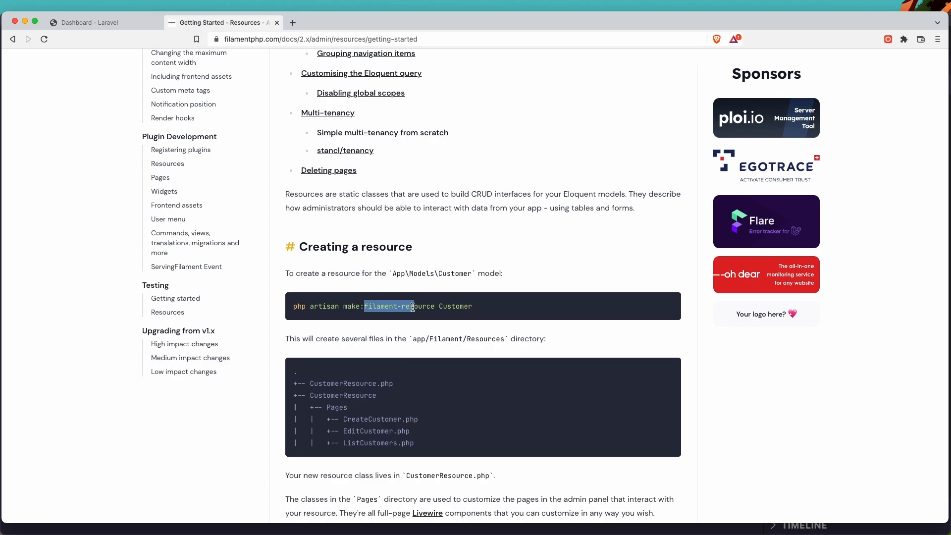
pyautogui.doubleClick(420, 306)
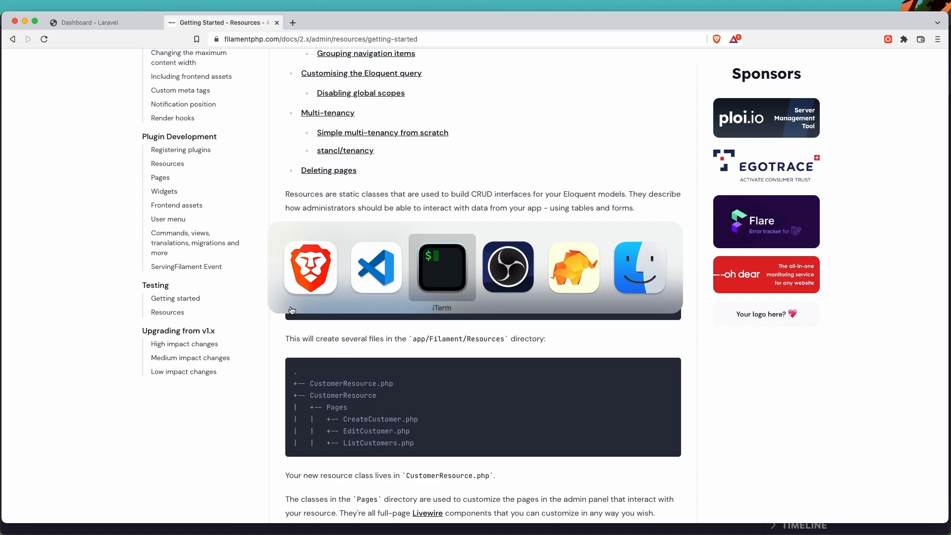
# In iTerm, run php artisan make:filament-resource CategoryResource.
pyautogui.click(442, 267)
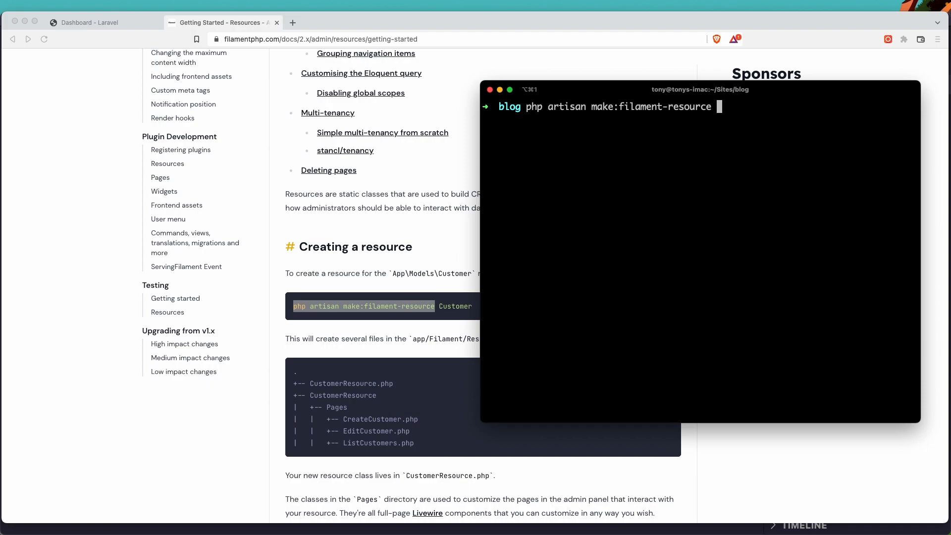
pyautogui.write('Category')
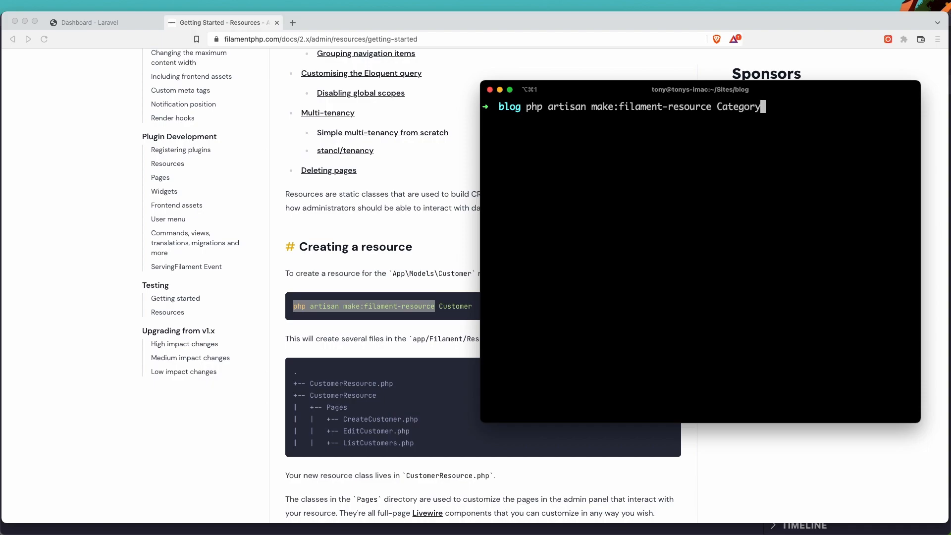
pyautogui.write('Resource')
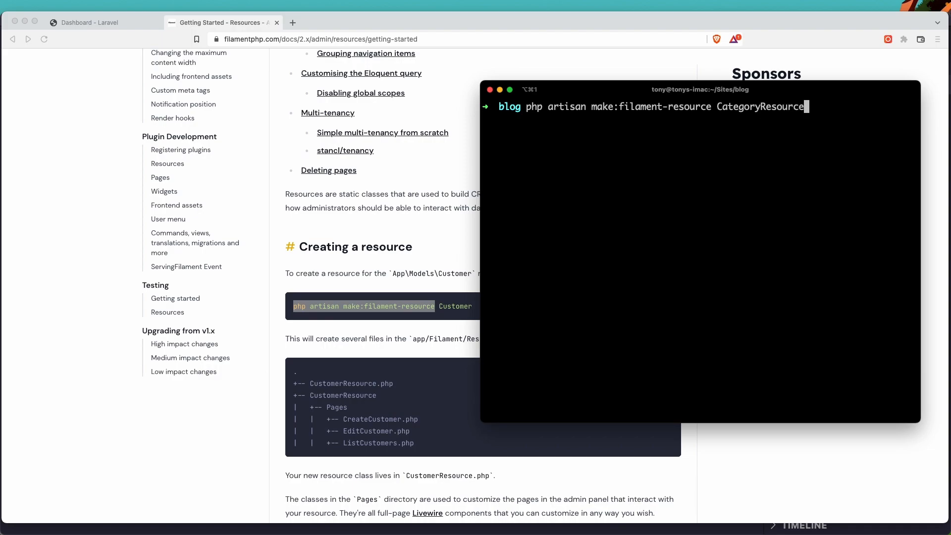
pyautogui.press('Return')
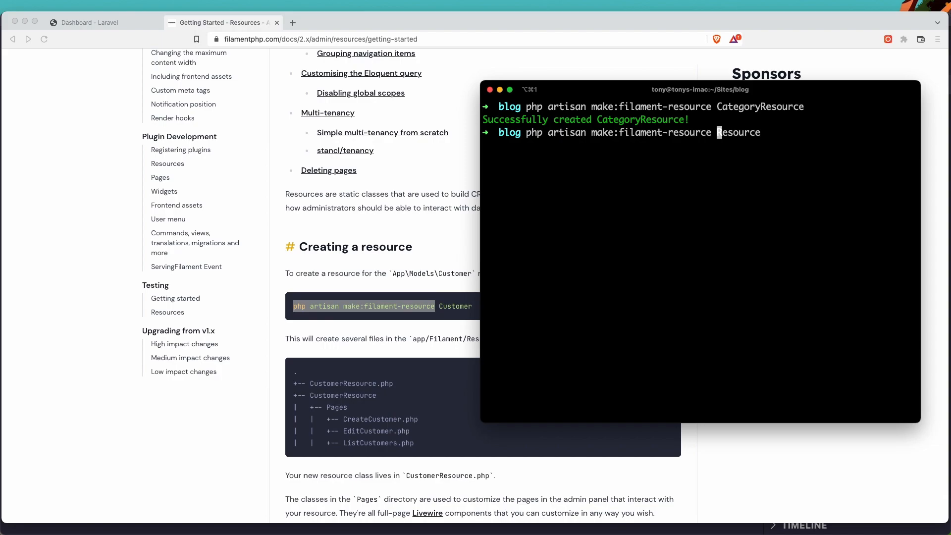
# Generate PostResource and TagResource the same way, then return to the blog admin panel.
pyautogui.press('Return')
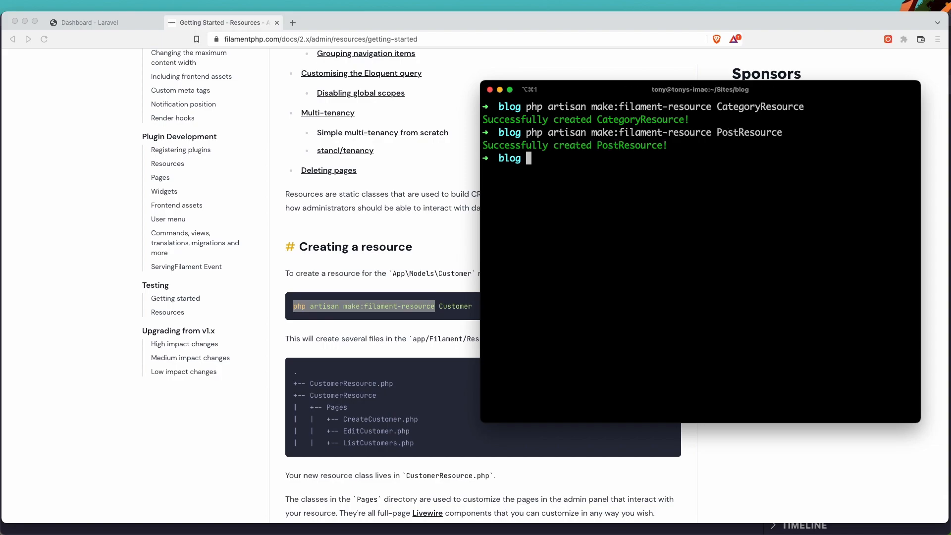
pyautogui.write('php artisan make:filament-resource PostResource')
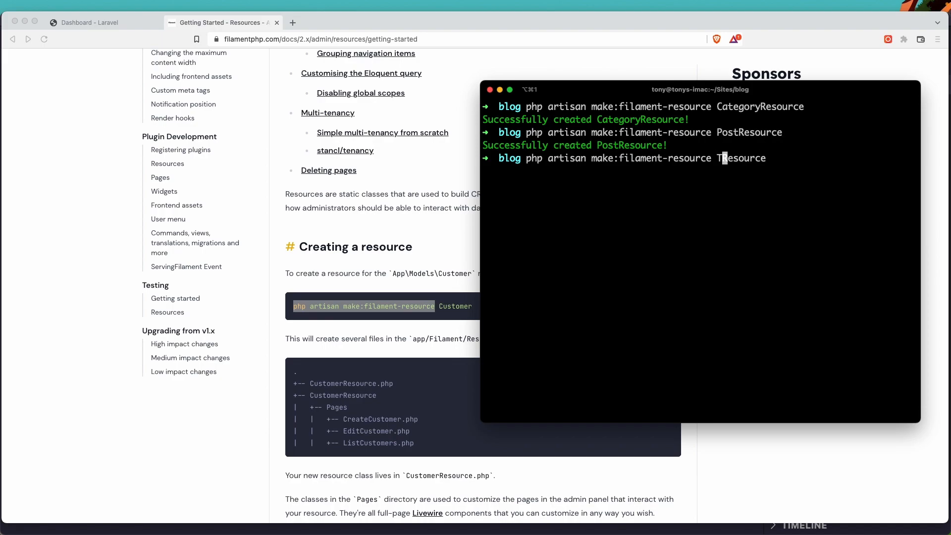
pyautogui.press('Return')
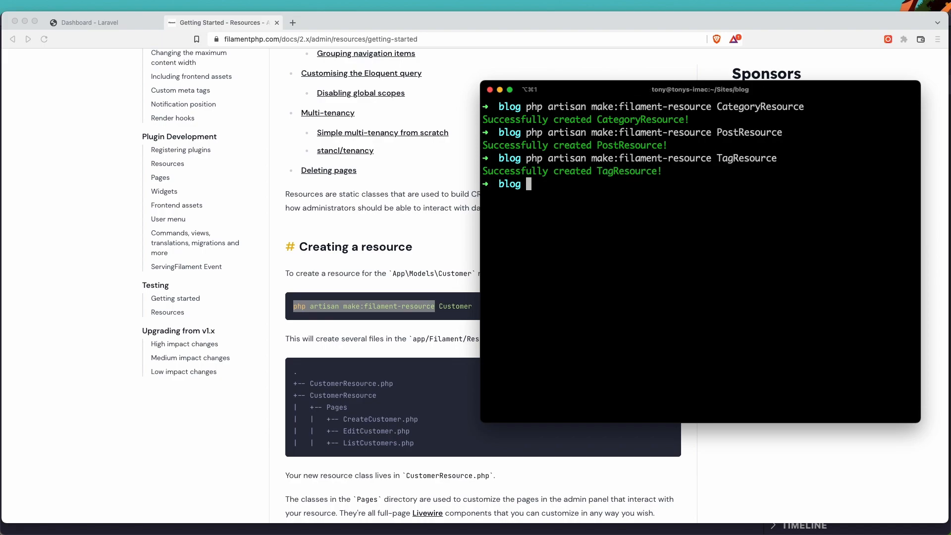
pyautogui.click(92, 23)
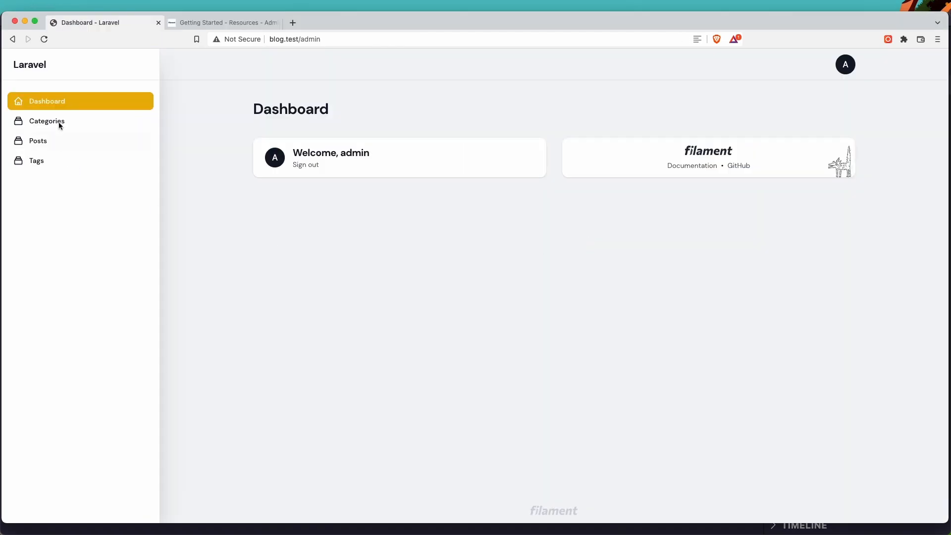
# Browse the Categories, Tags and Posts admin lists to confirm each is empty, ending on Categories.
pyautogui.click(46, 121)
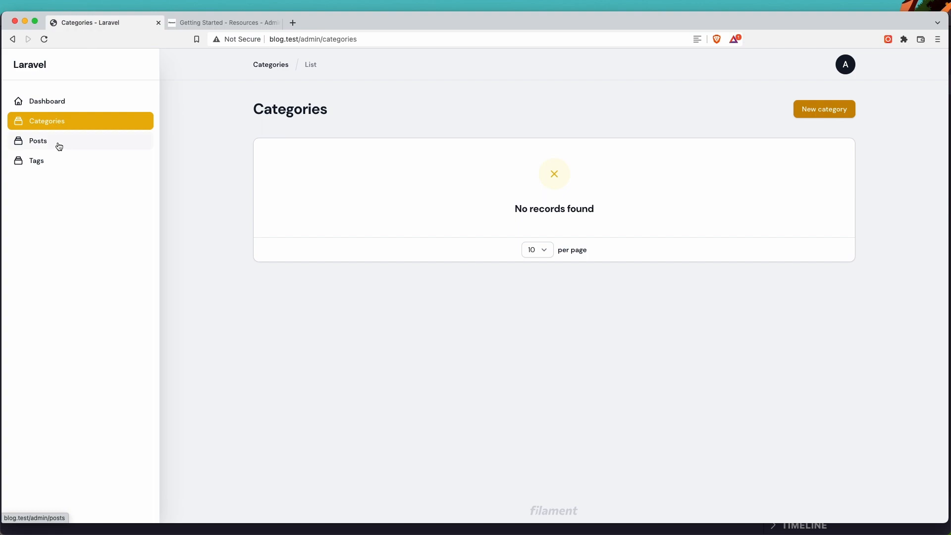
pyautogui.click(37, 161)
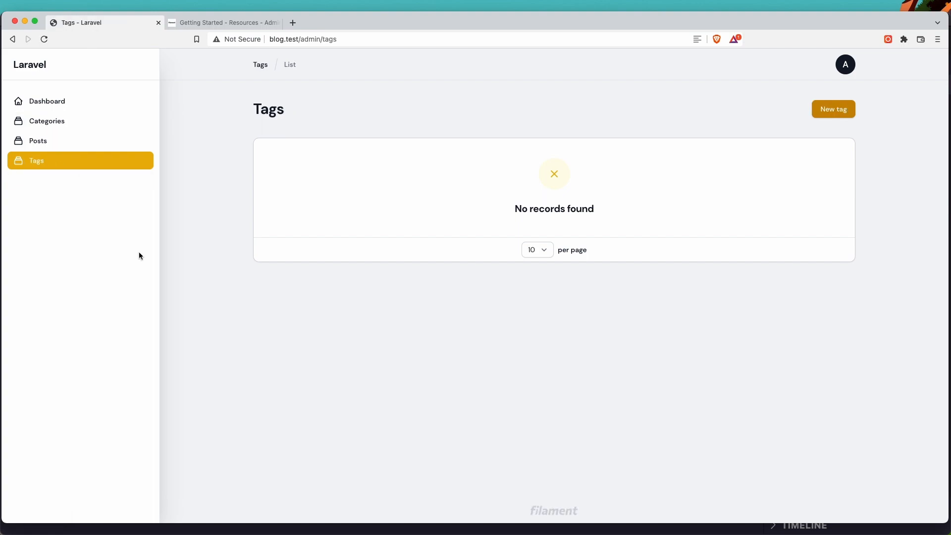
pyautogui.moveTo(380, 187)
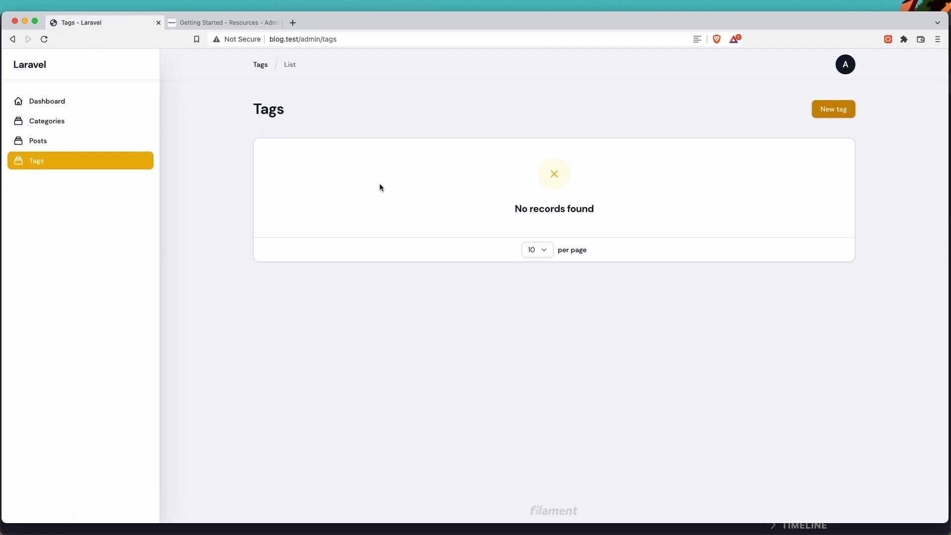
pyautogui.moveTo(529, 202)
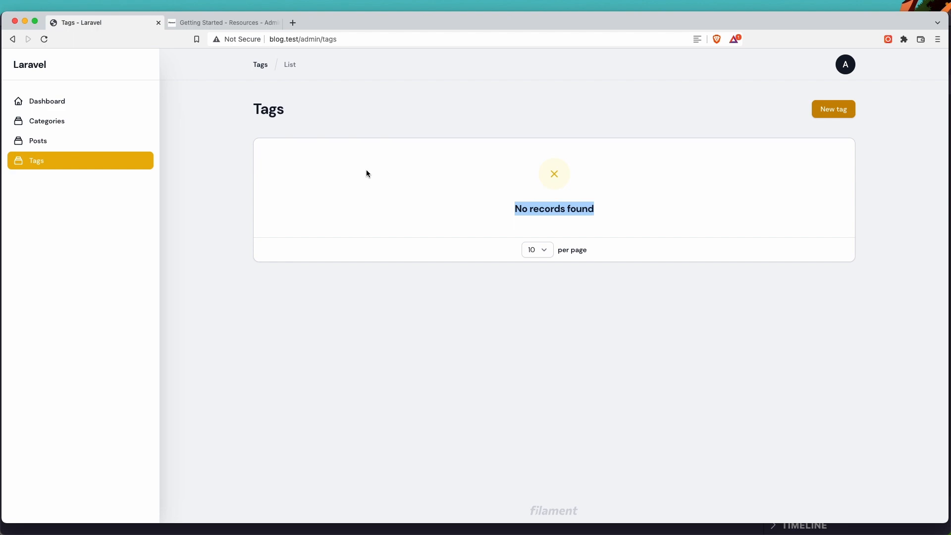
pyautogui.moveTo(498, 176)
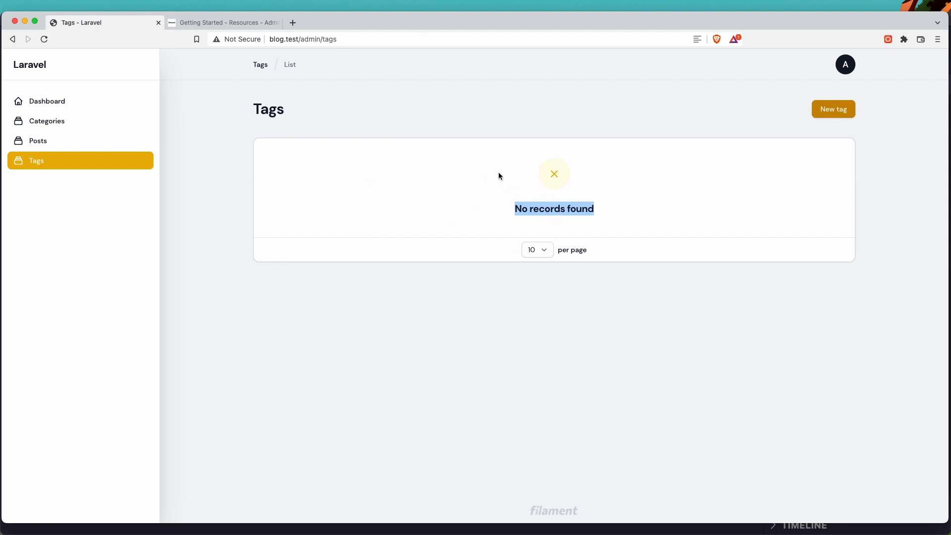
pyautogui.moveTo(358, 168)
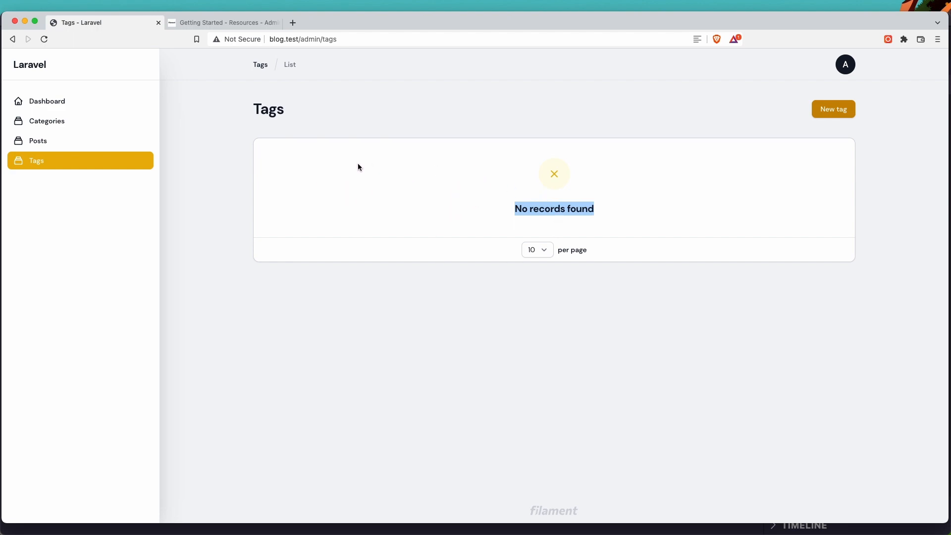
pyautogui.click(38, 139)
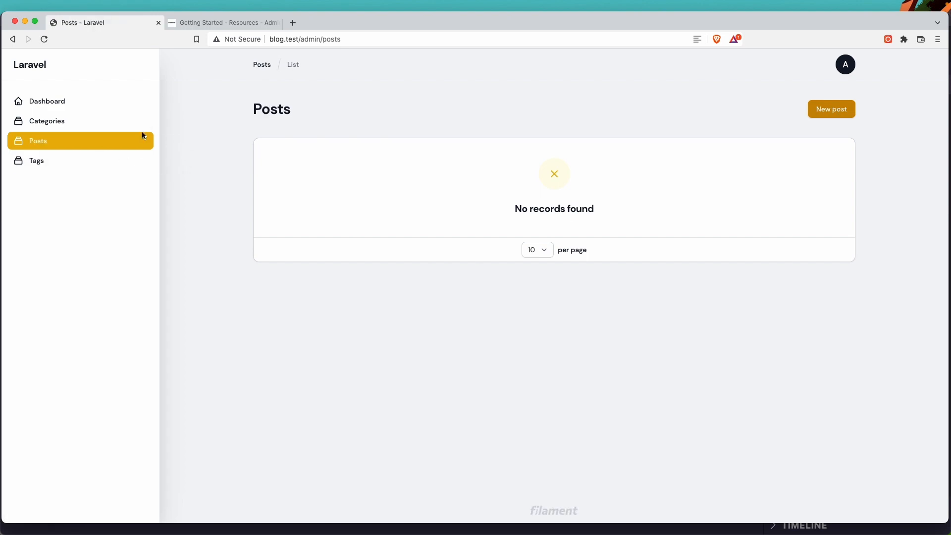
pyautogui.click(47, 120)
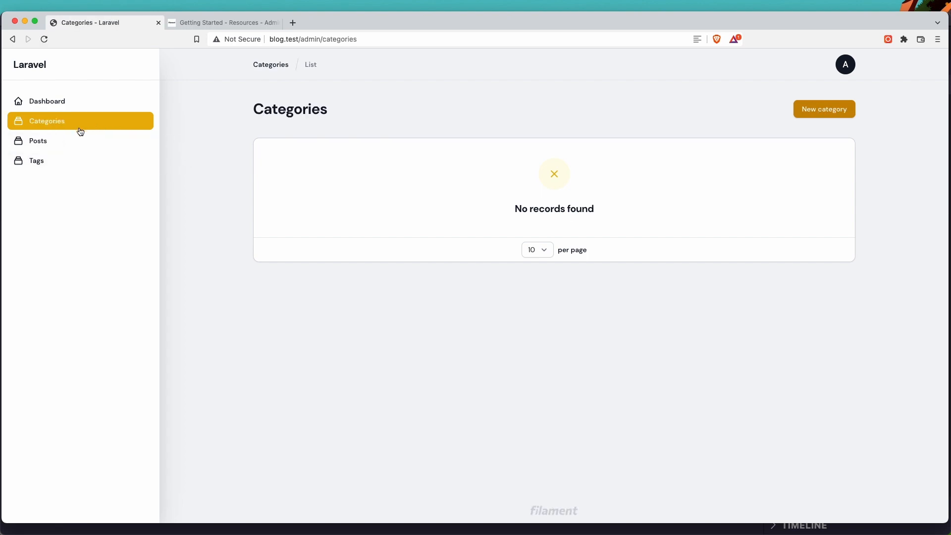
pyautogui.moveTo(217, 185)
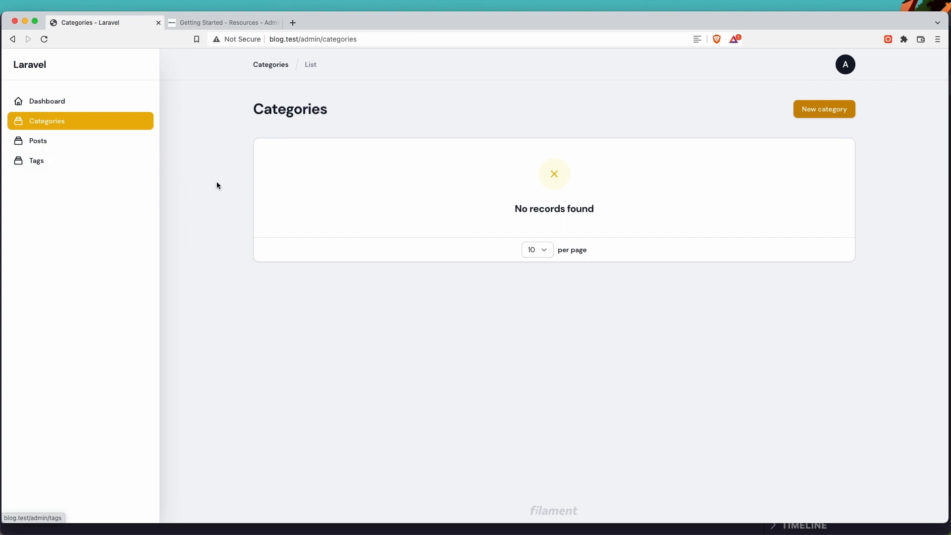